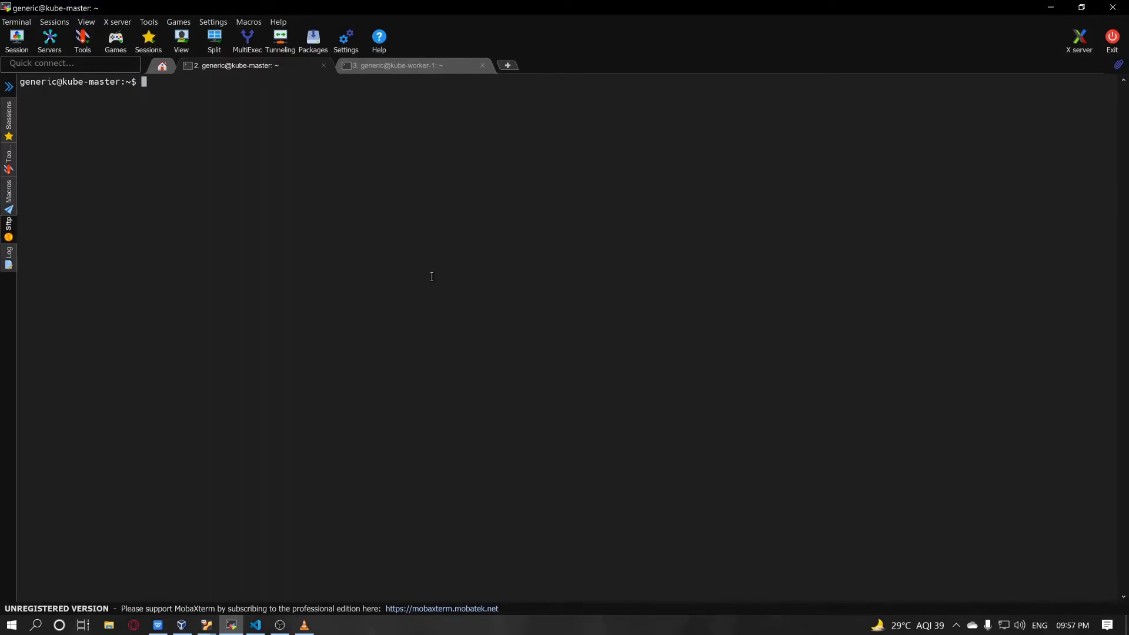
Run kubectl get nodes on kube-master and confirm kube-master and kube-worker-1 are Ready.
text(kubectl get)
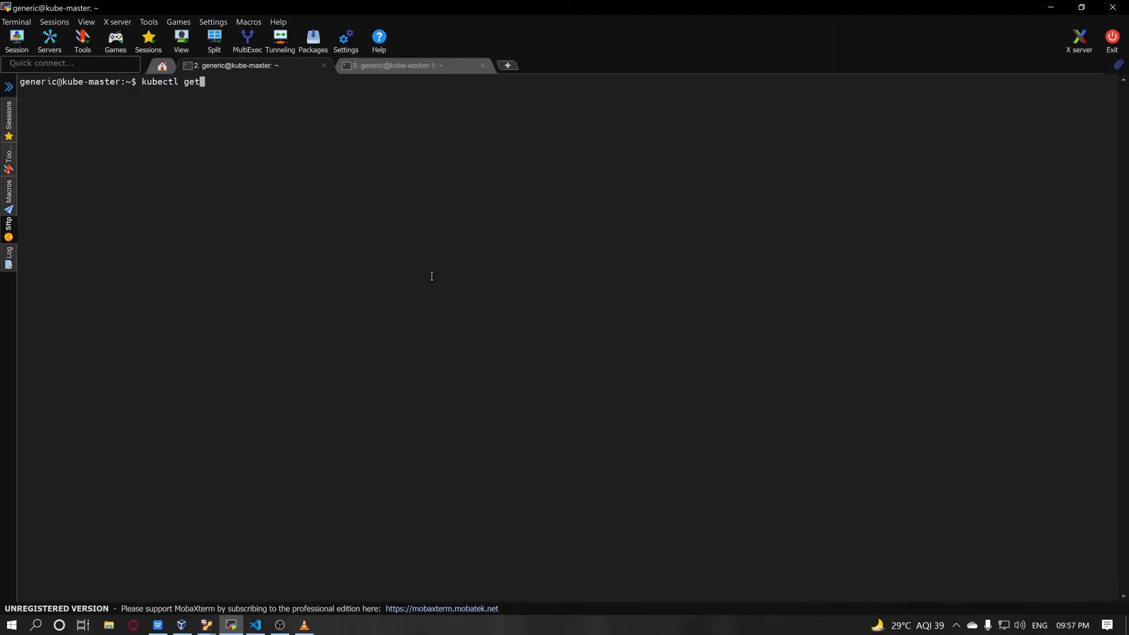
text(nodes)
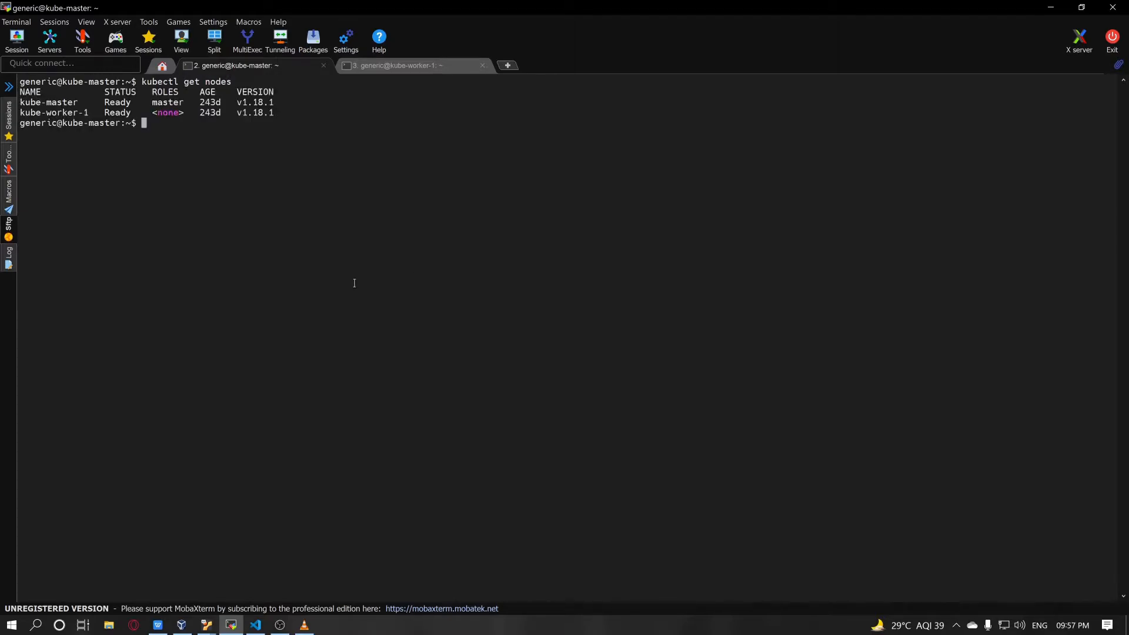
double_click(53, 113)
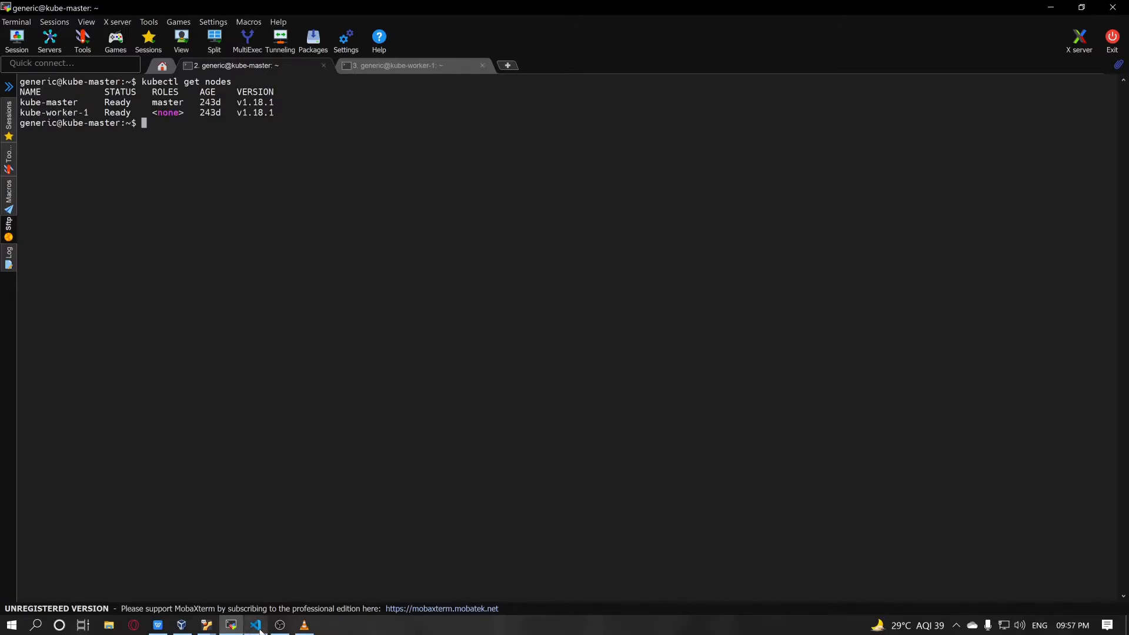
Create a new file named pod.yaml in the VS Code project.
click(255, 627)
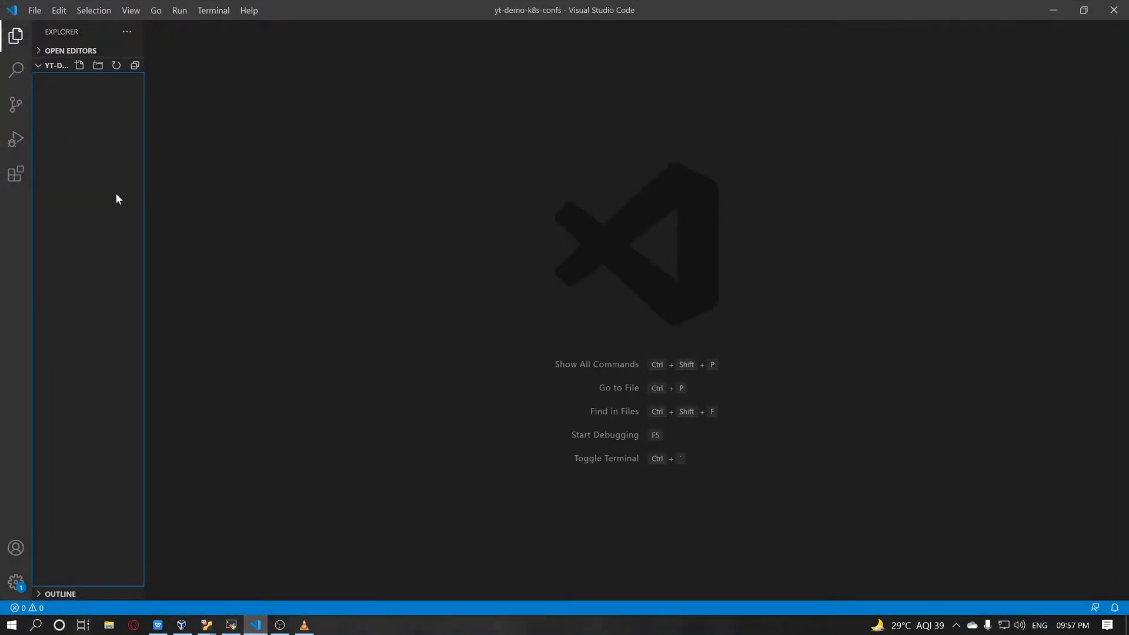
text(pod)
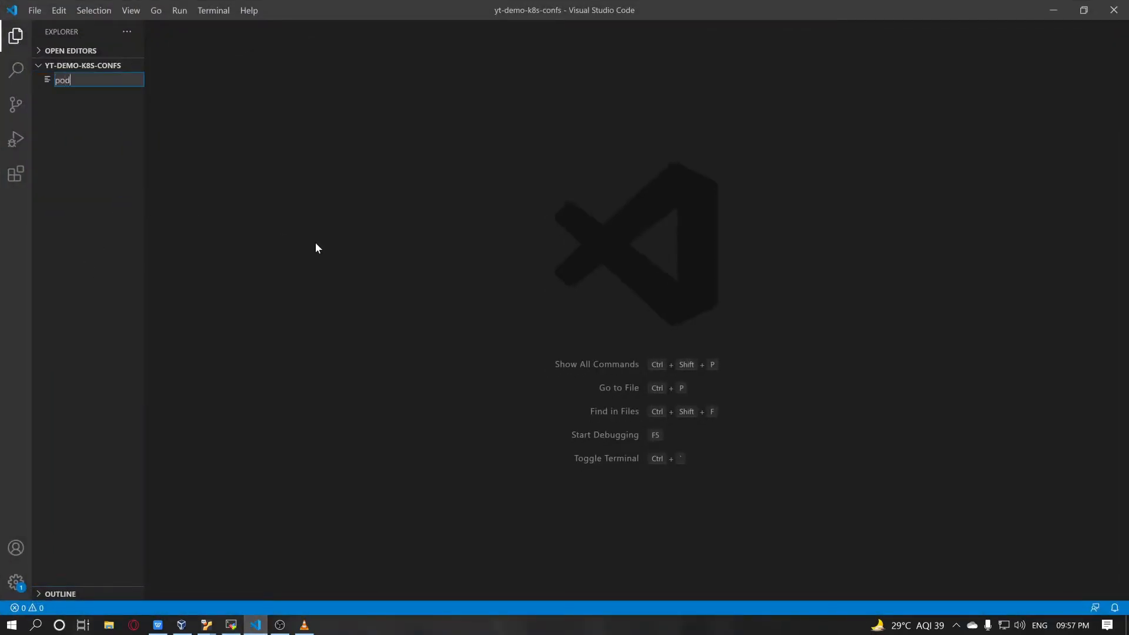
text(.yaml)
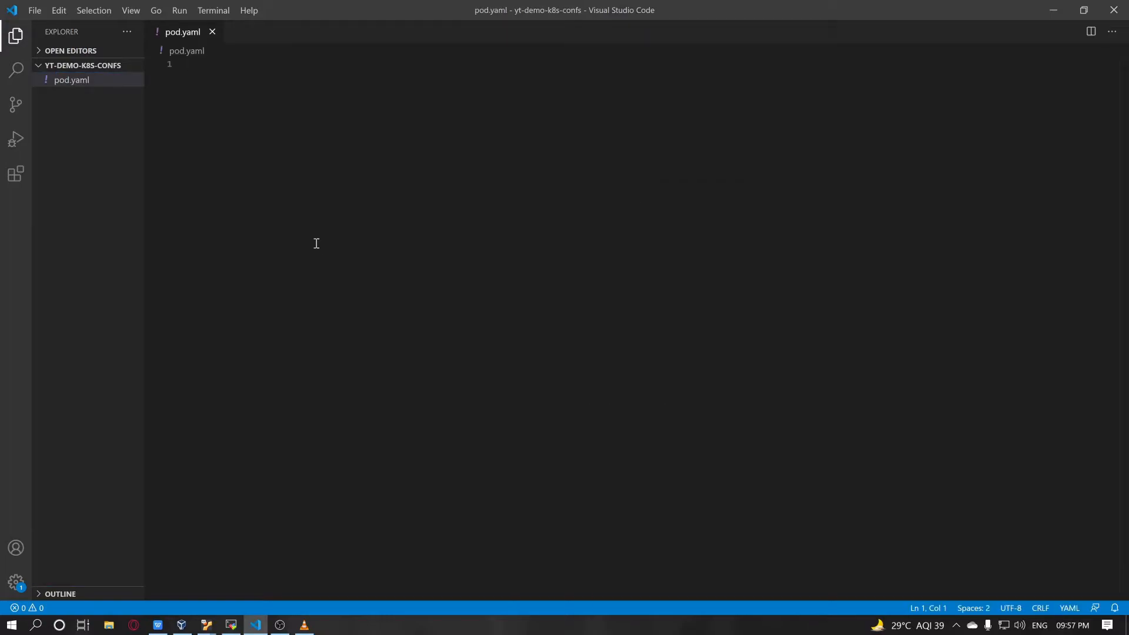
Write the top-level keys apiVersion: v1, kind: Pod and metadata: in pod.yaml.
text(a)
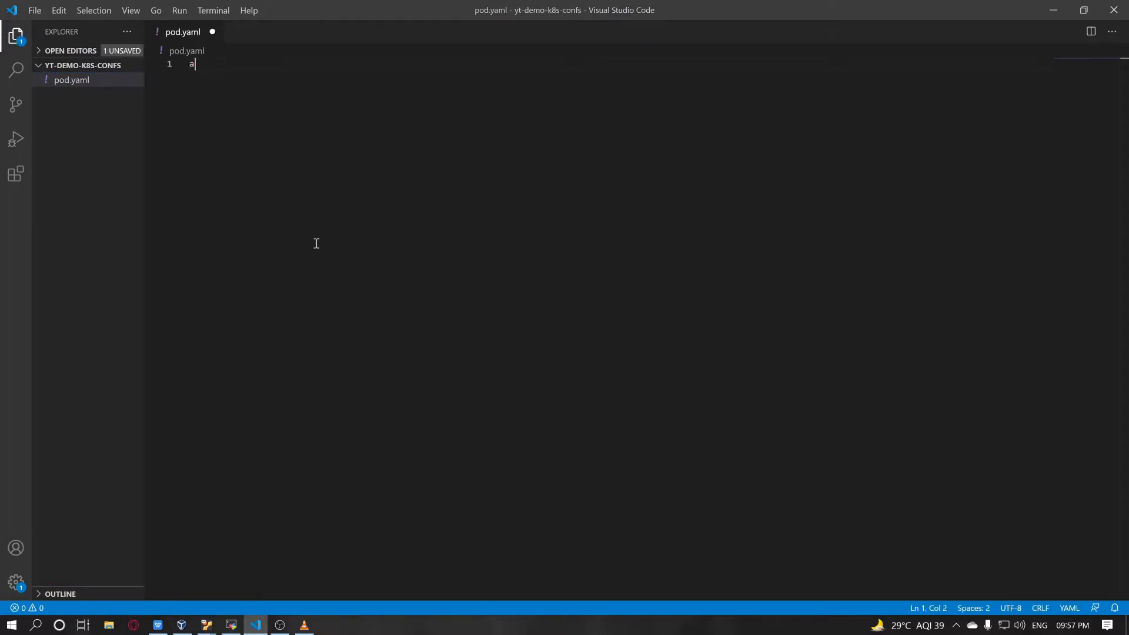
text(piVers)
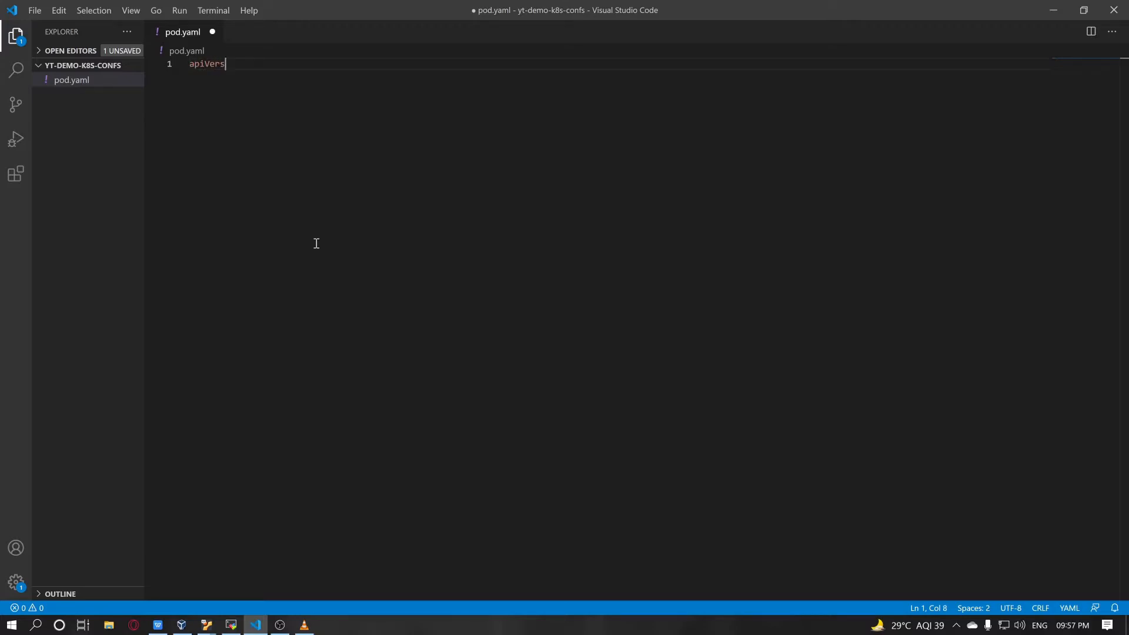
text(ion:)
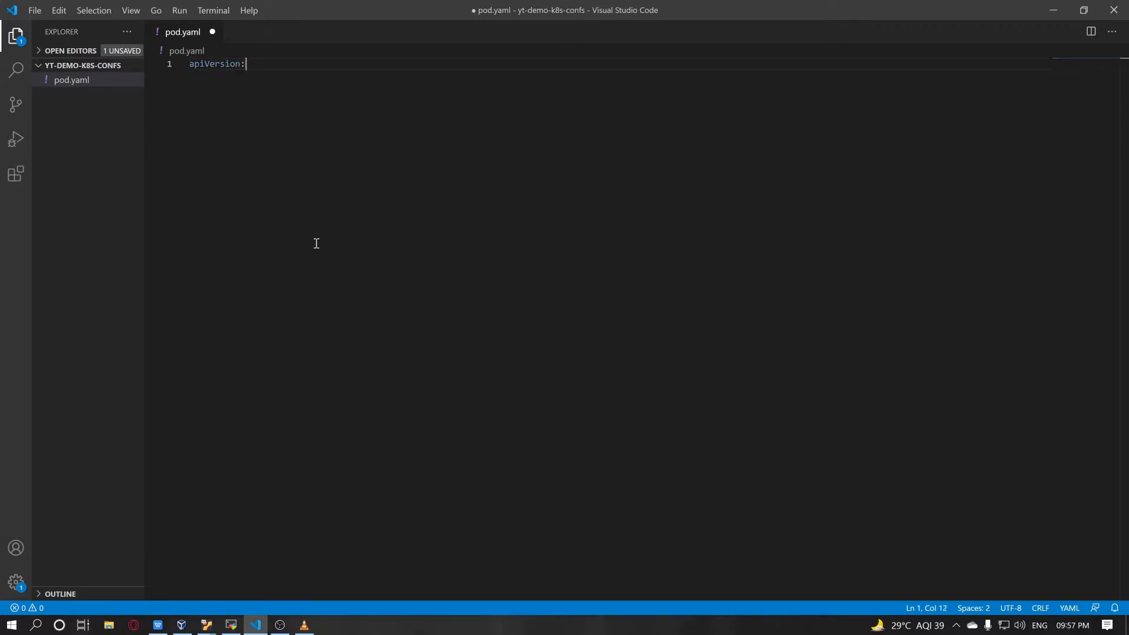
text(kind:)
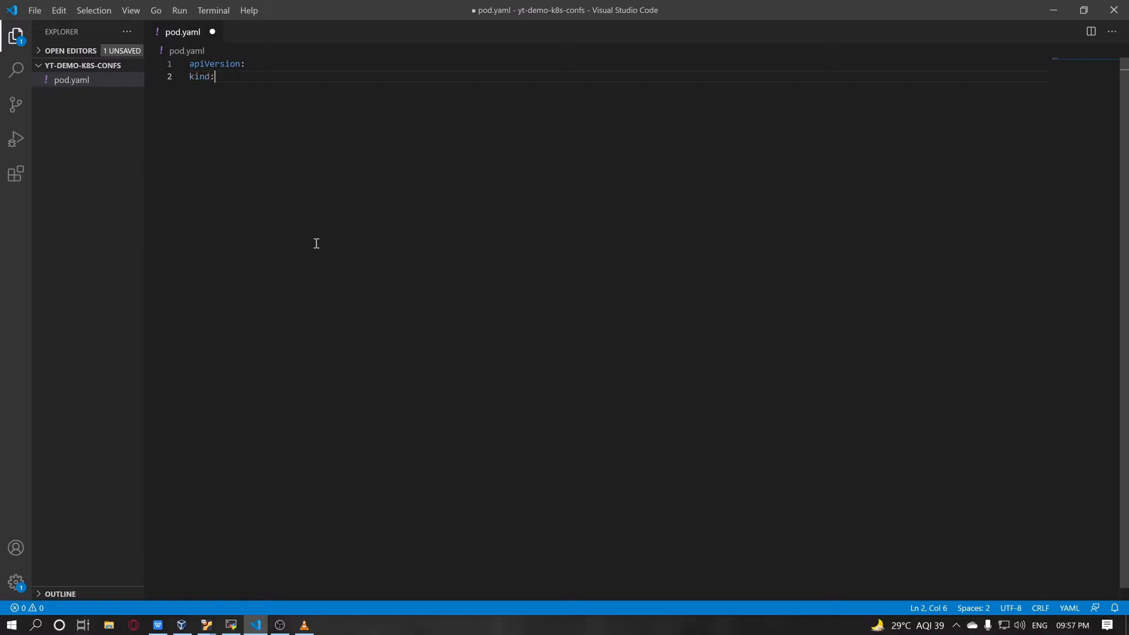
text(metadata)
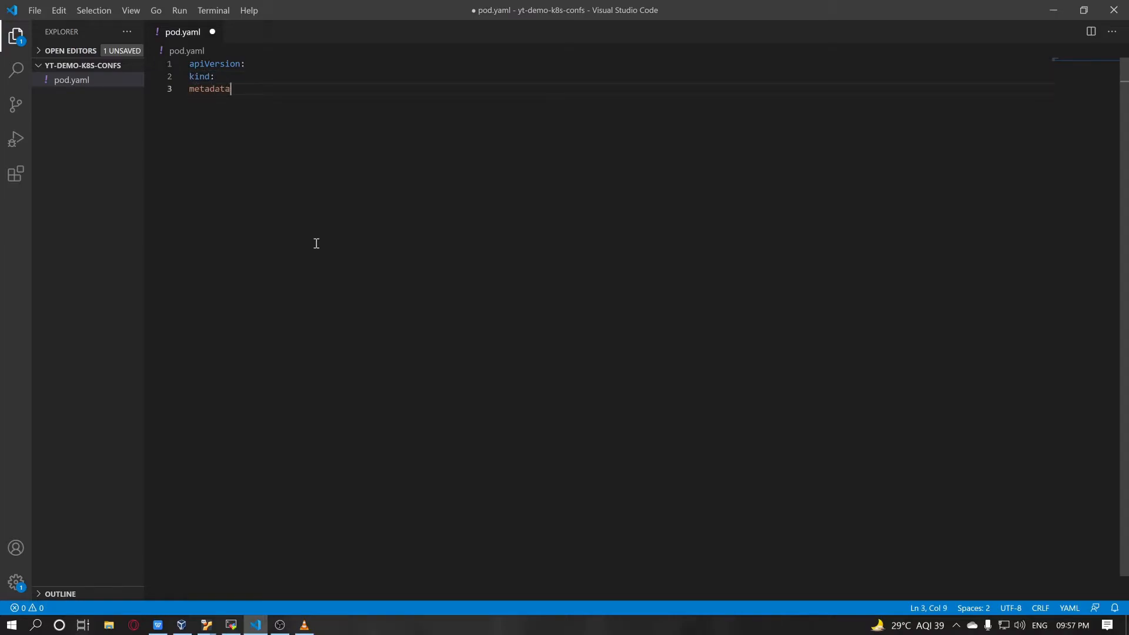
text(:)
text(spec:)
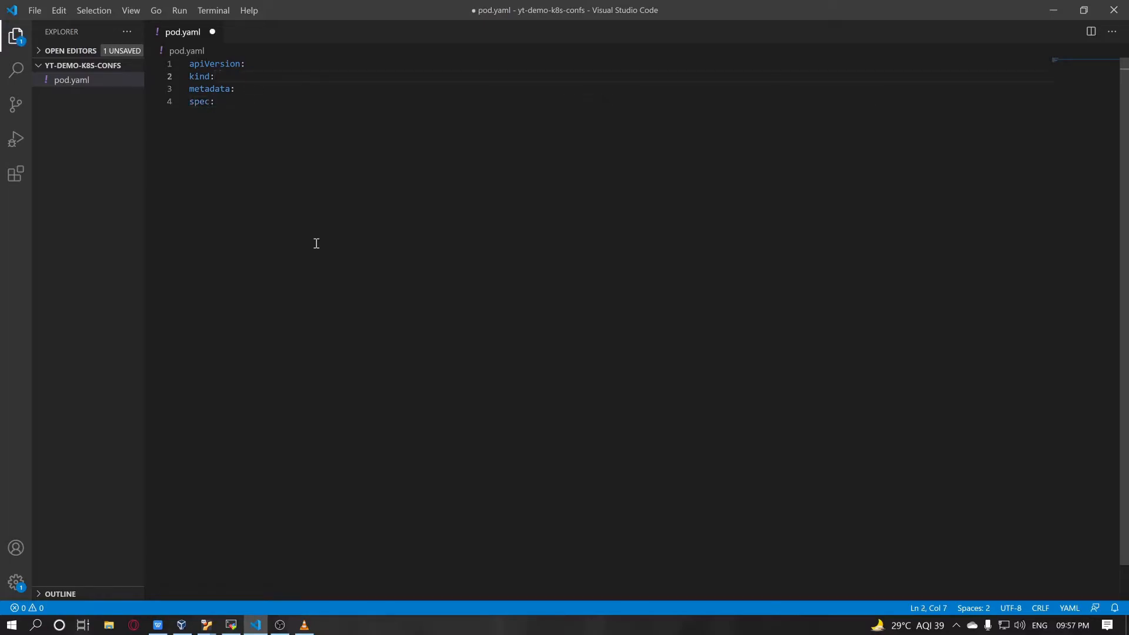
text(Pod)
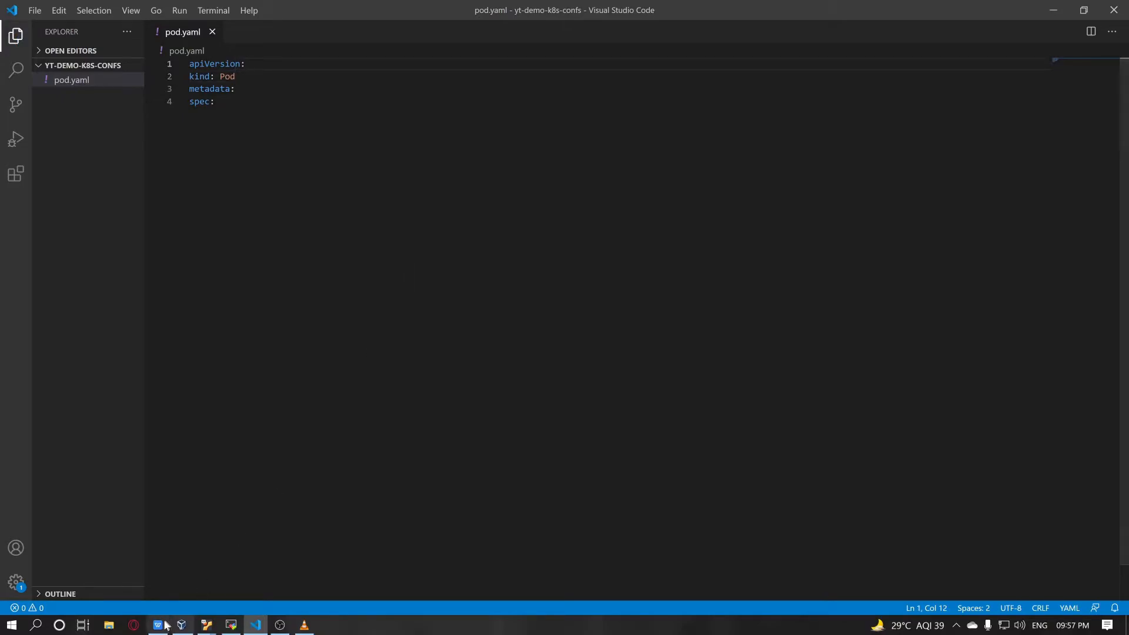
click(156, 625)
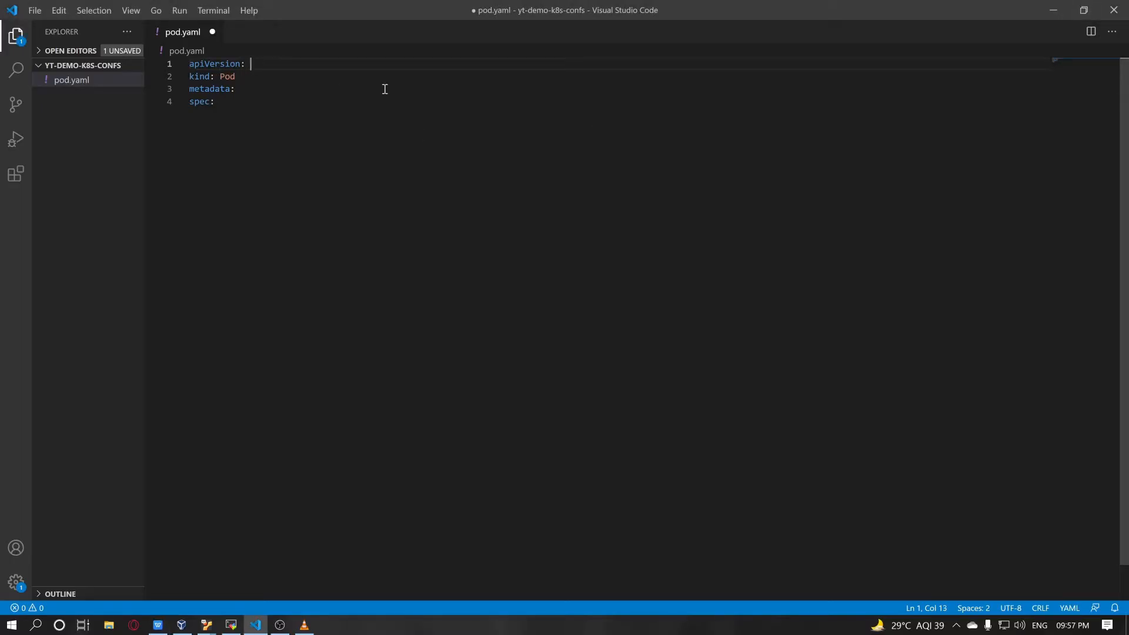
text(v1)
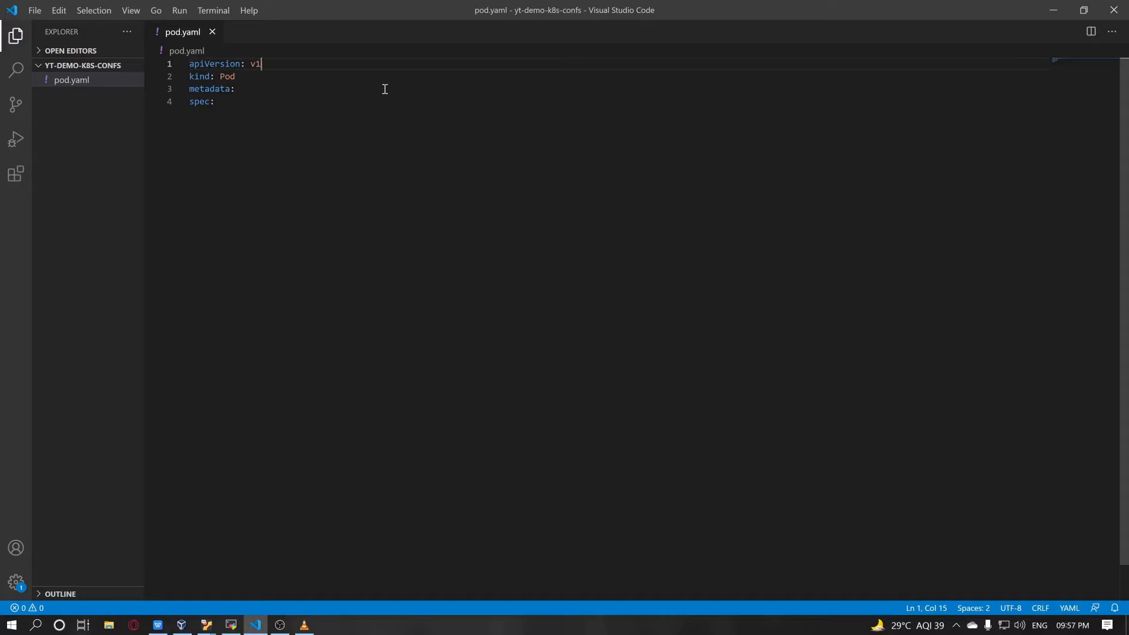
key(enter)
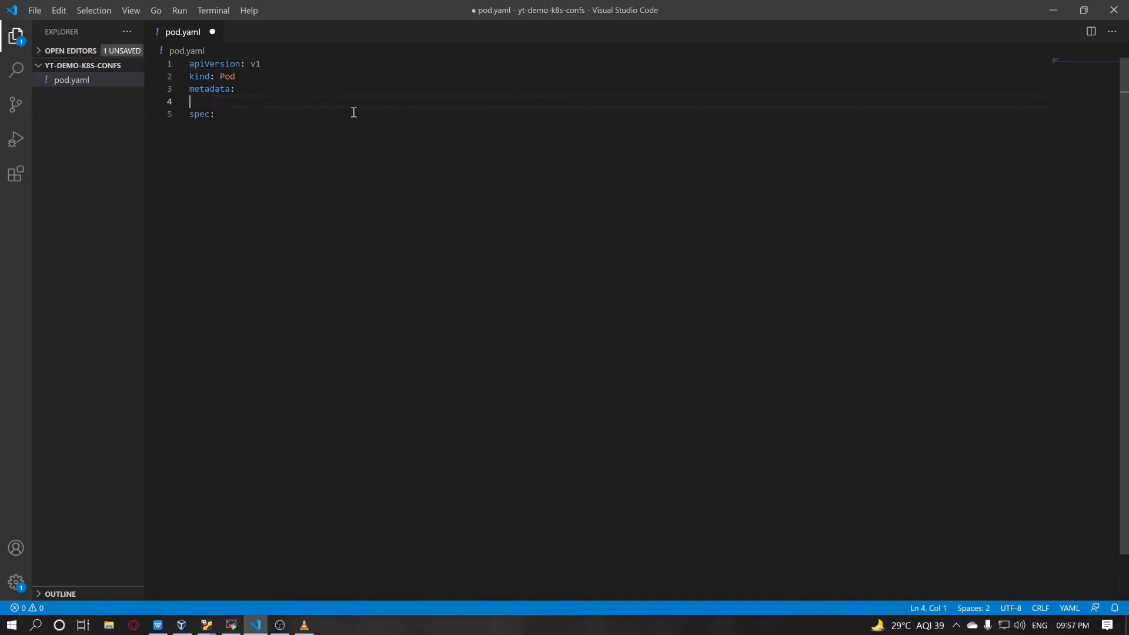
Under metadata set name: mywebserver and labels app: web, and save.
key(ctrl+s)
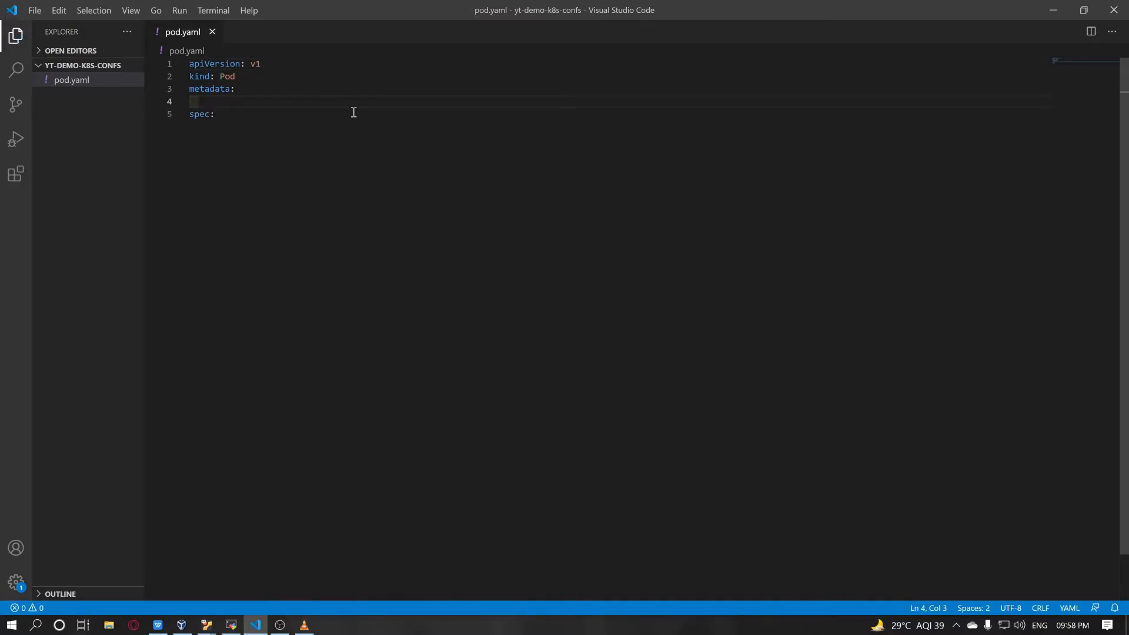
text(name:)
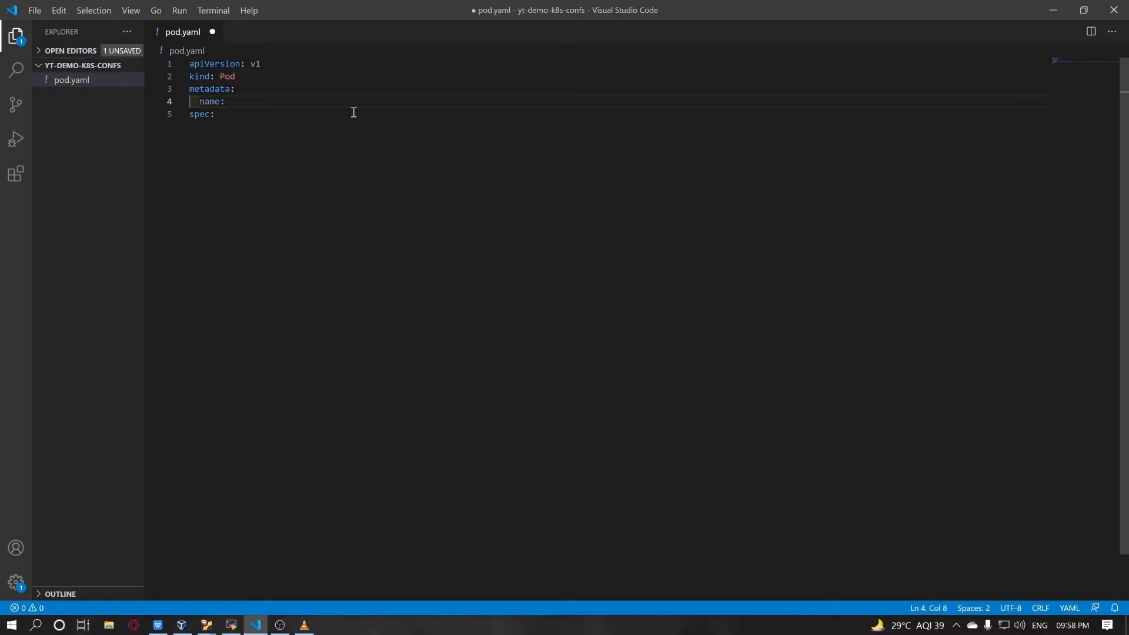
key(ctrl+s)
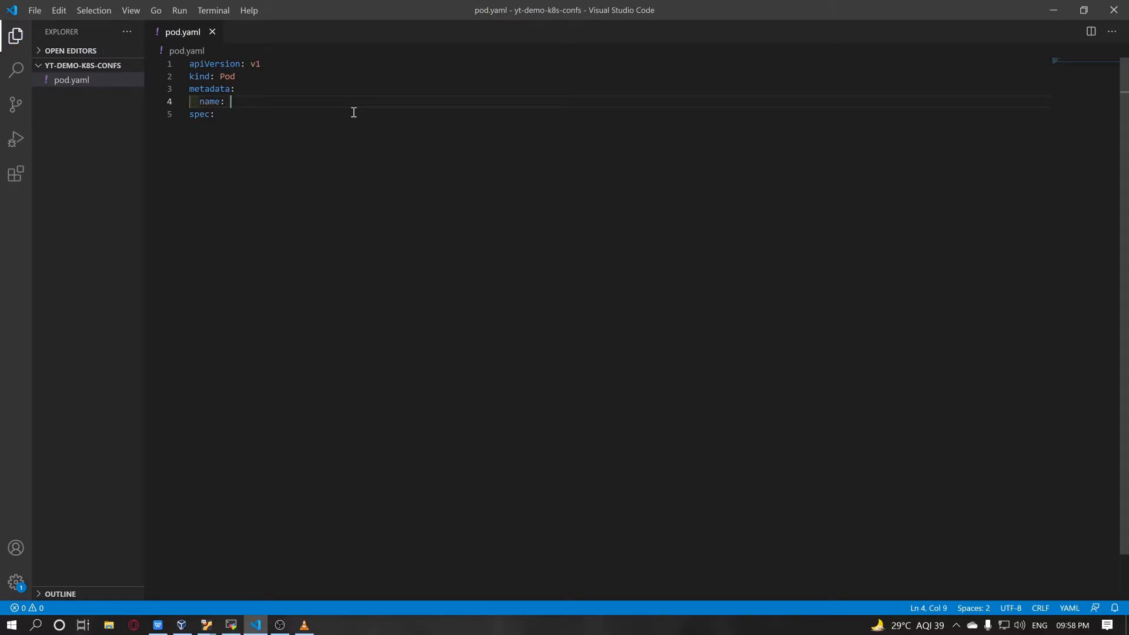
text(mywebserver)
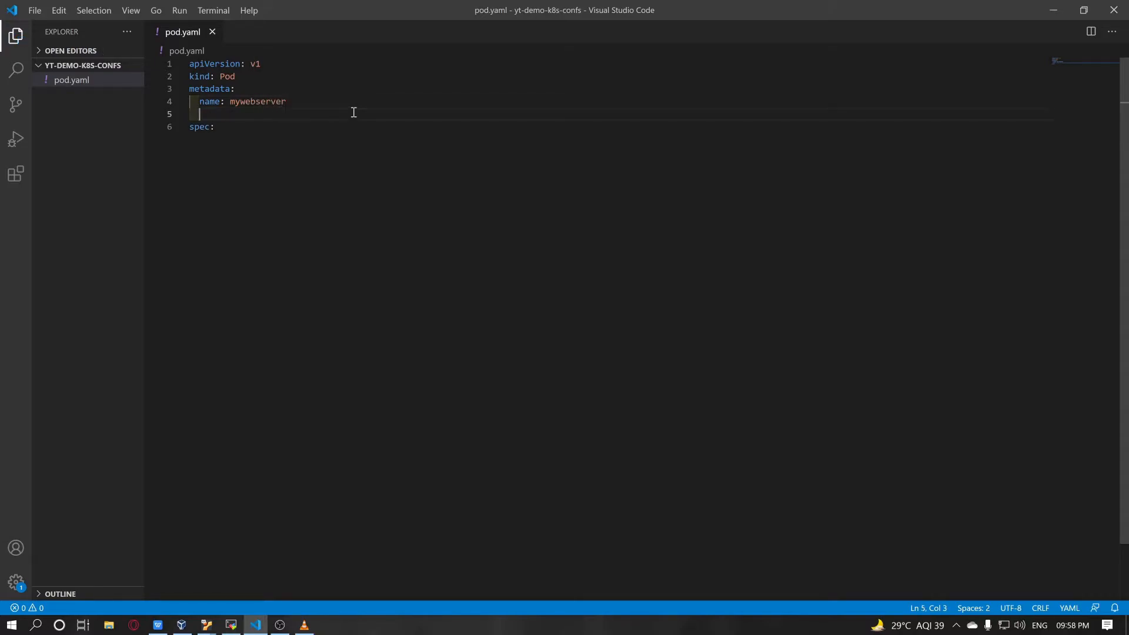
text(lav)
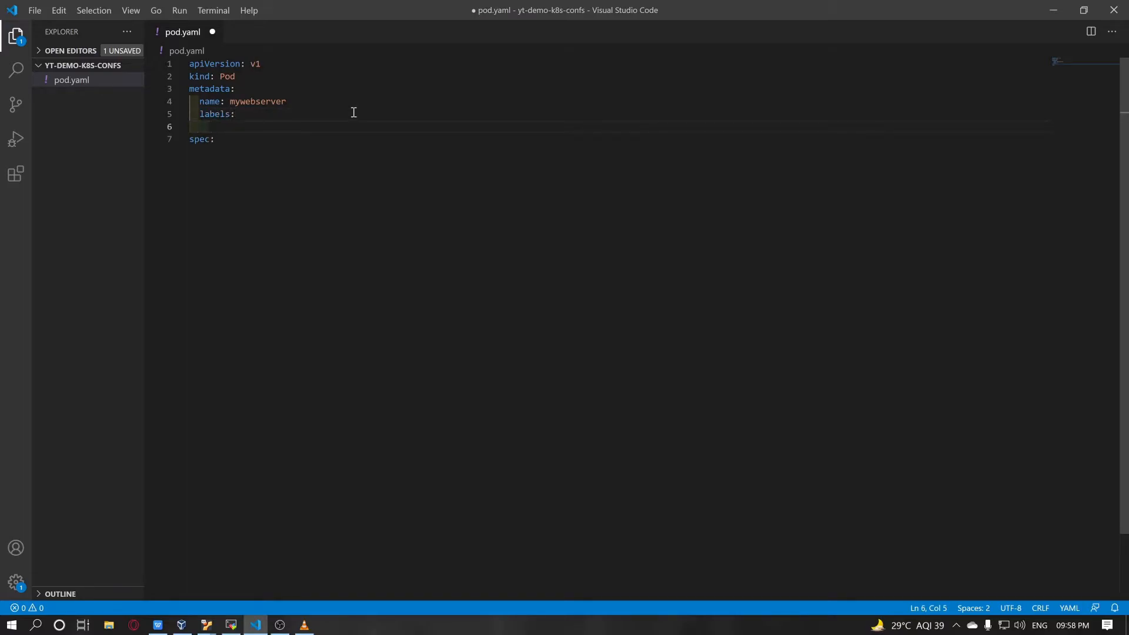
text(app: web)
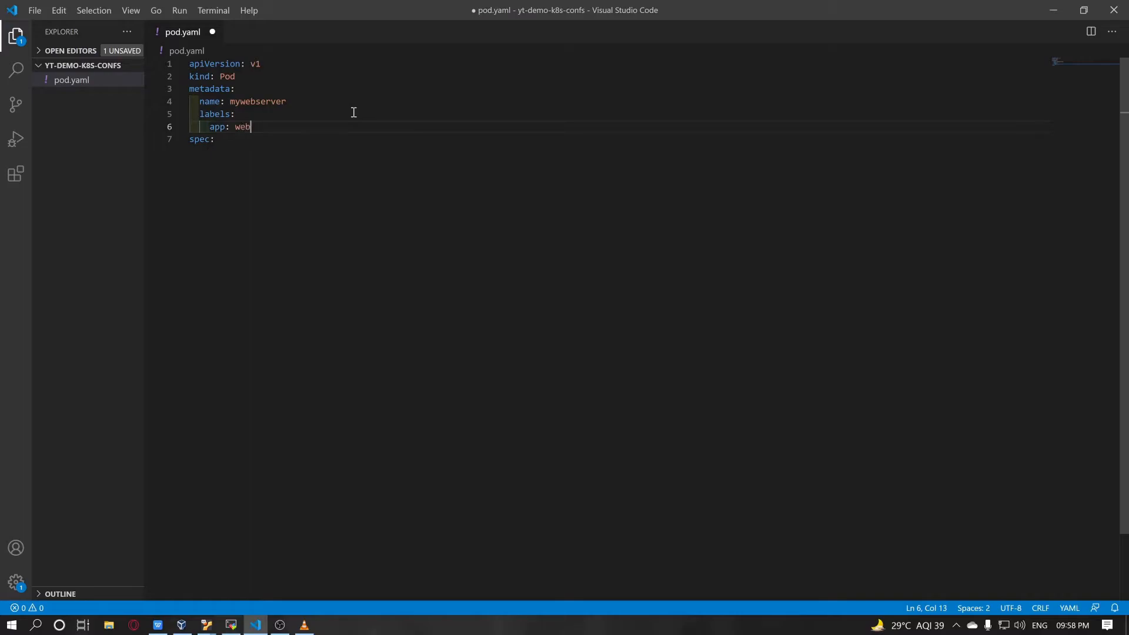
key(ctrl+s)
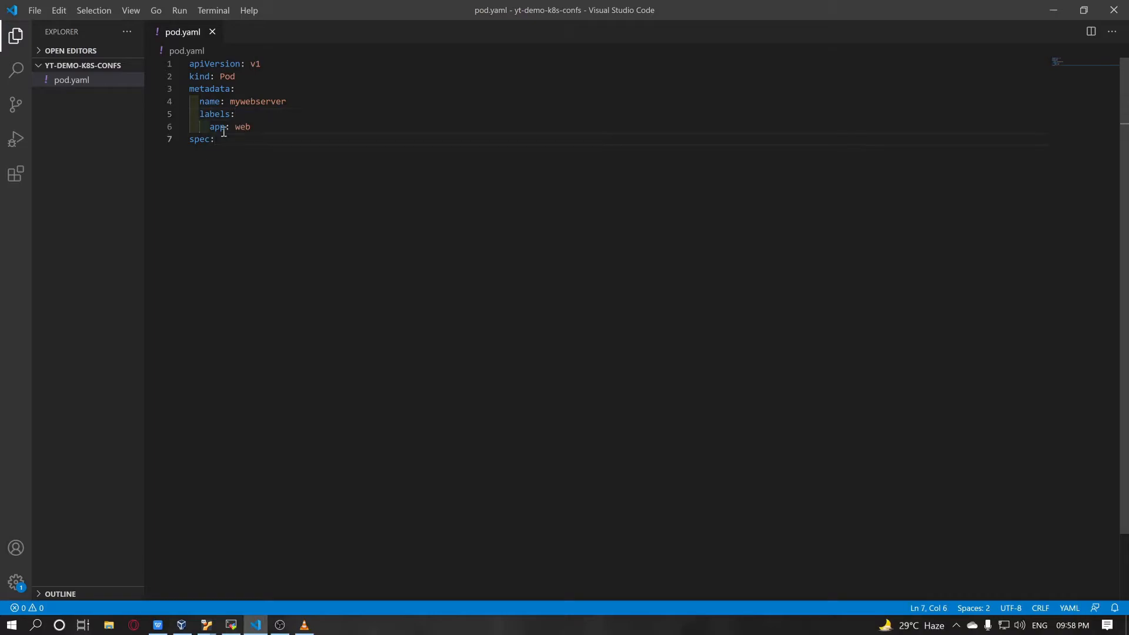
Start a new indented line under spec for the pod's contents.
double_click(217, 128)
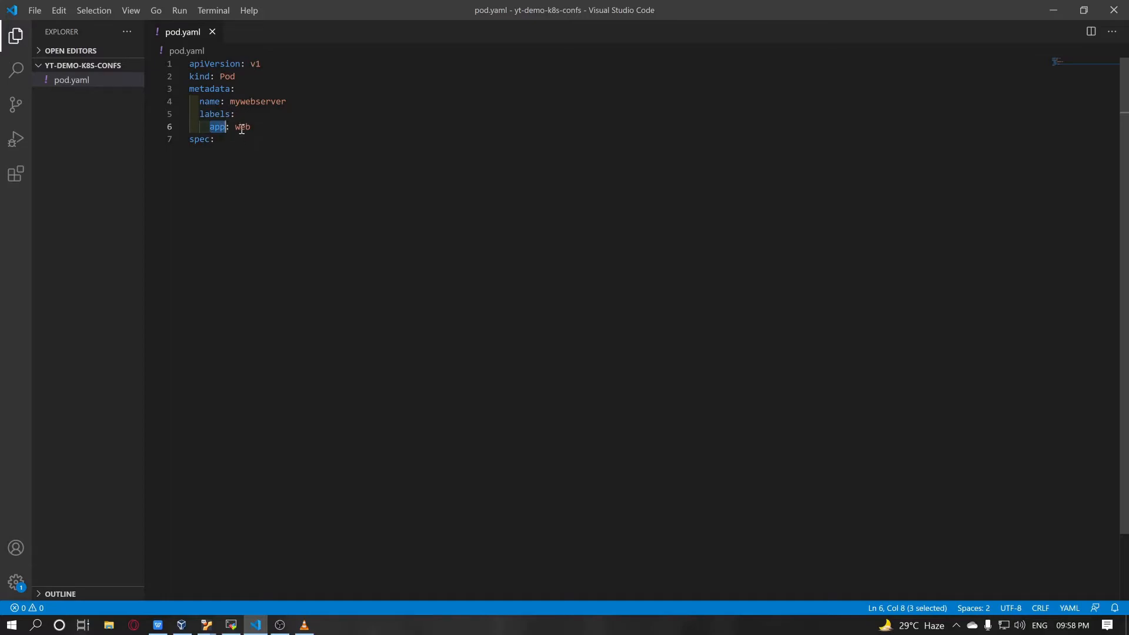
click(214, 139)
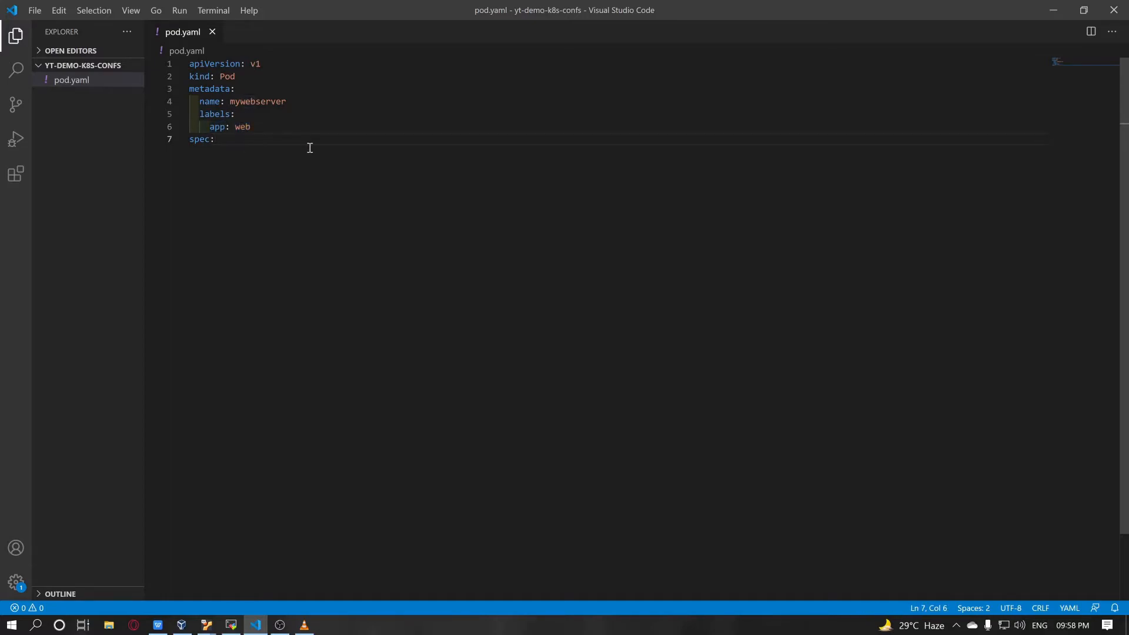
key(Enter)
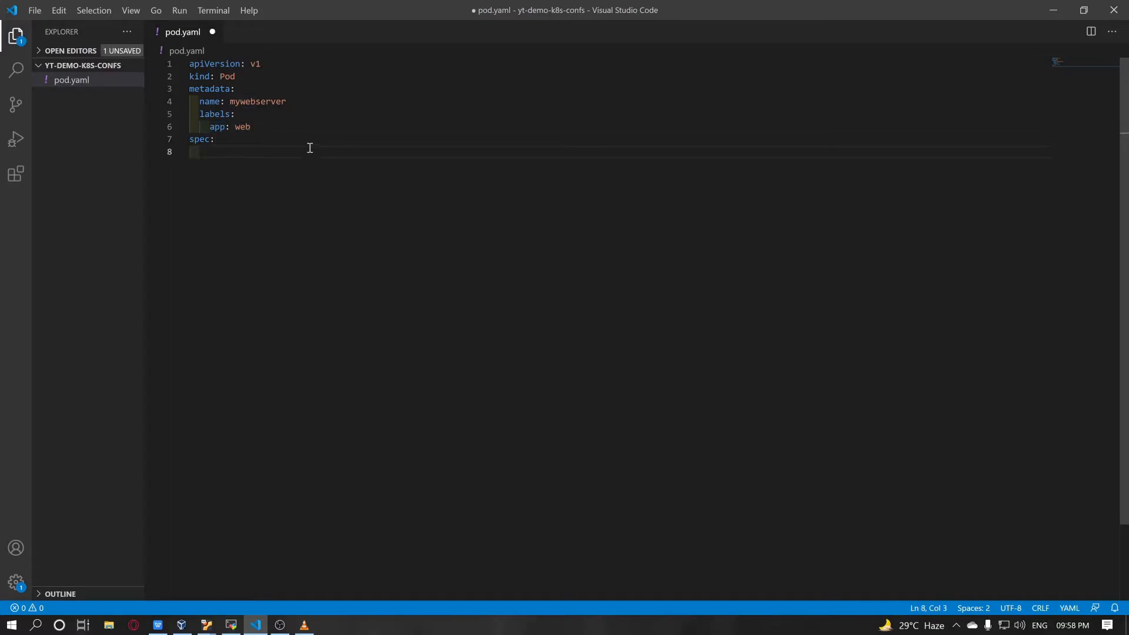
Add a containers: key under spec in pod.yaml and save.
key(ctrl+s)
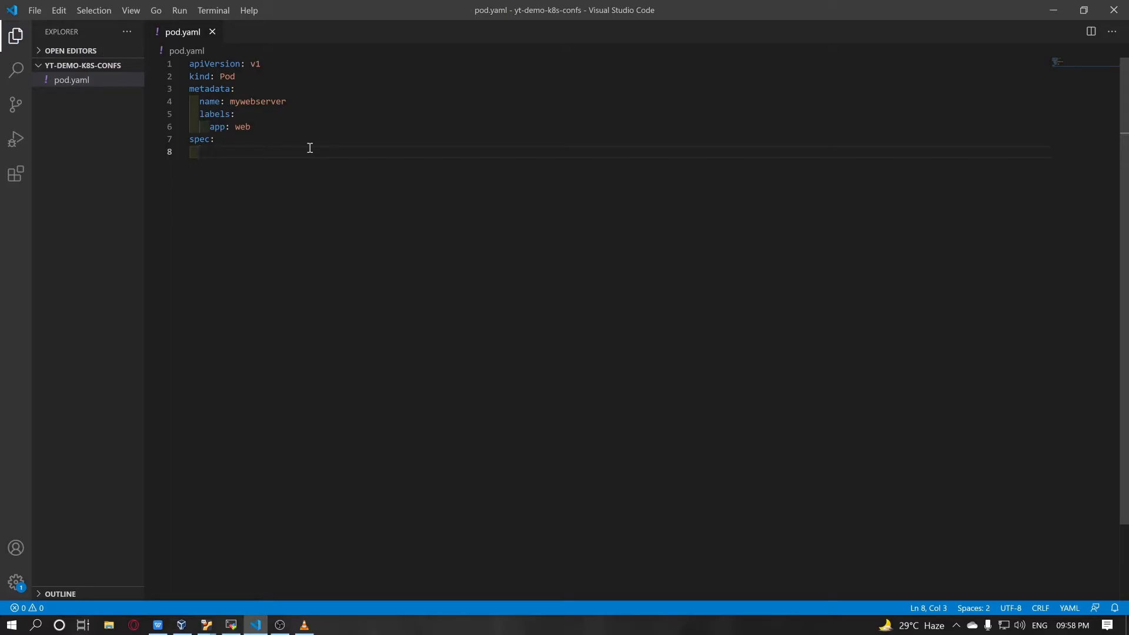
text(cont)
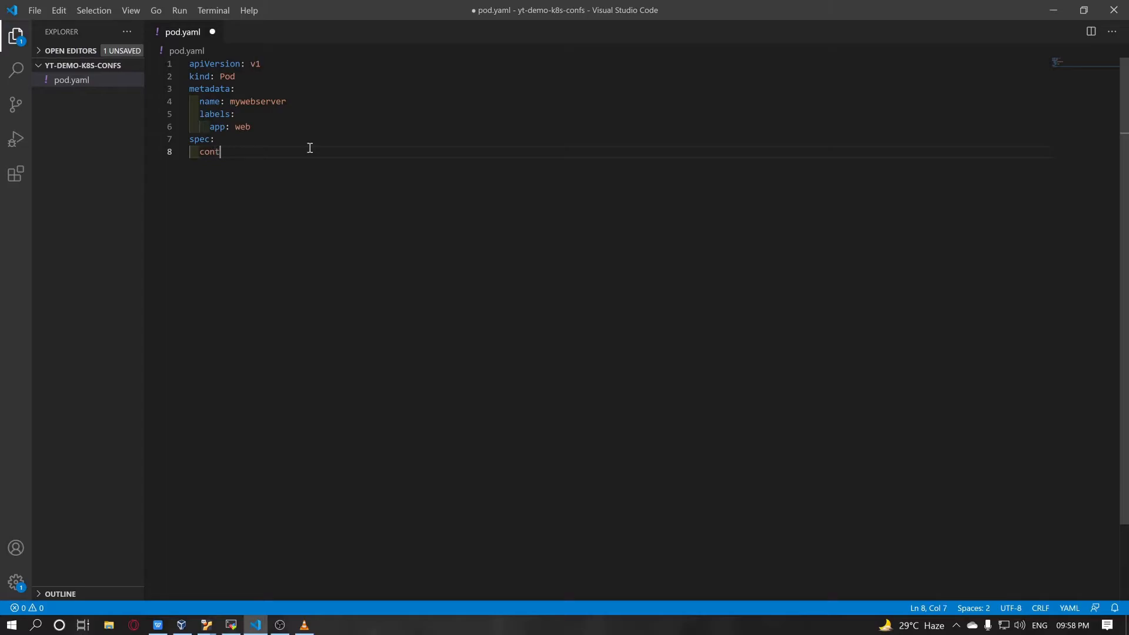
text(ainers:)
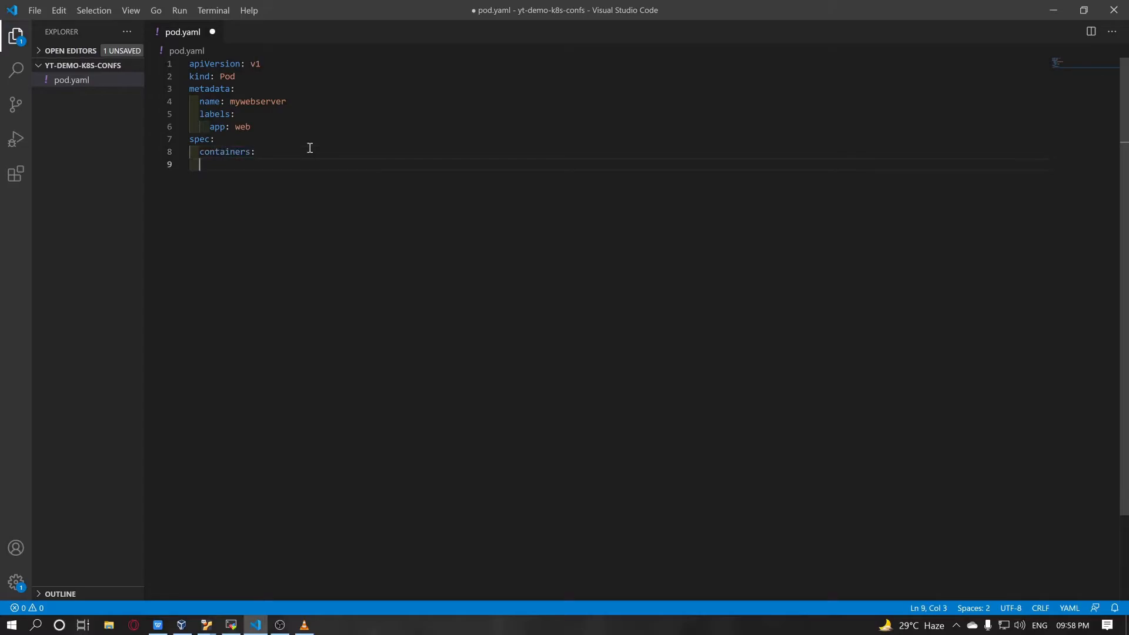
key(ctrl+s)
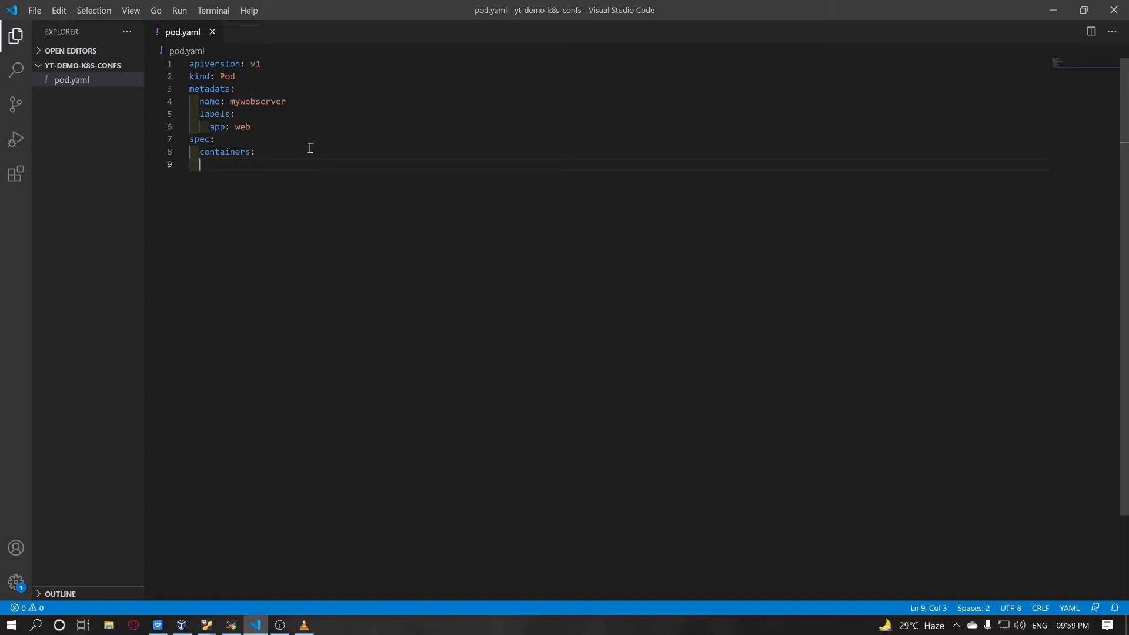
Define the container - name: webserver with image: nginx and save.
text(- name:)
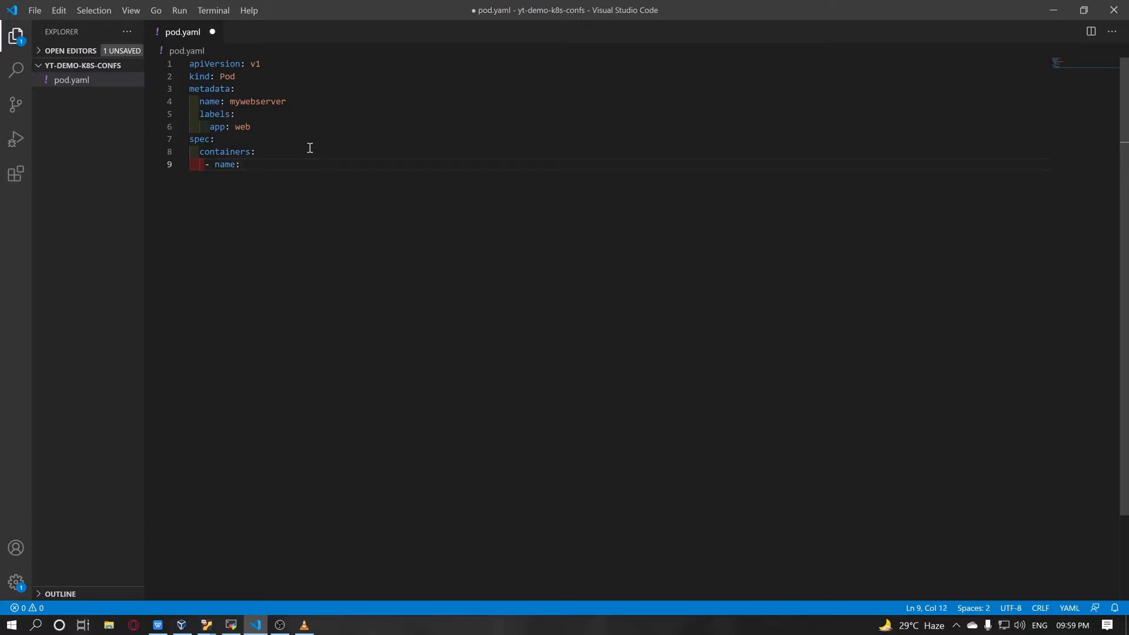
text(webserver)
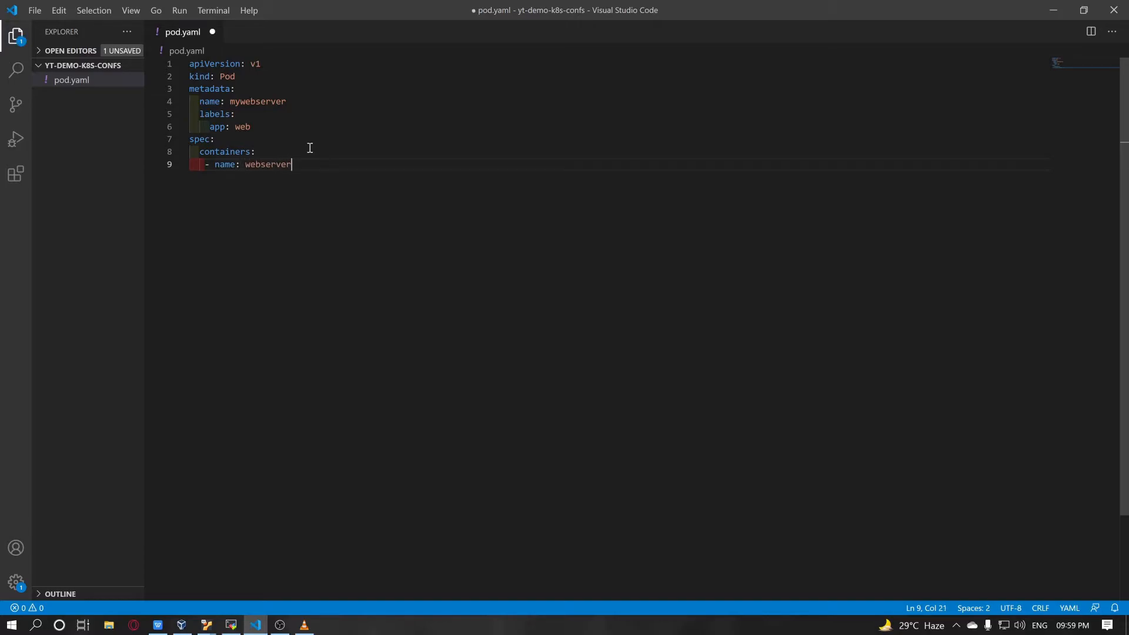
key(Enter)
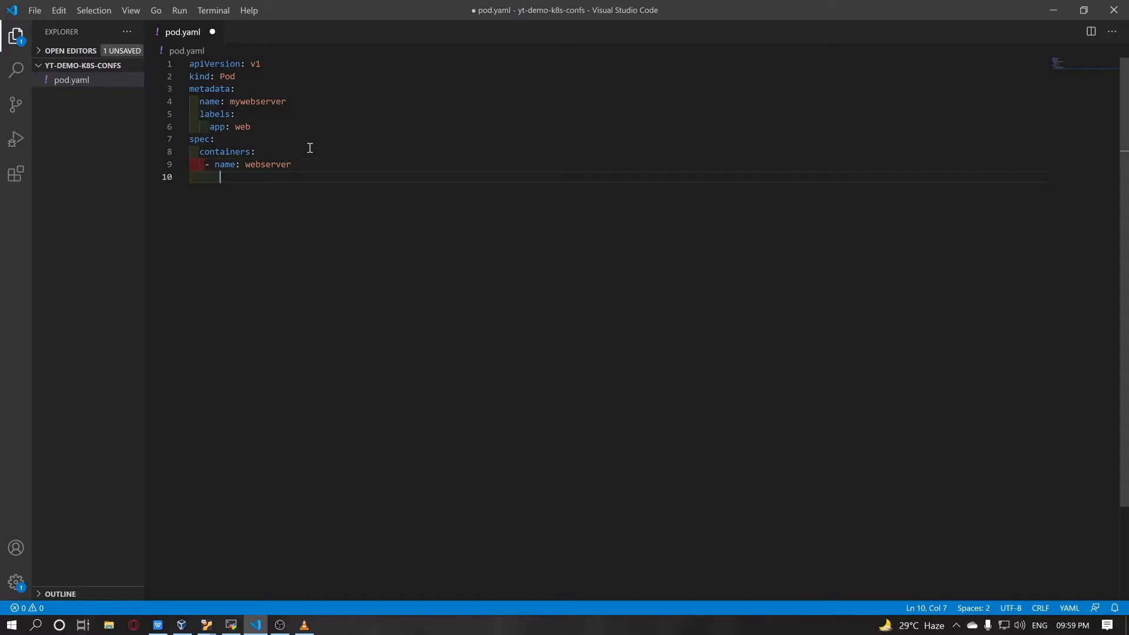
key(ctrl+s)
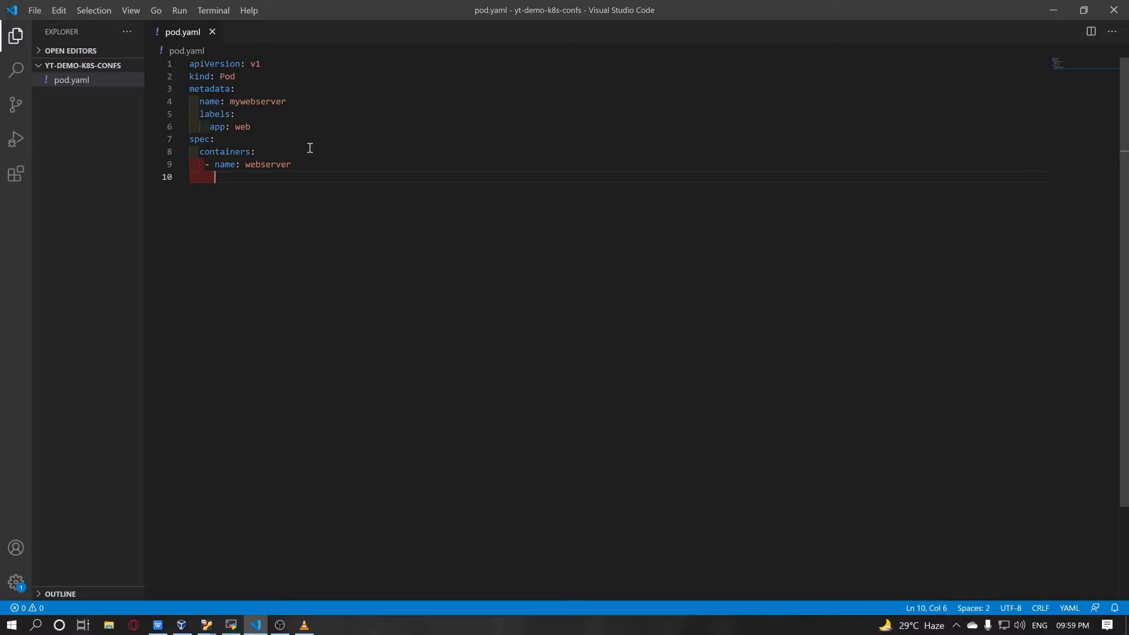
text(image:)
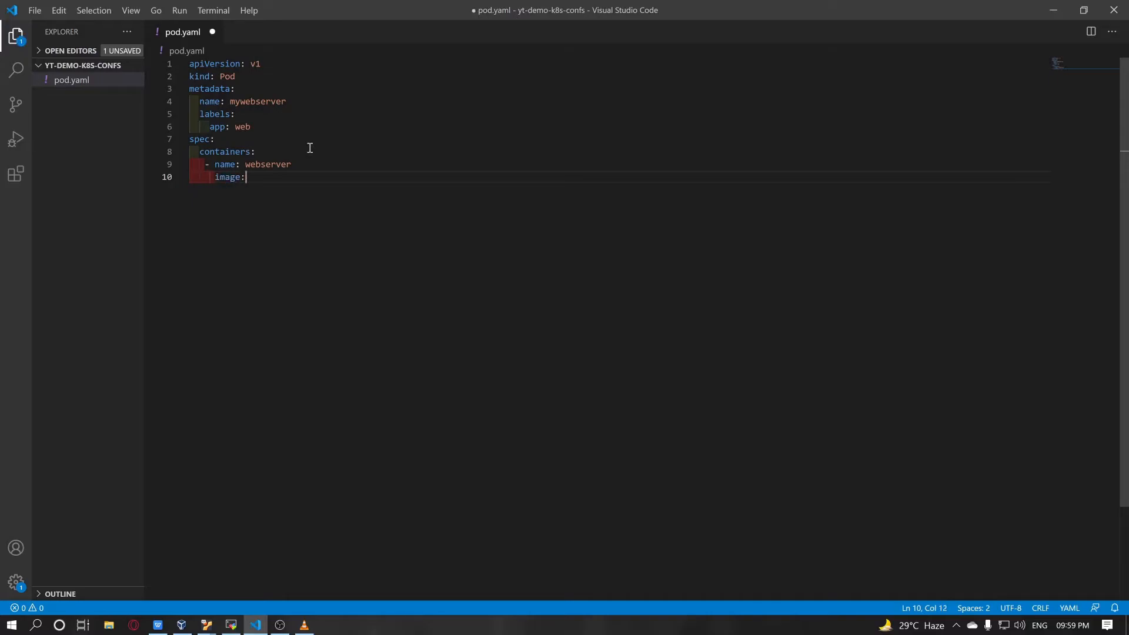
text(nginx)
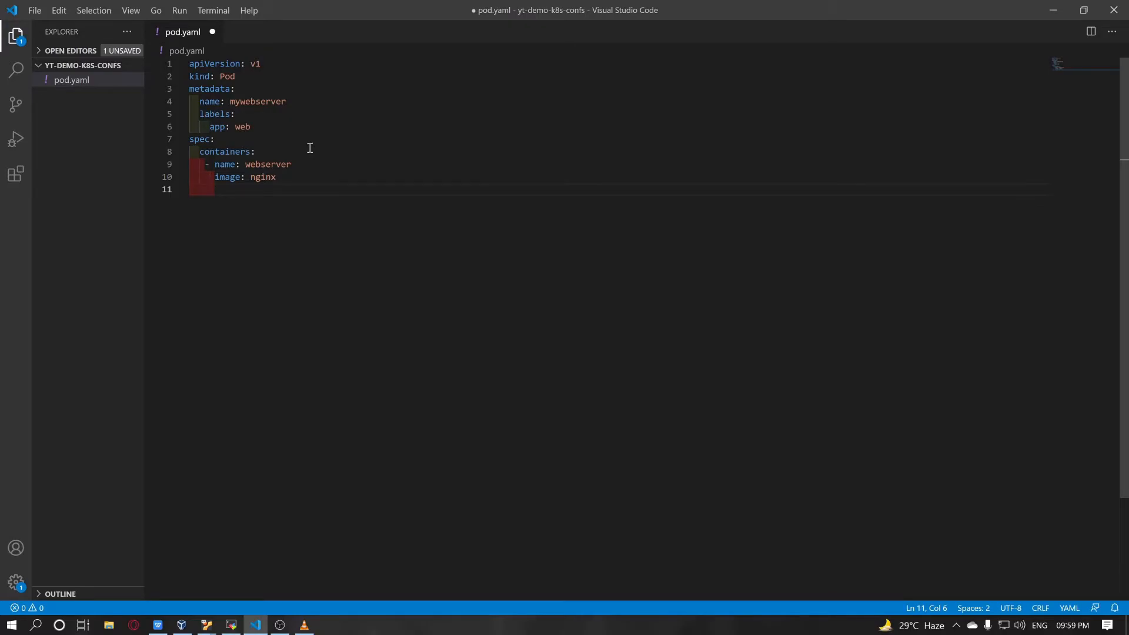
key(ctrl+s)
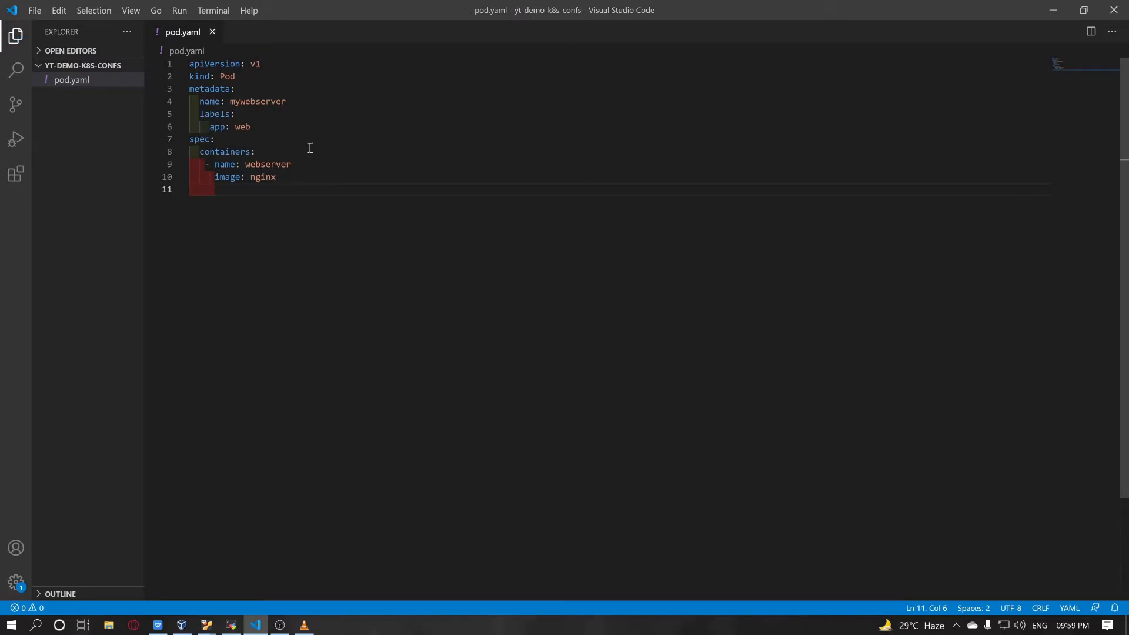
Add ports with - containerPort: 80 to the webserver container and save the finished pod.yaml.
text(ports:)
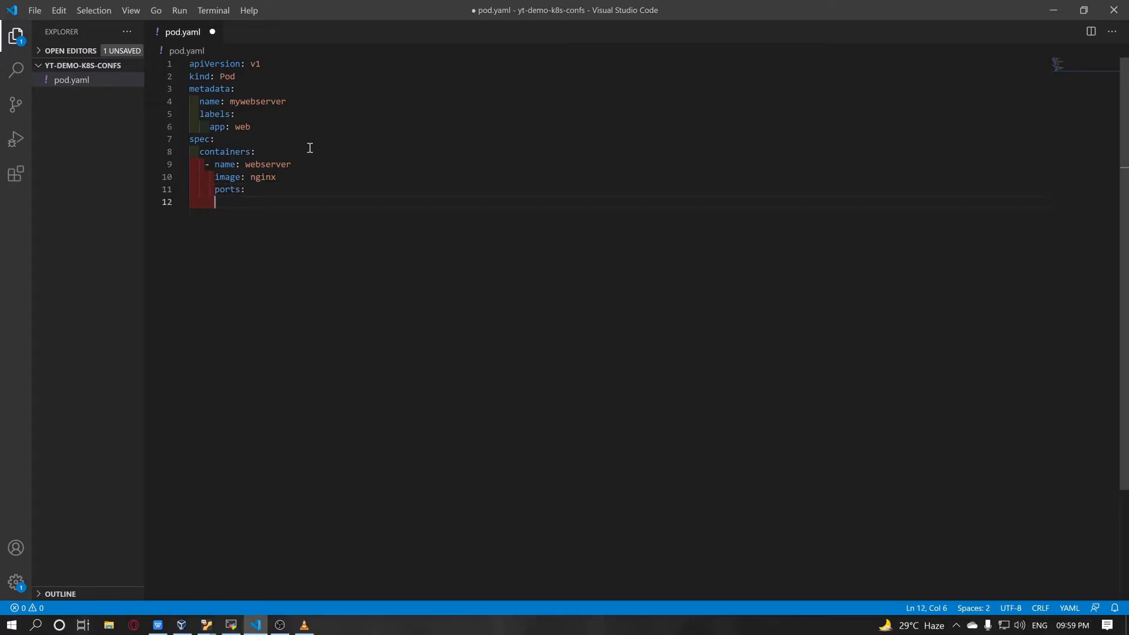
text(-)
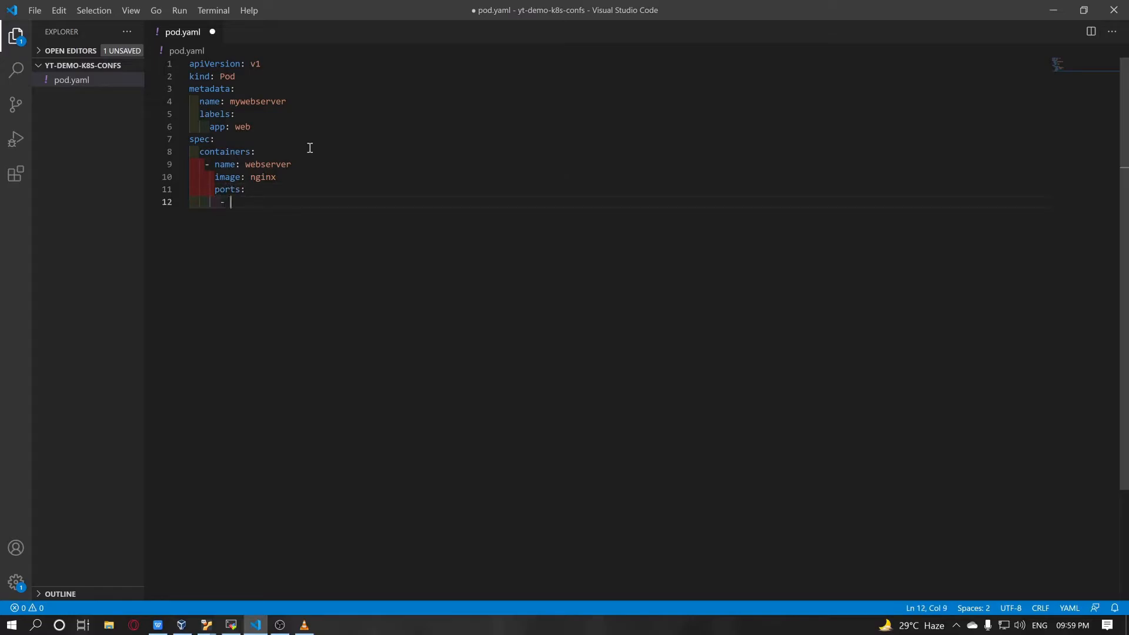
text(conta)
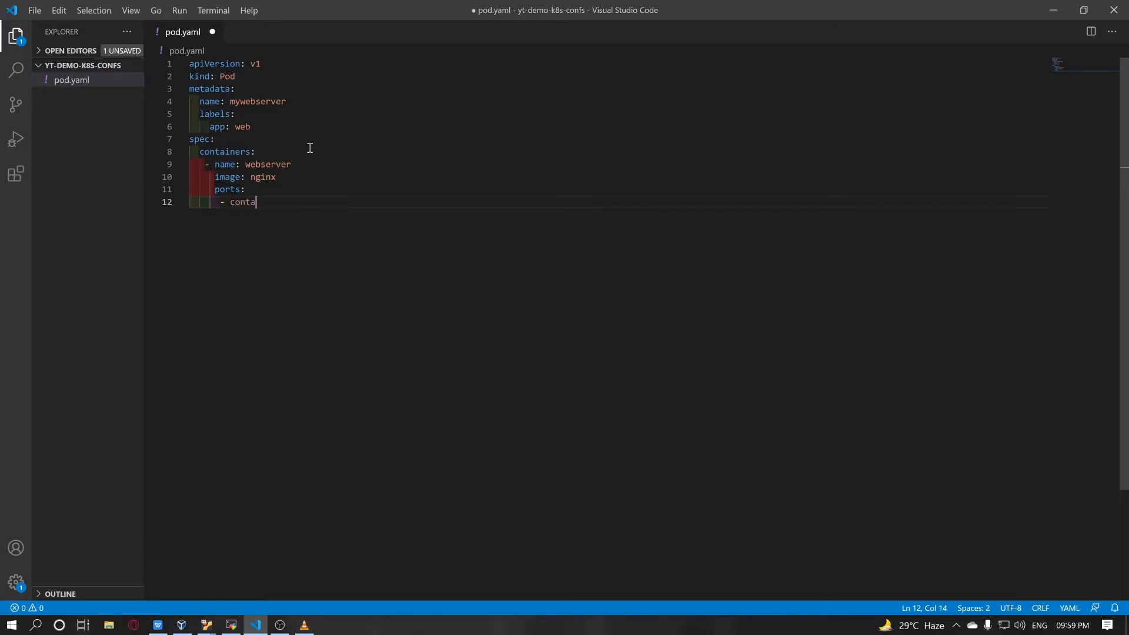
text(inerPort:)
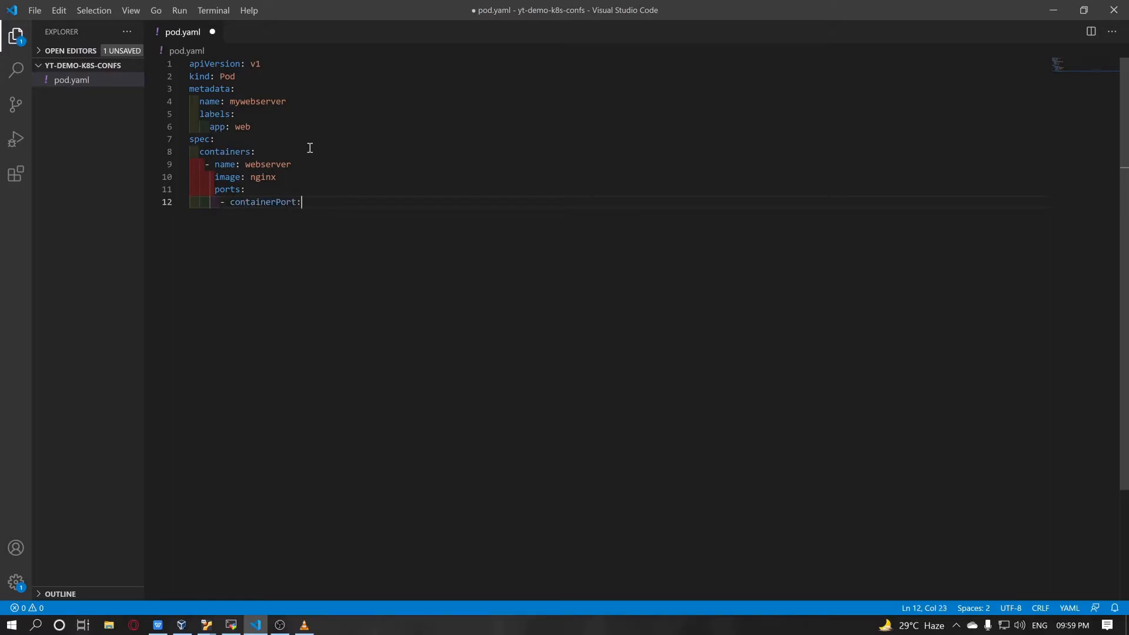
text(80)
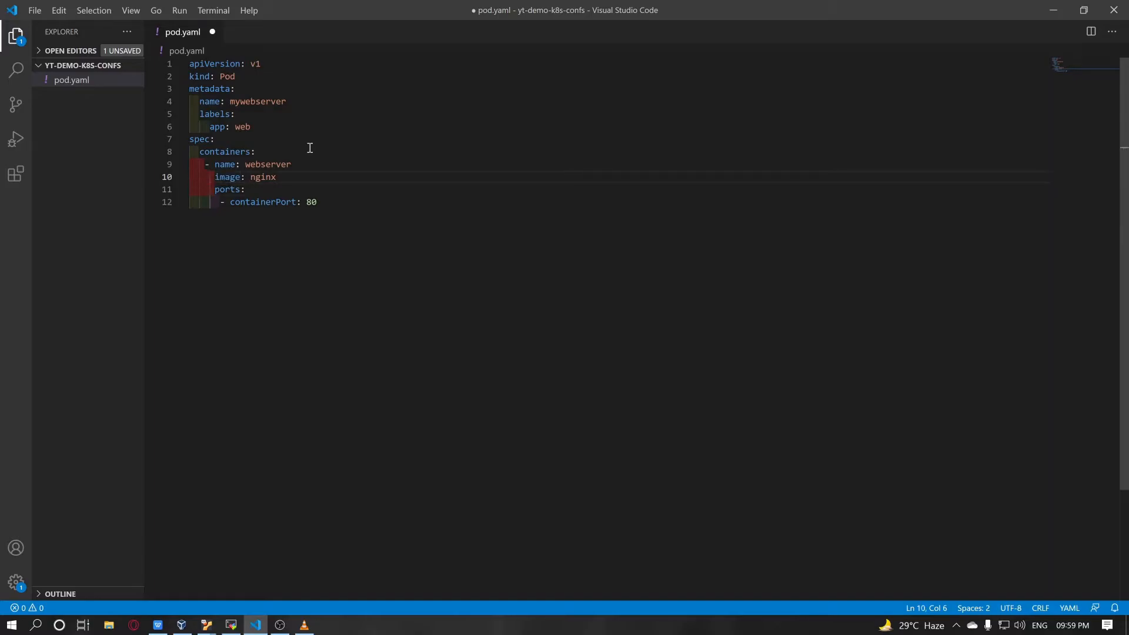
key(ctrl+s)
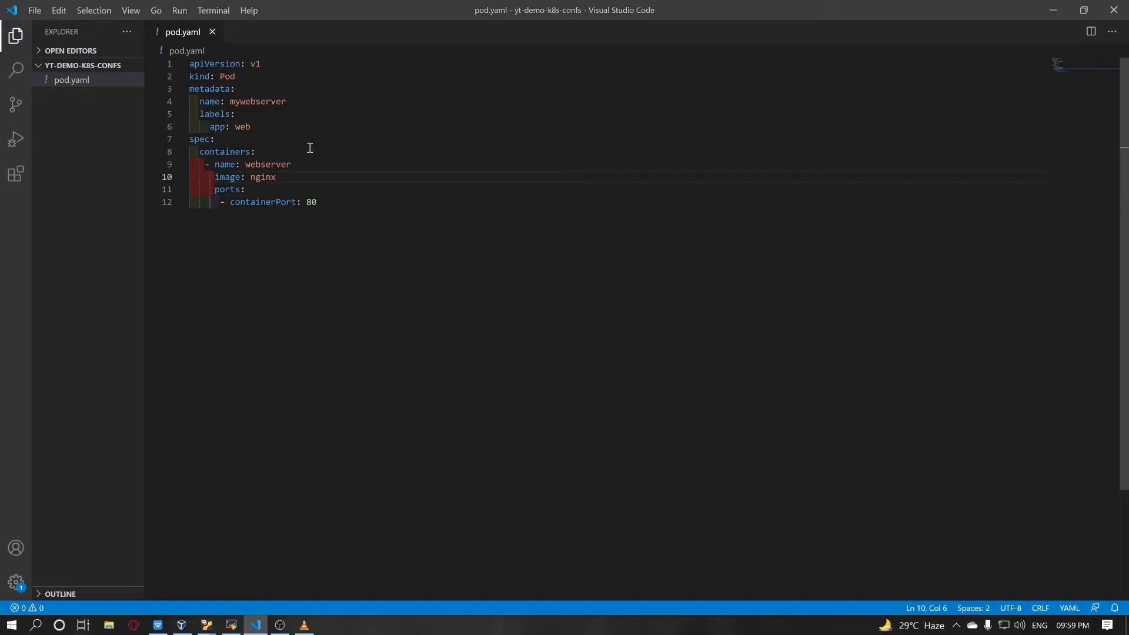
click(316, 202)
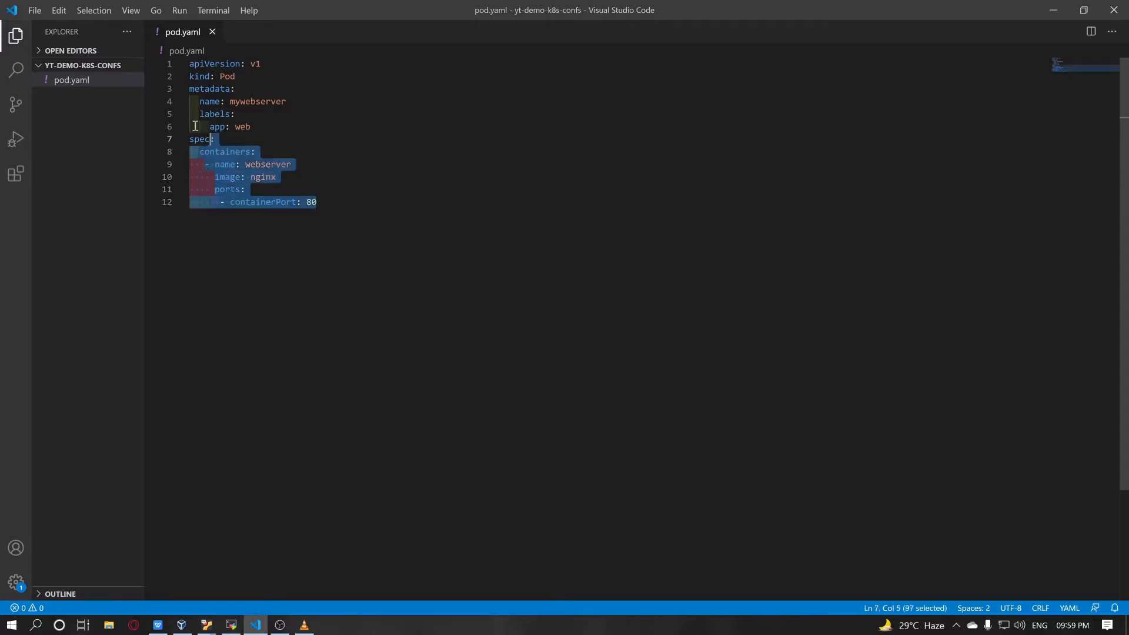
click(316, 202)
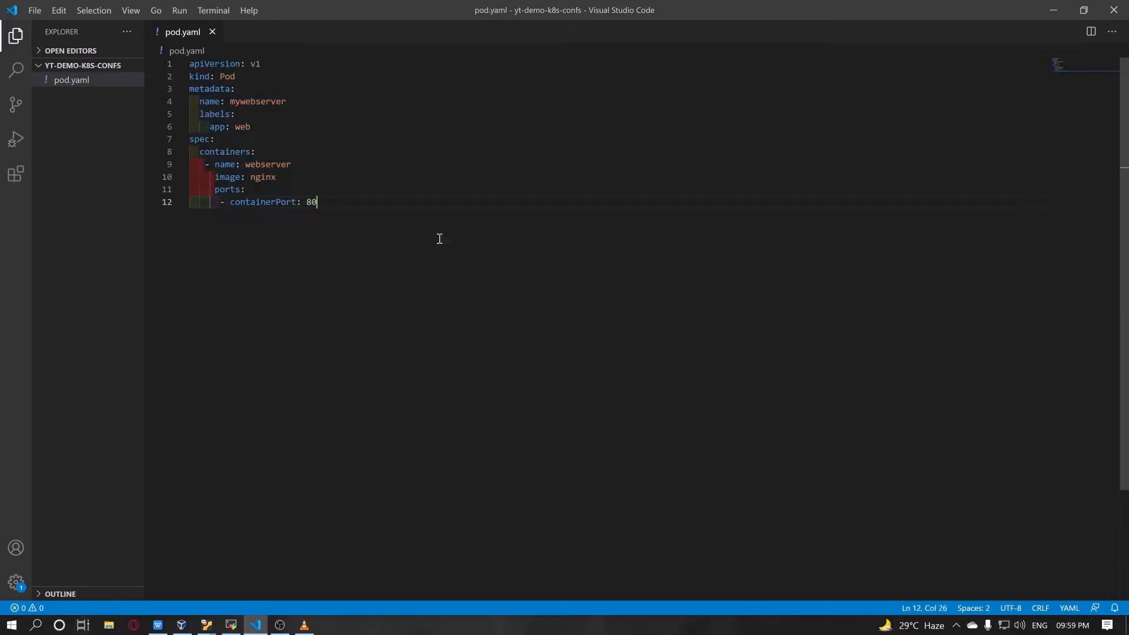
mouse_move(368, 211)
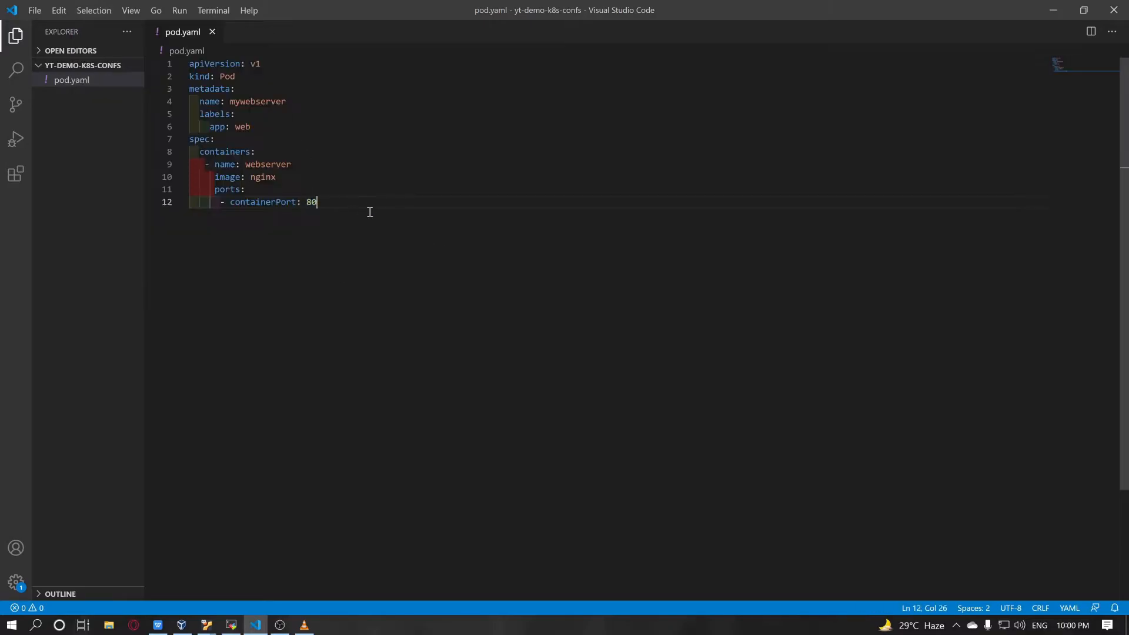
key(ctrl+a)
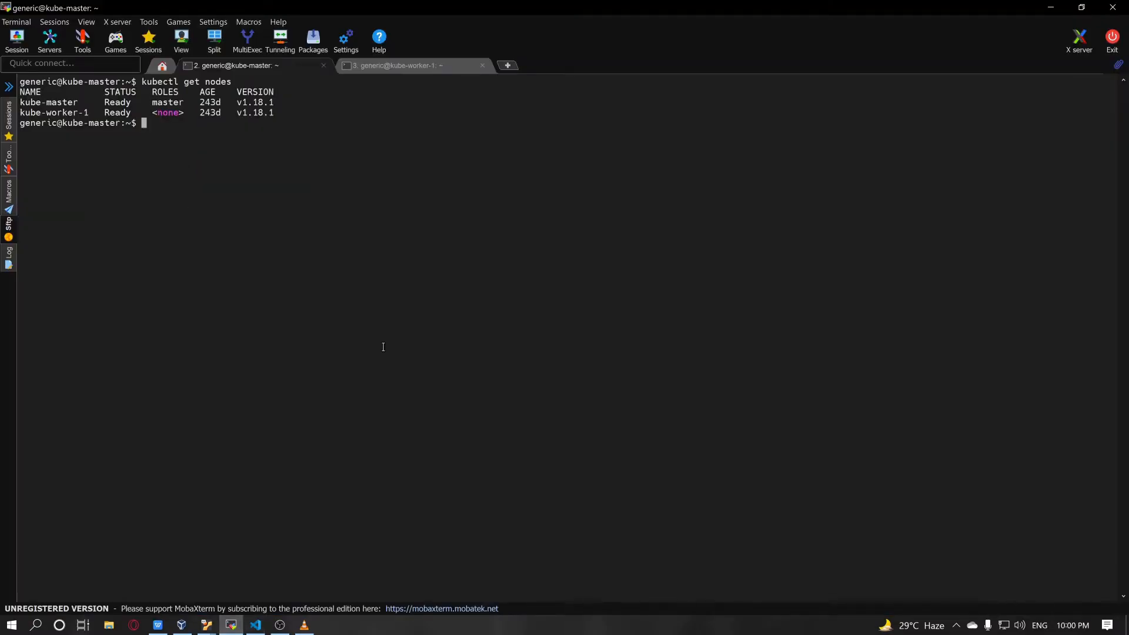
Create the demo_confs folder on kube-master, write pod.yaml there with vim and list it.
text(mkdir)
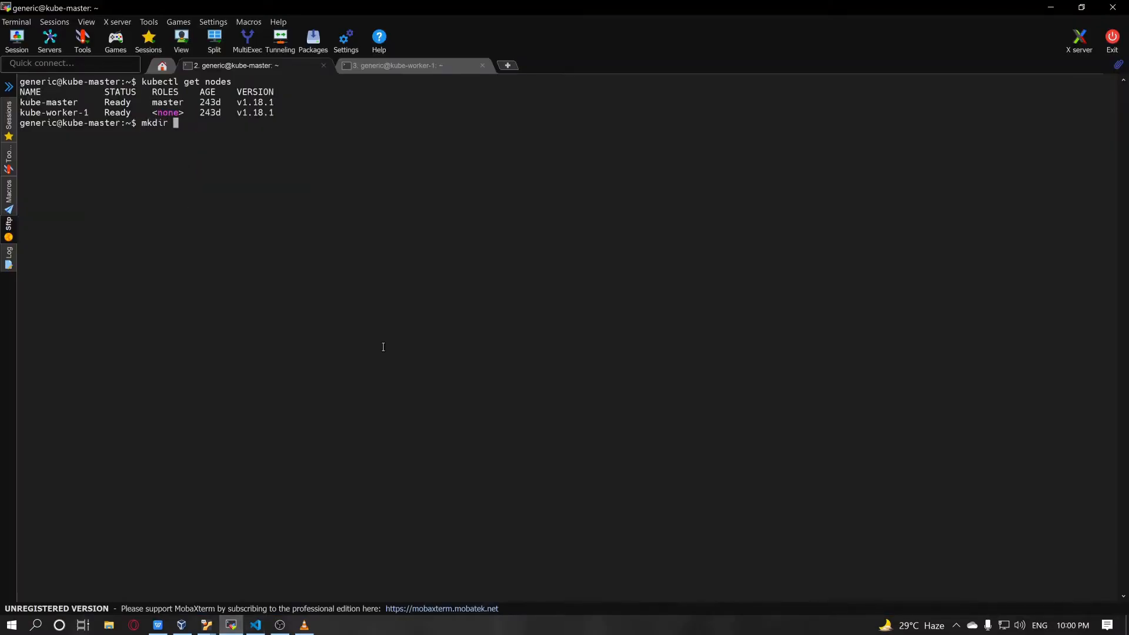
text(de)
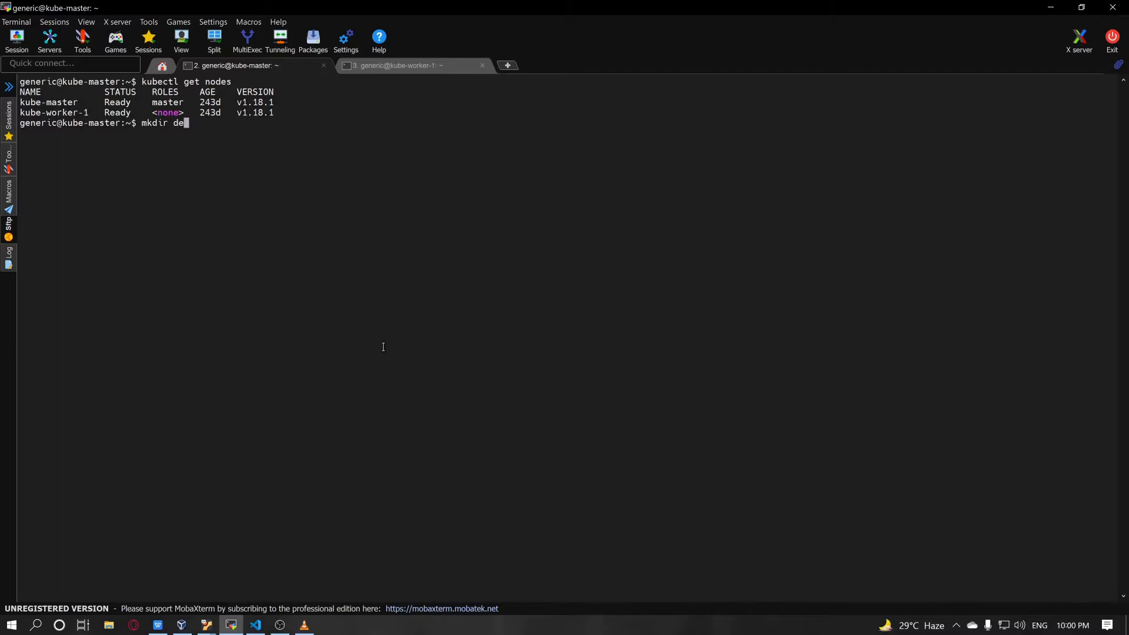
text(mo_confs)
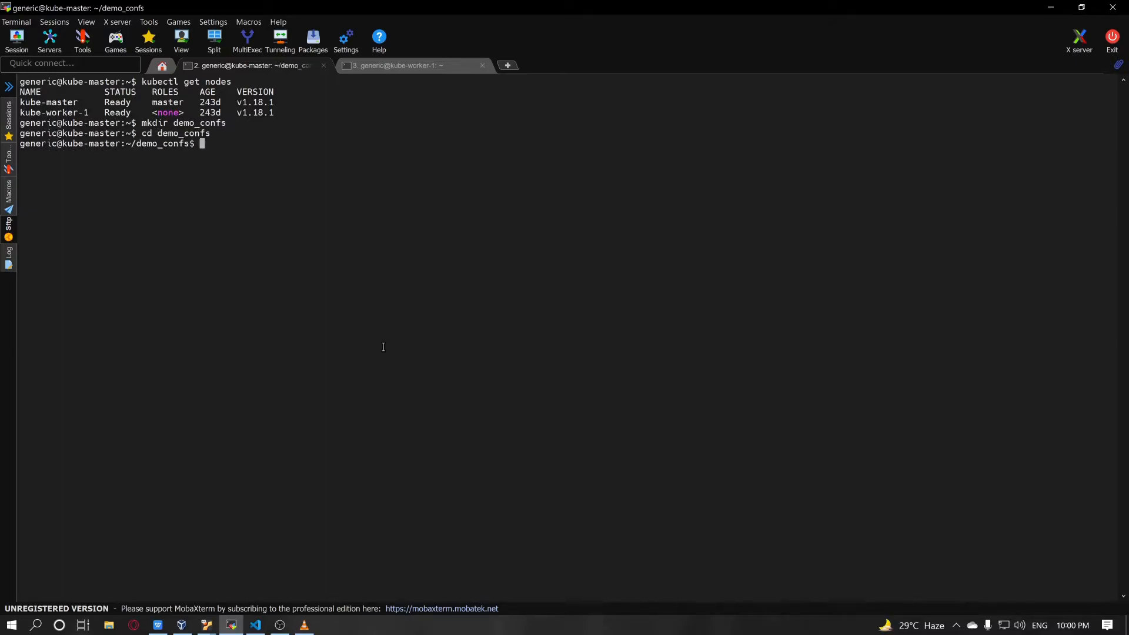
text(vim pod.yam)
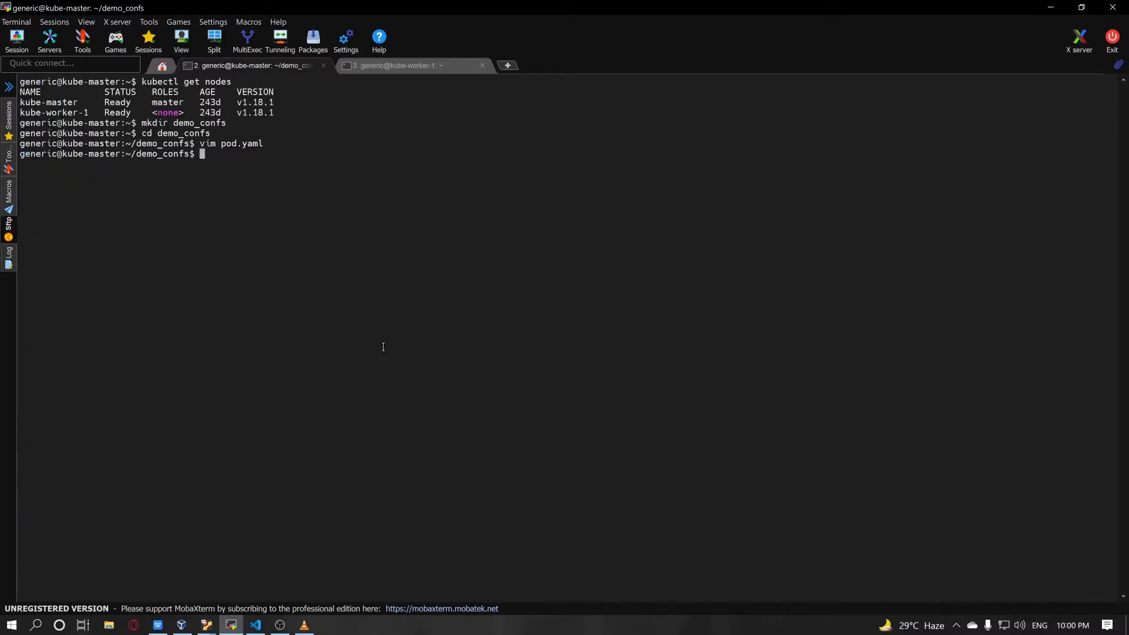
text(ls -lrt)
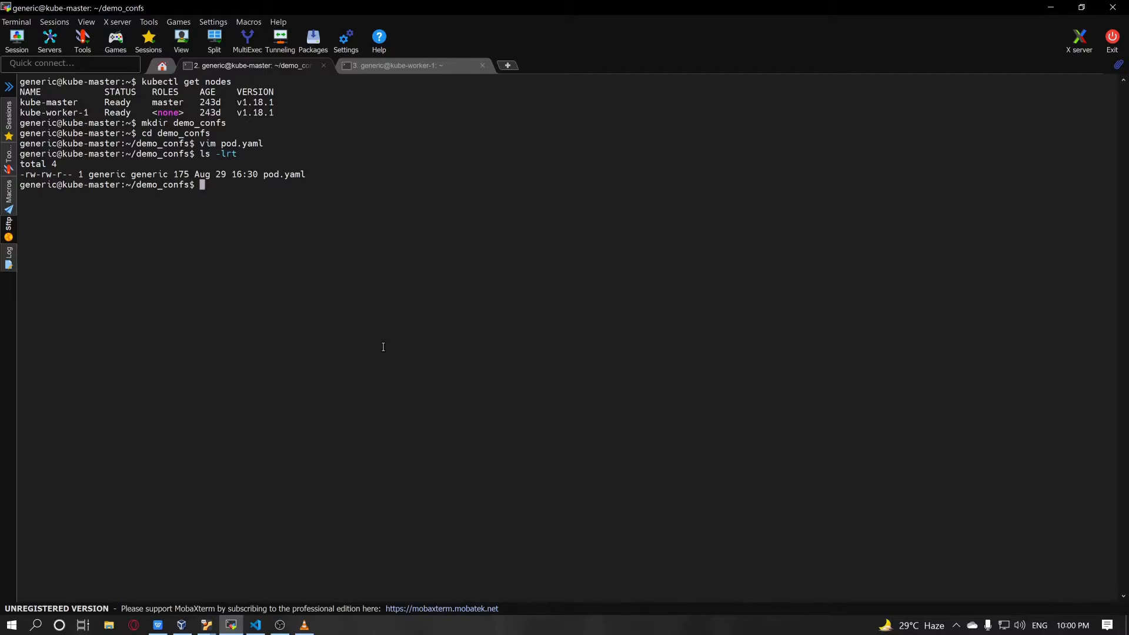
Run kubectl apply -f pod.yaml, creating pod/mywebserver.
text(ku)
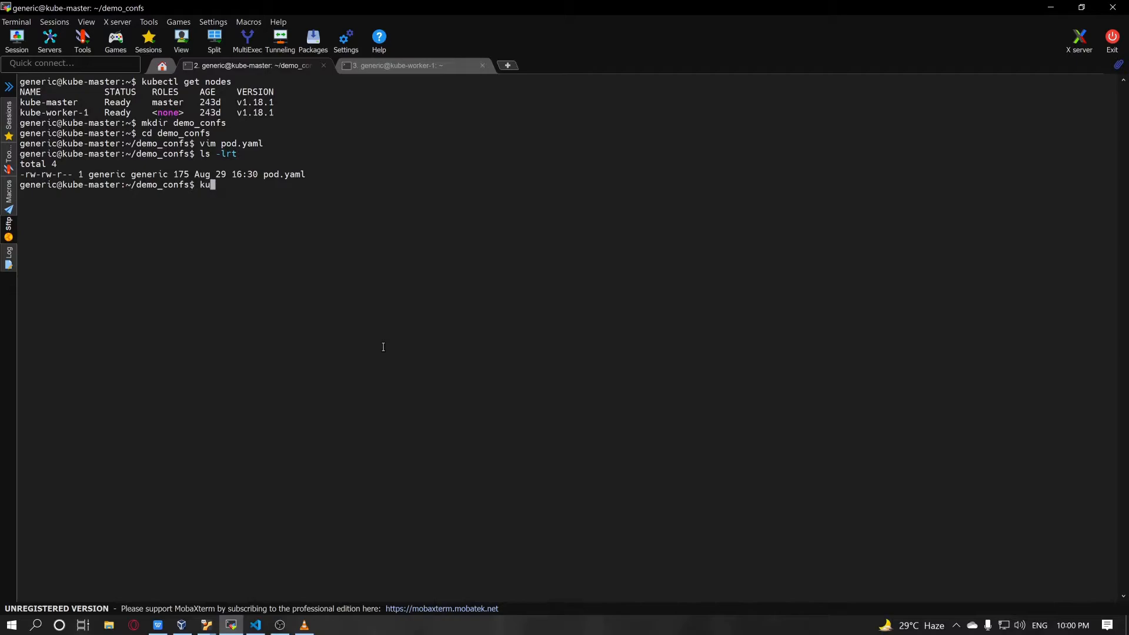
text(bectl)
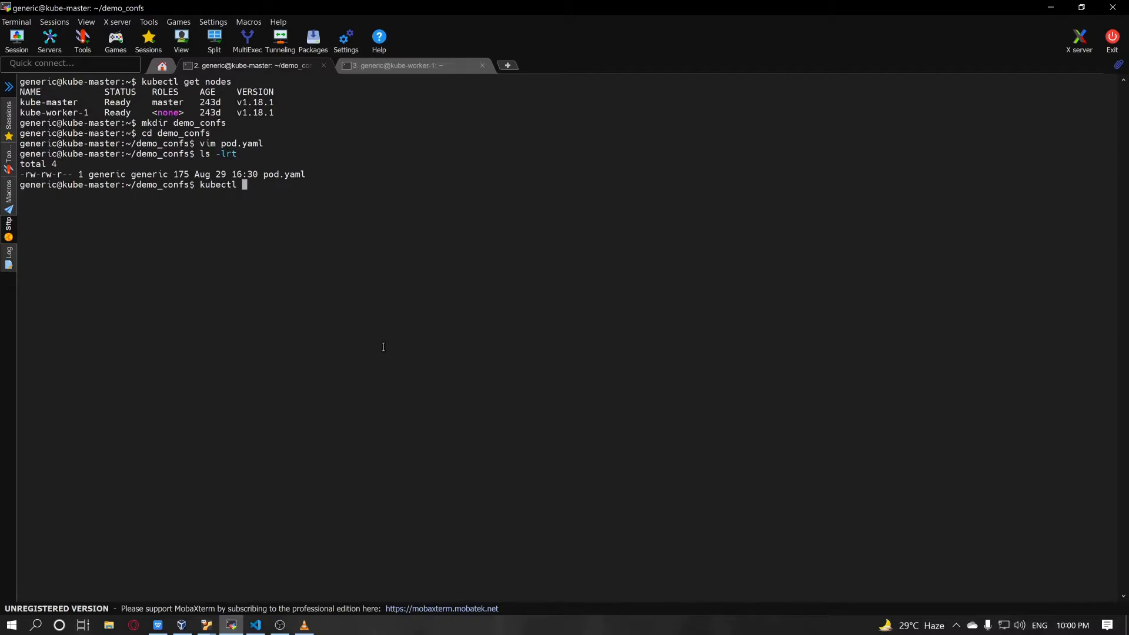
text(apply -f)
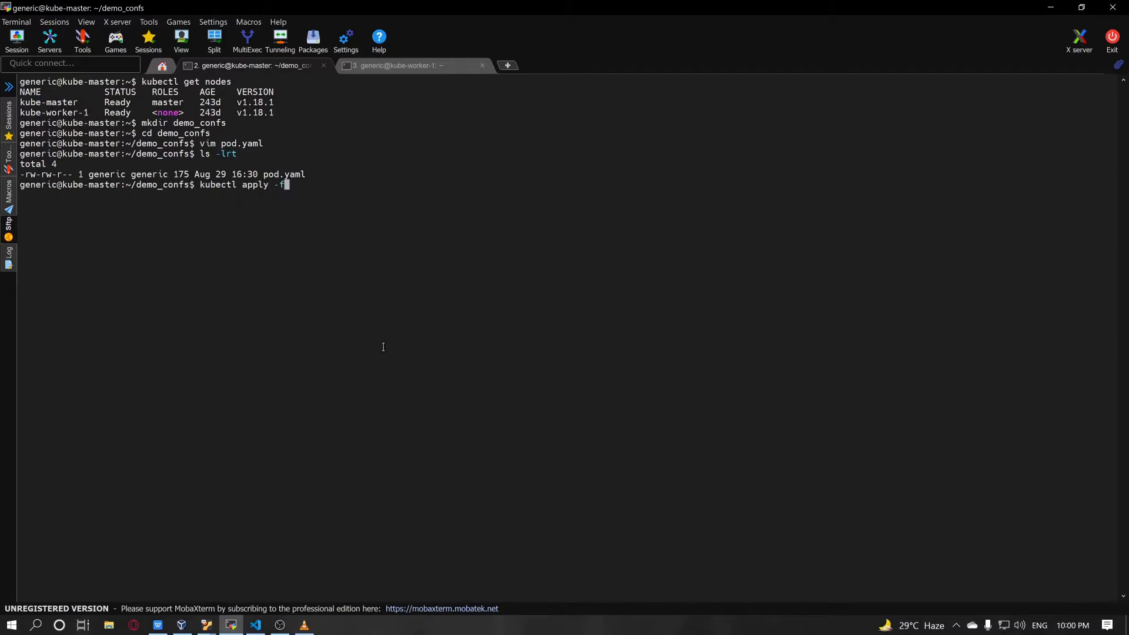
text(pod.yaml)
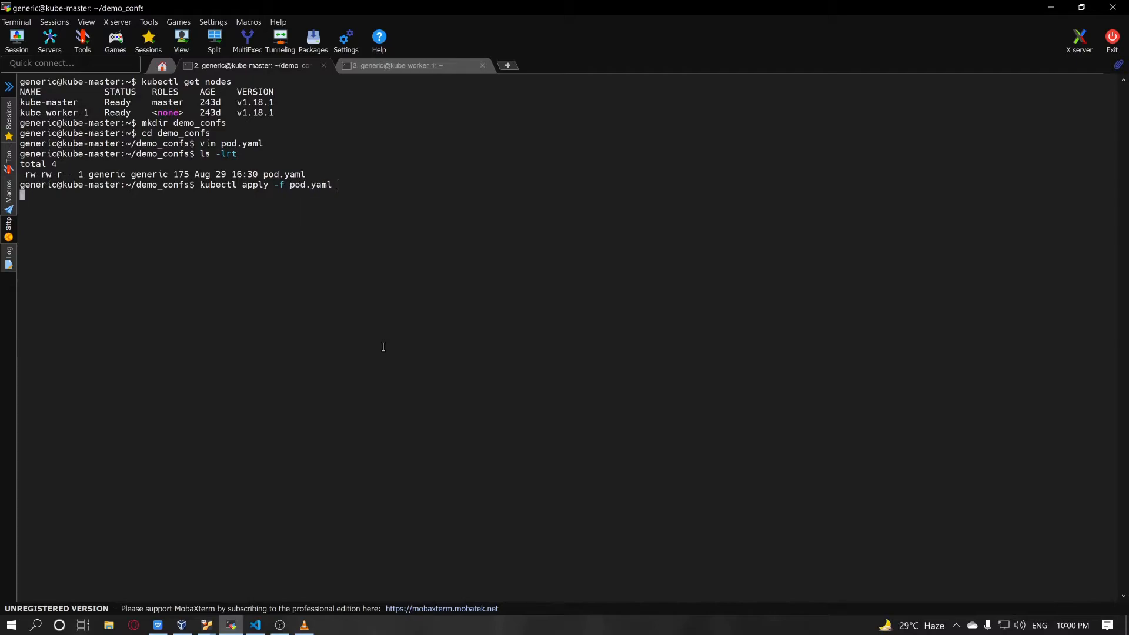
key(Return)
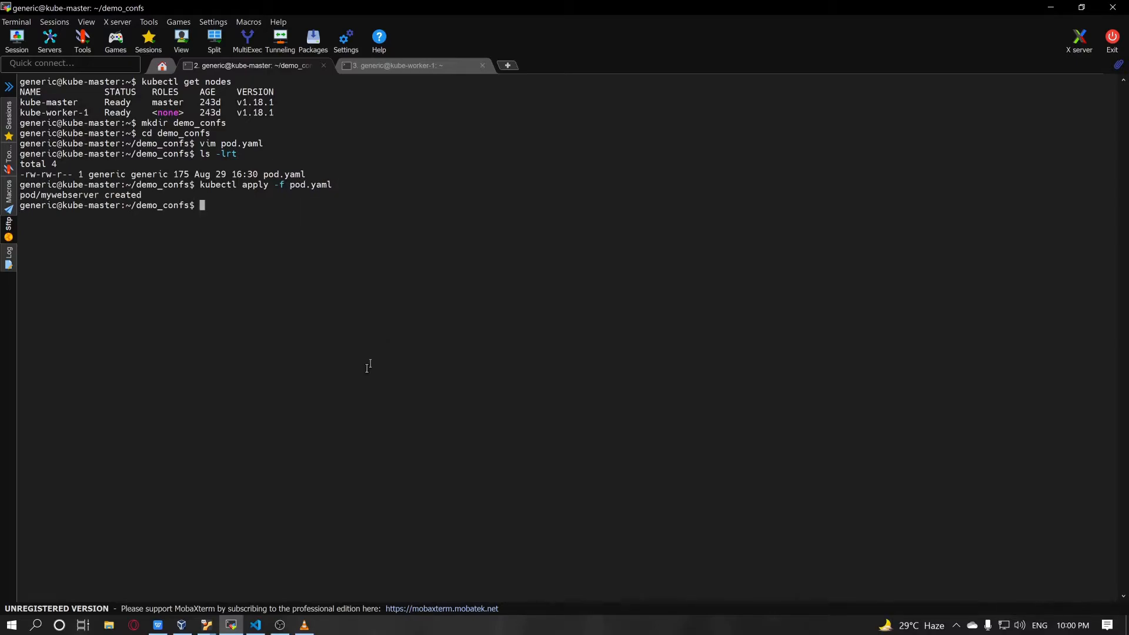
double_click(60, 195)
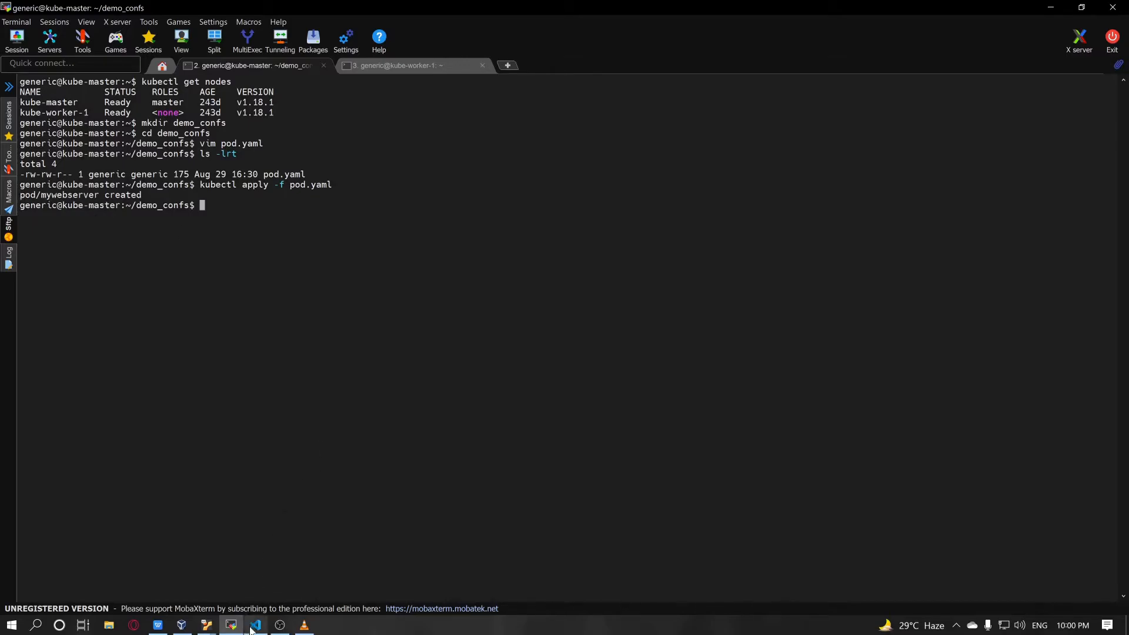
Run kubectl get pods until mywebserver shows 1/1 Running alongside demo-pod.
click(256, 624)
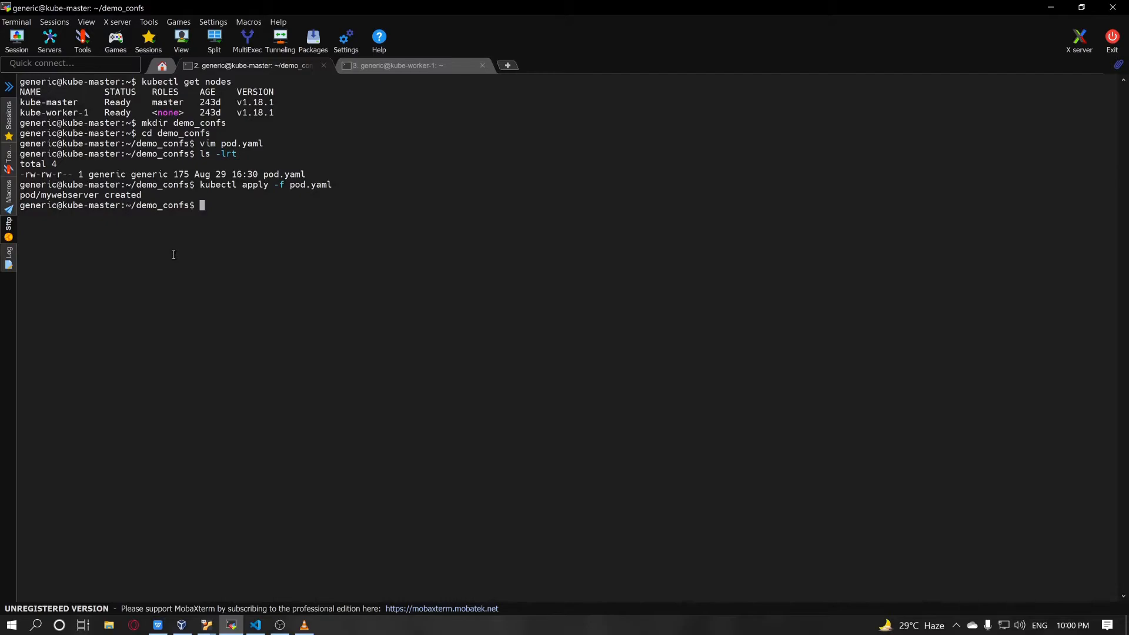
text(kubectl get pods)
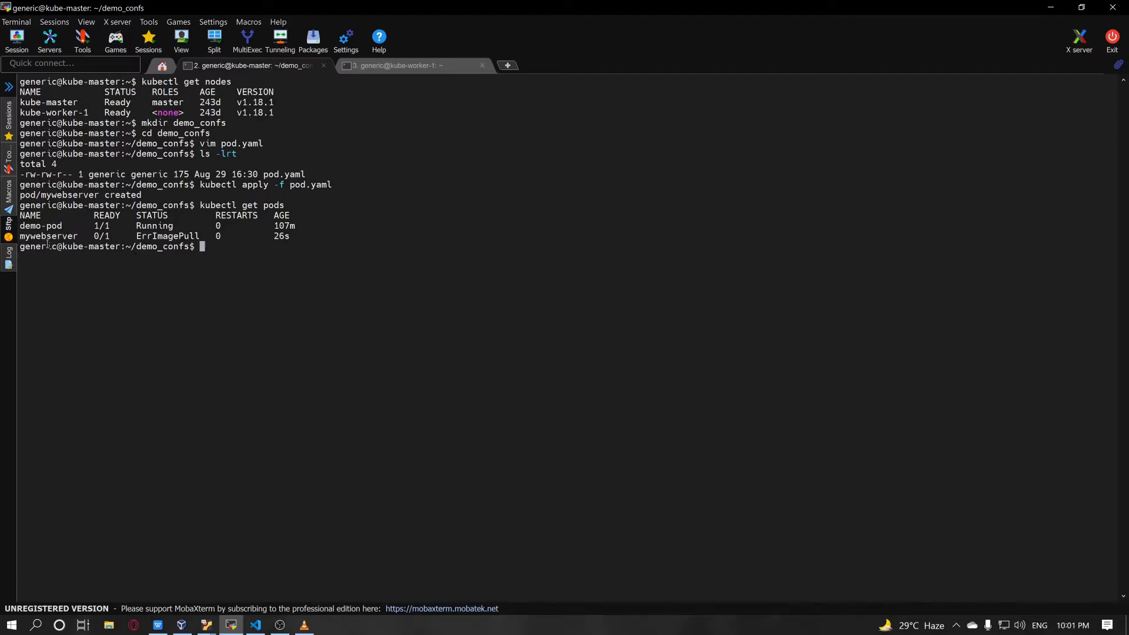
mouse_move(243, 257)
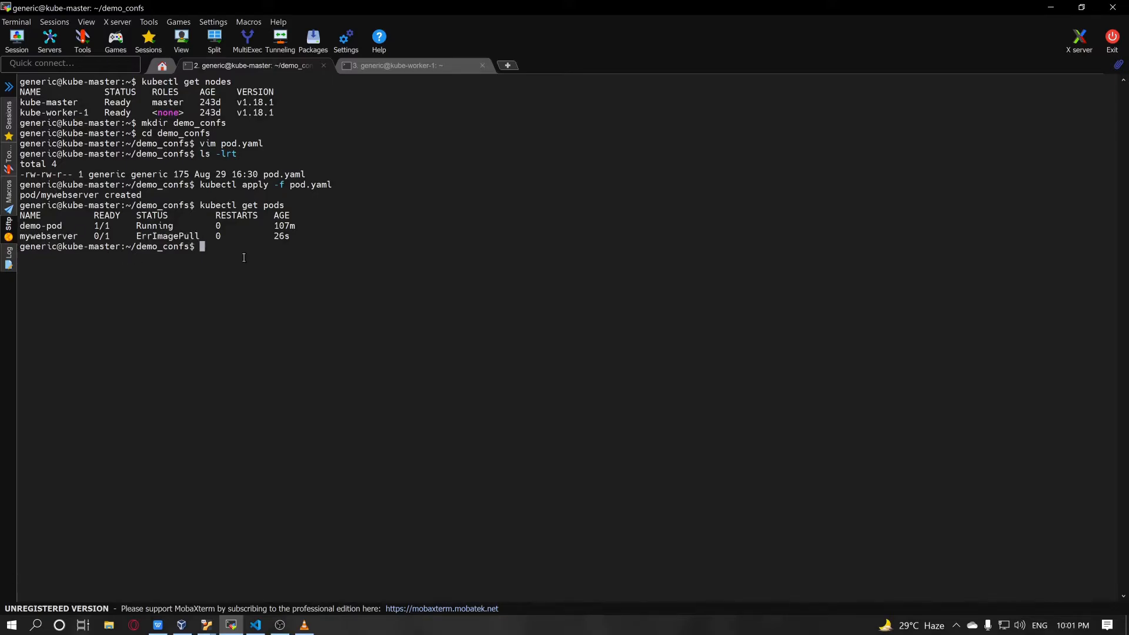
text(kubectl get pods)
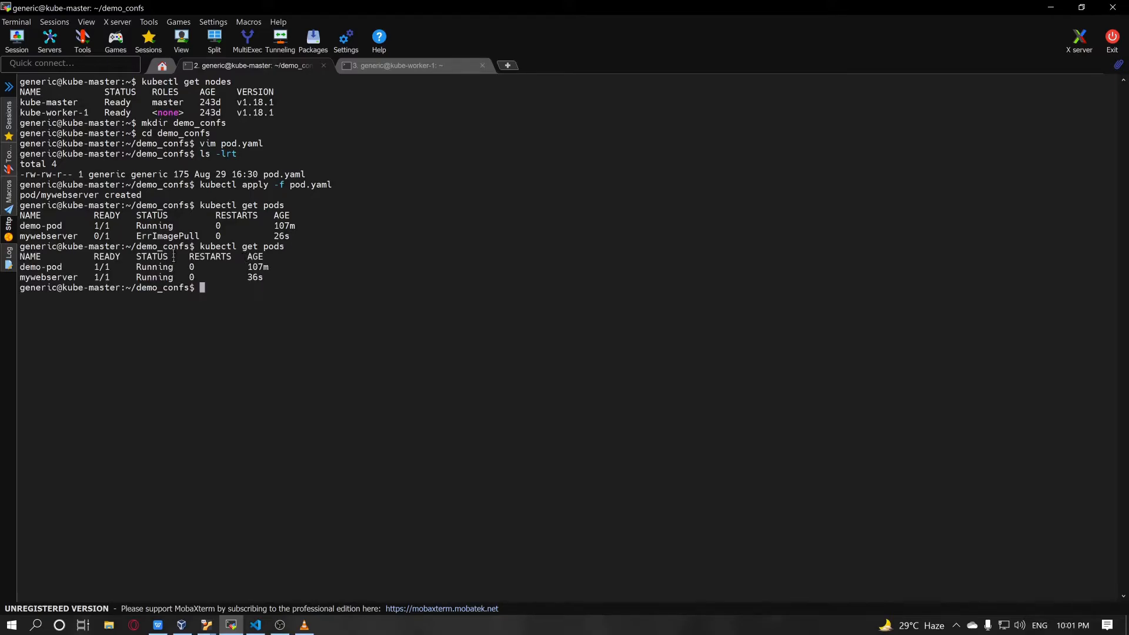
double_click(167, 237)
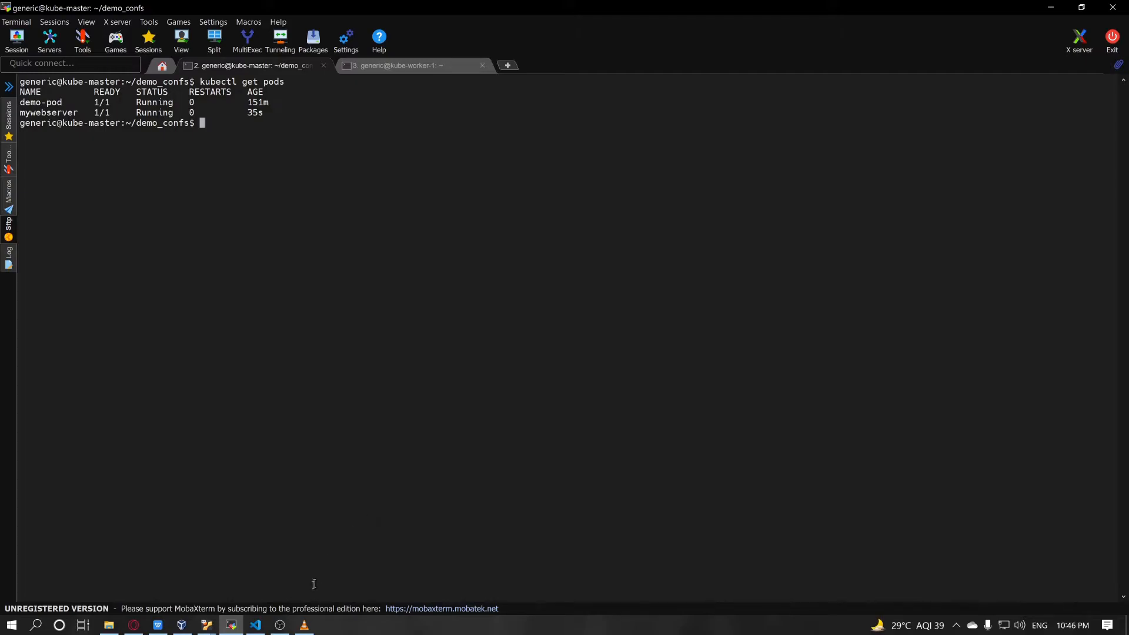
Point out the Pod kind, container port 80 and container name entry in pod.yaml.
click(254, 629)
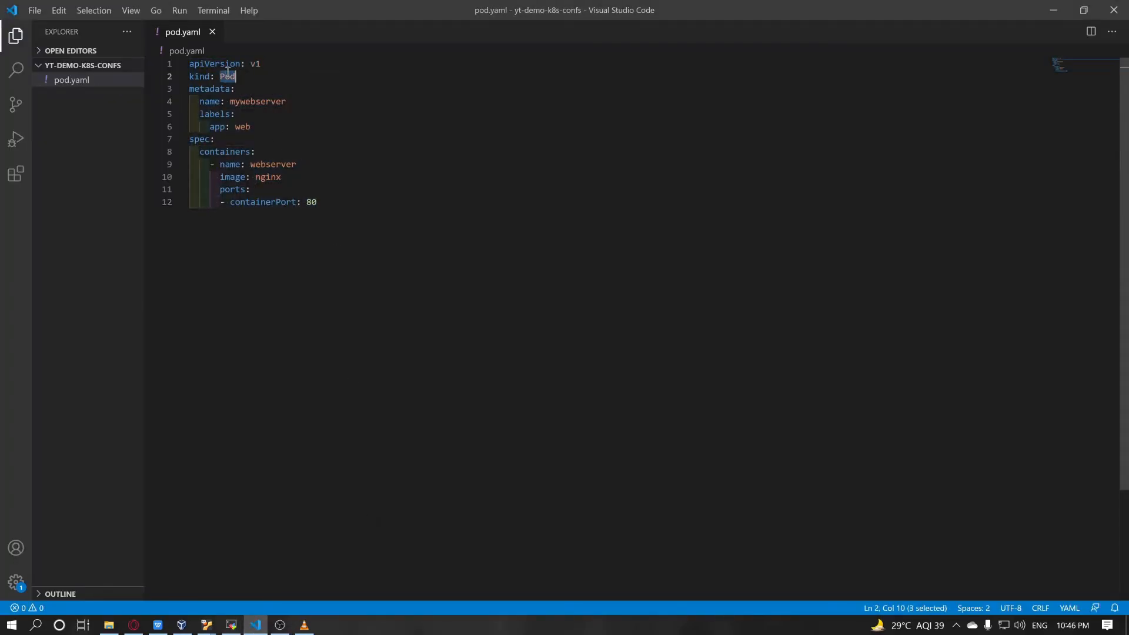
double_click(268, 177)
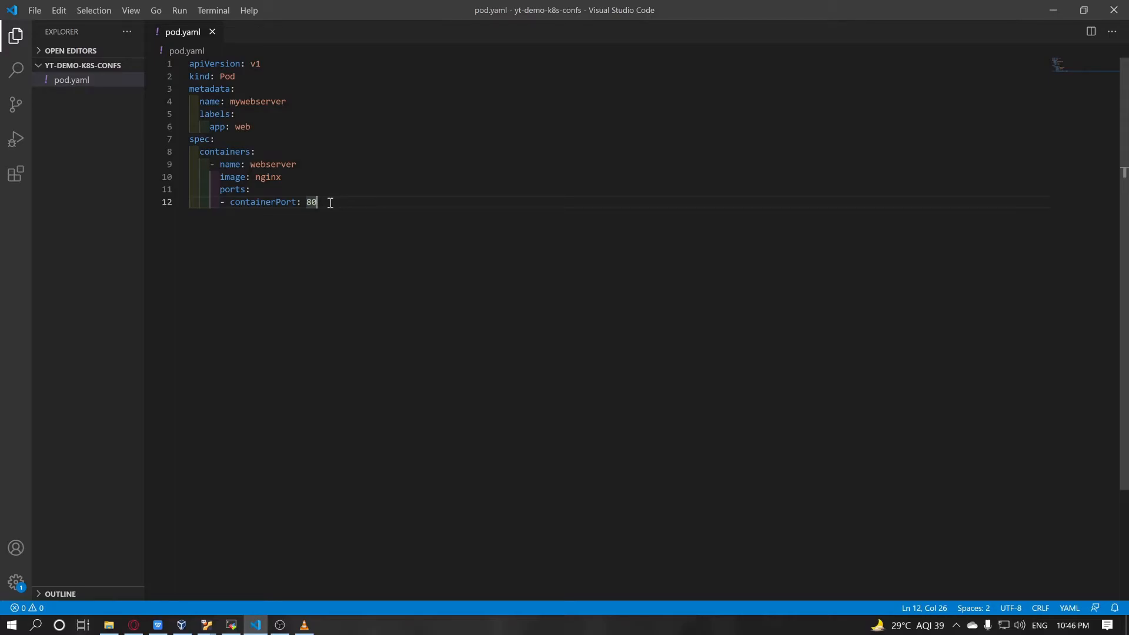
double_click(231, 164)
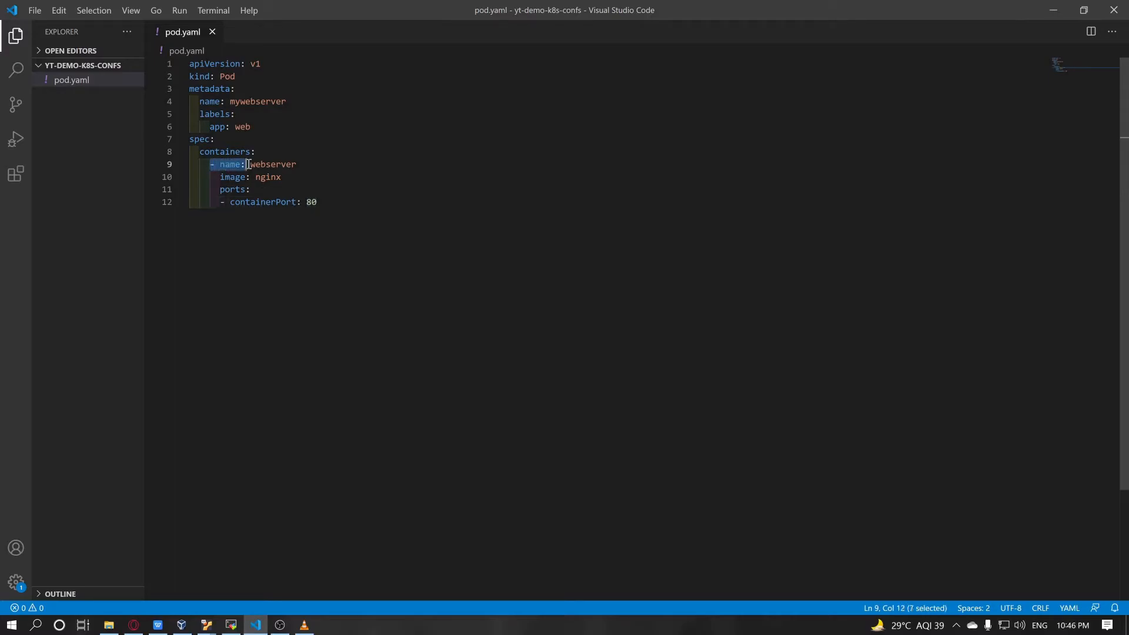
drag(247, 164, 322, 202)
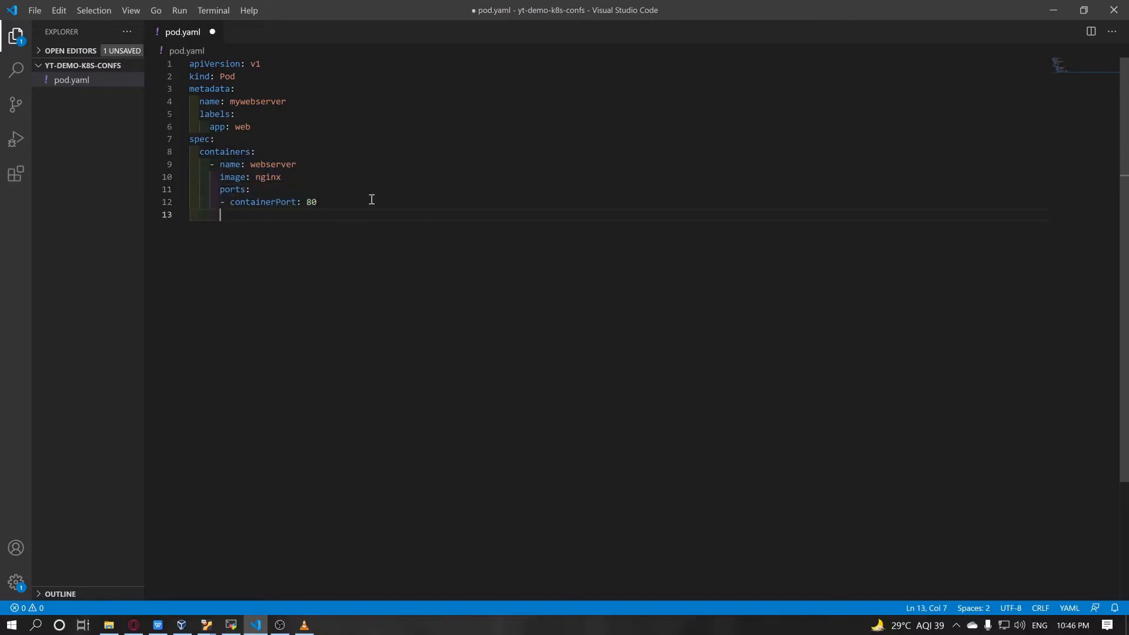
Add a second container webserver2 with image debian and containerPort 8080.
text(- name: we)
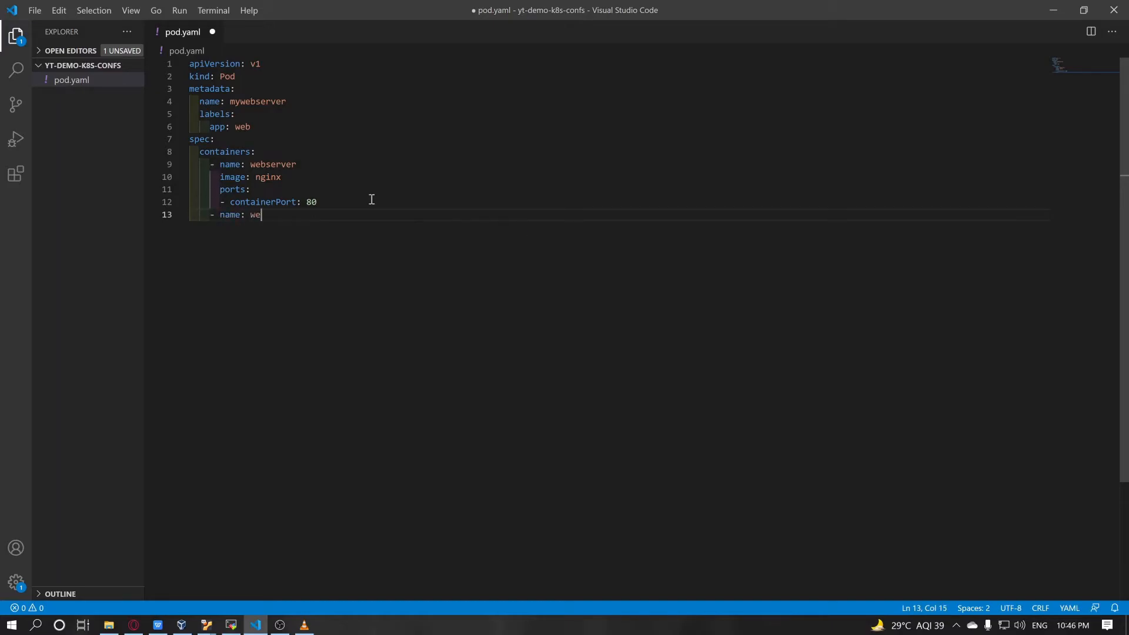
text(bserver2)
text(im)
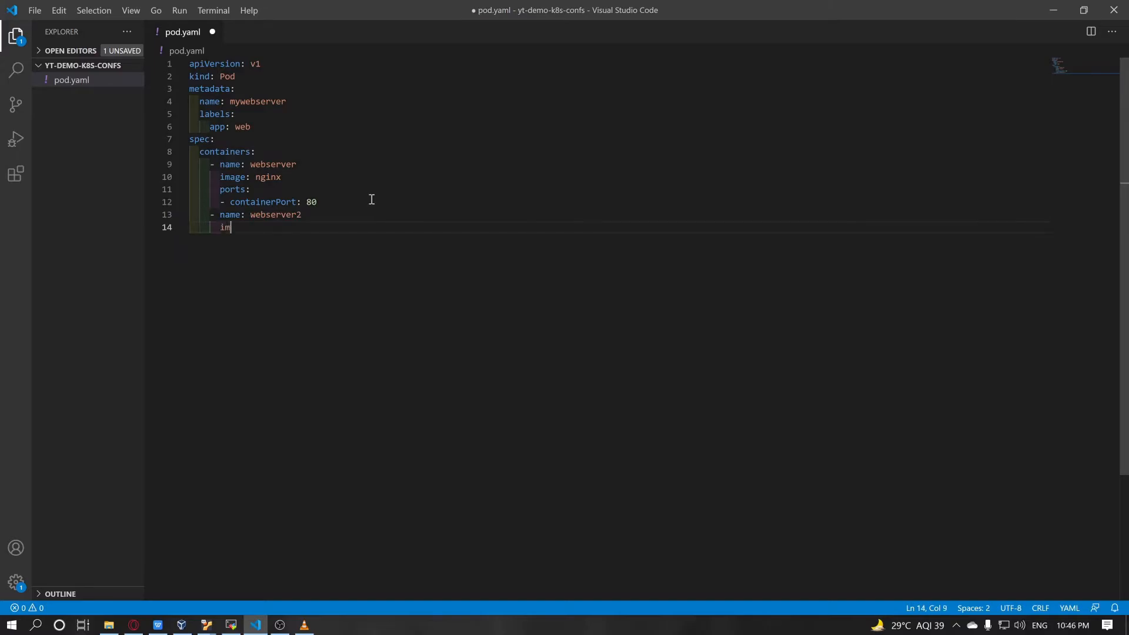
text(age:)
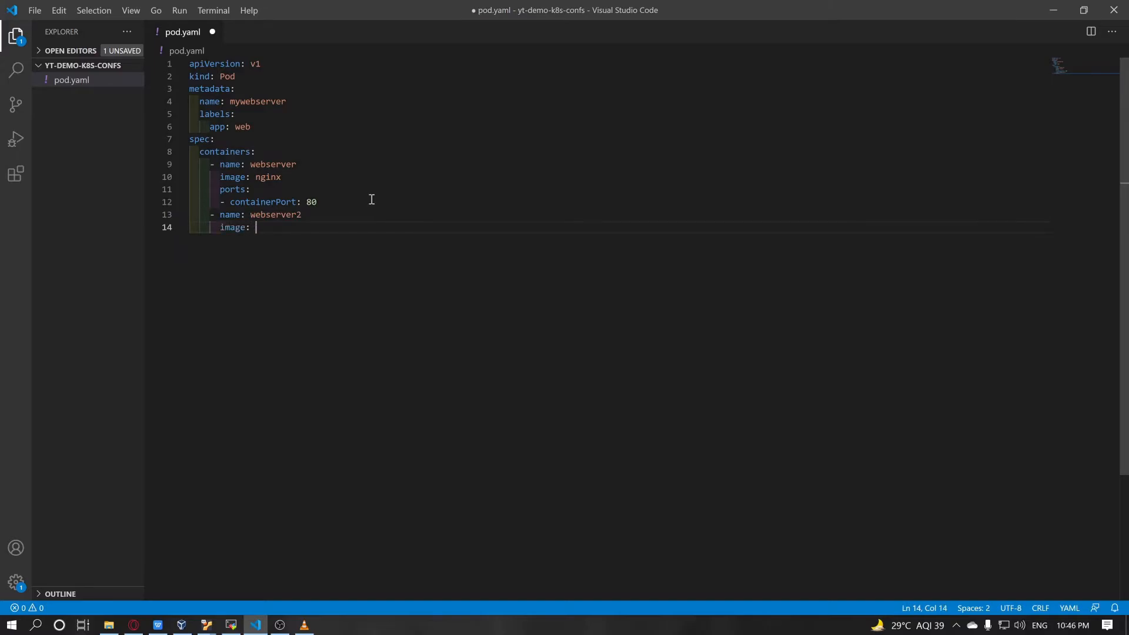
text(debian)
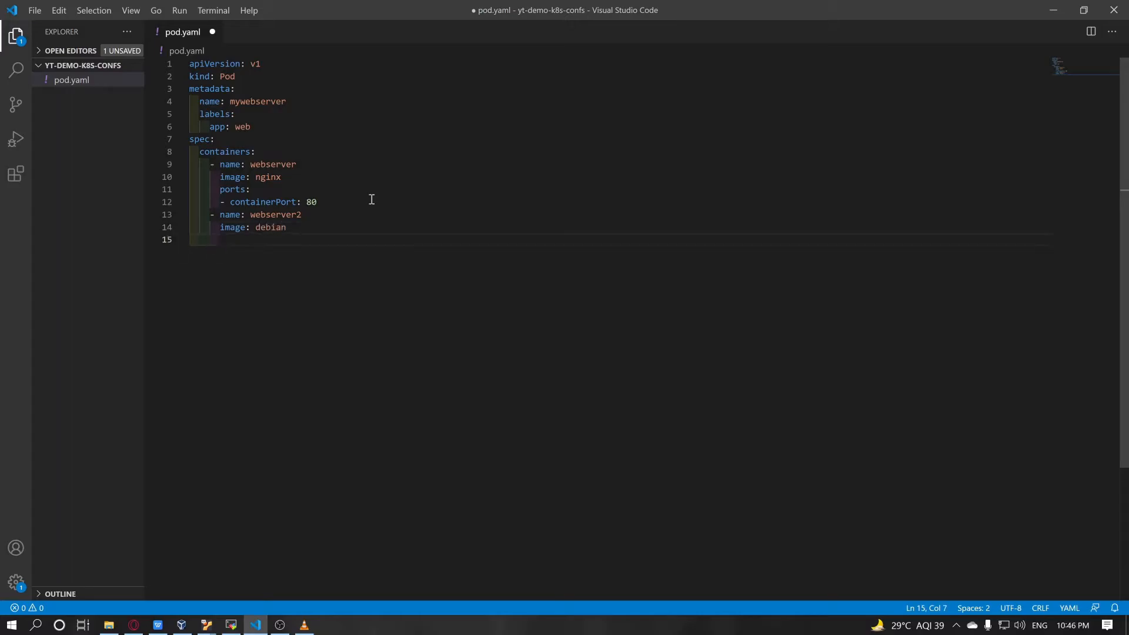
text(ports:)
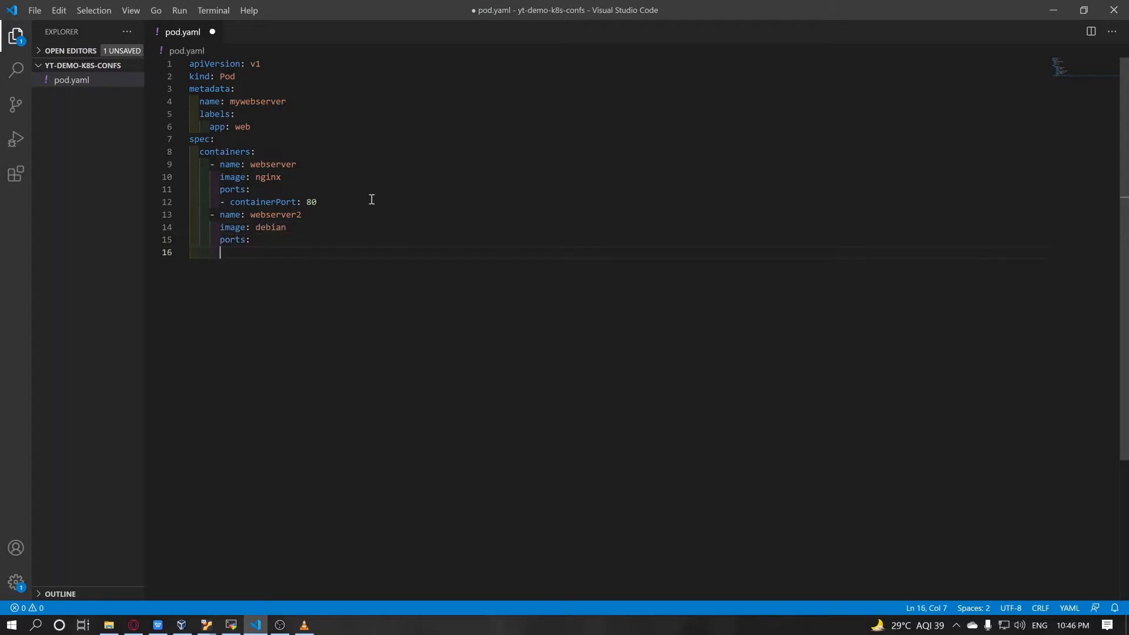
text(-)
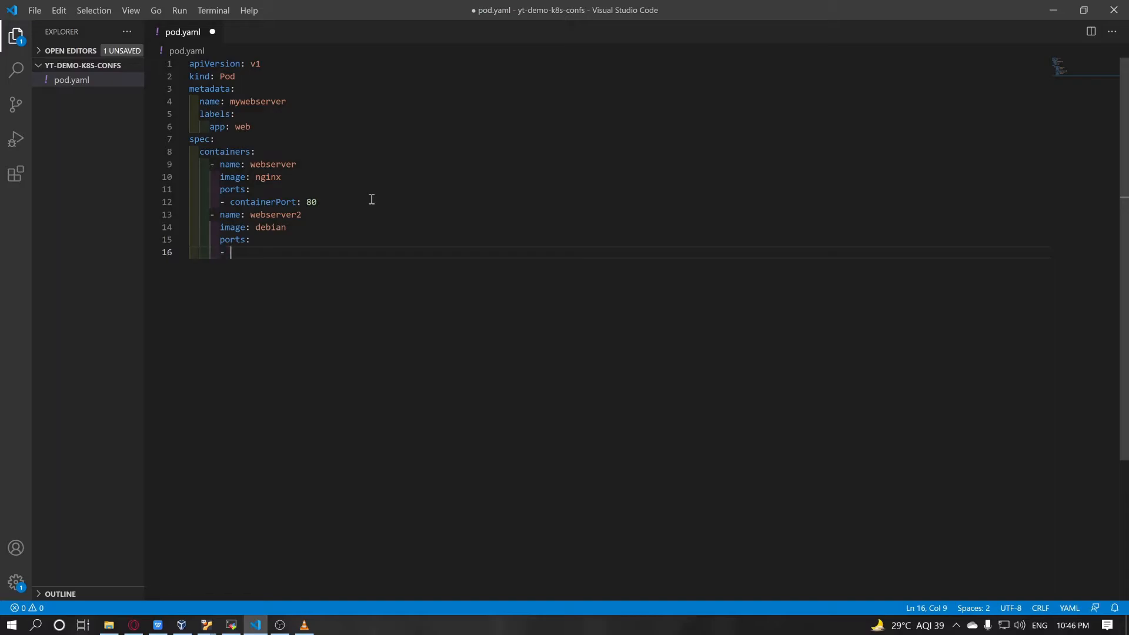
text(containerPort:)
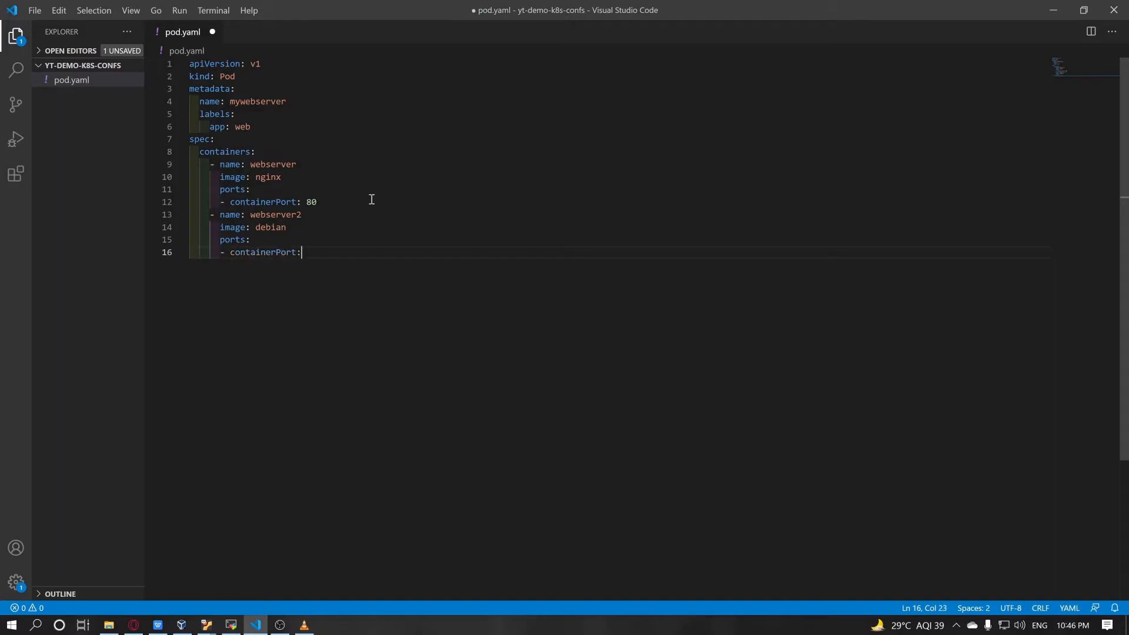
text(8080)
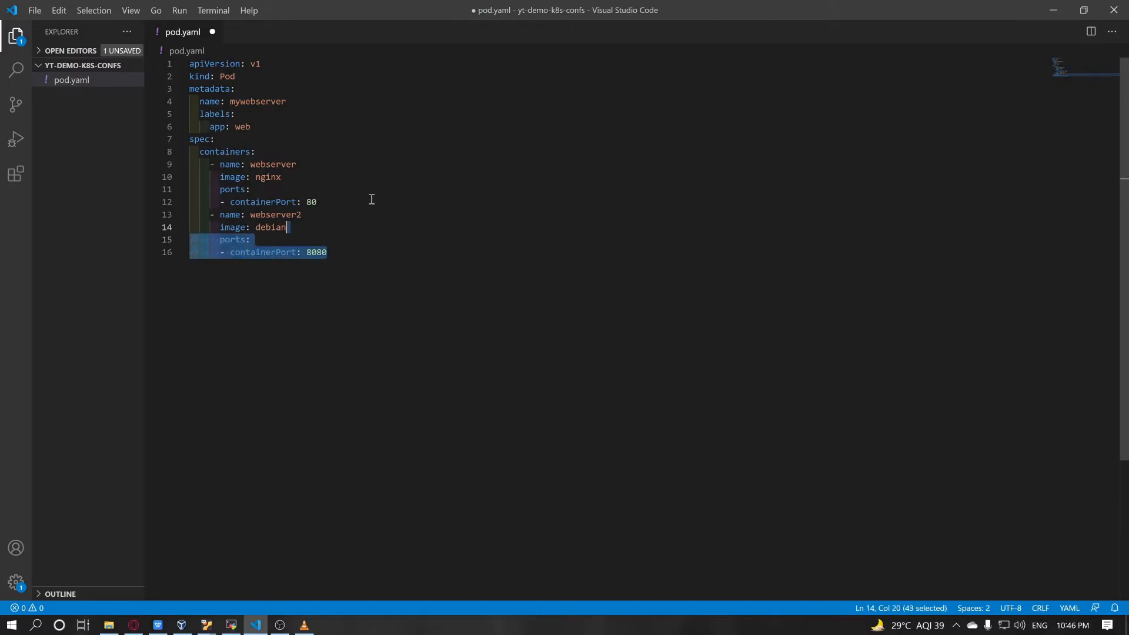
key(Delete)
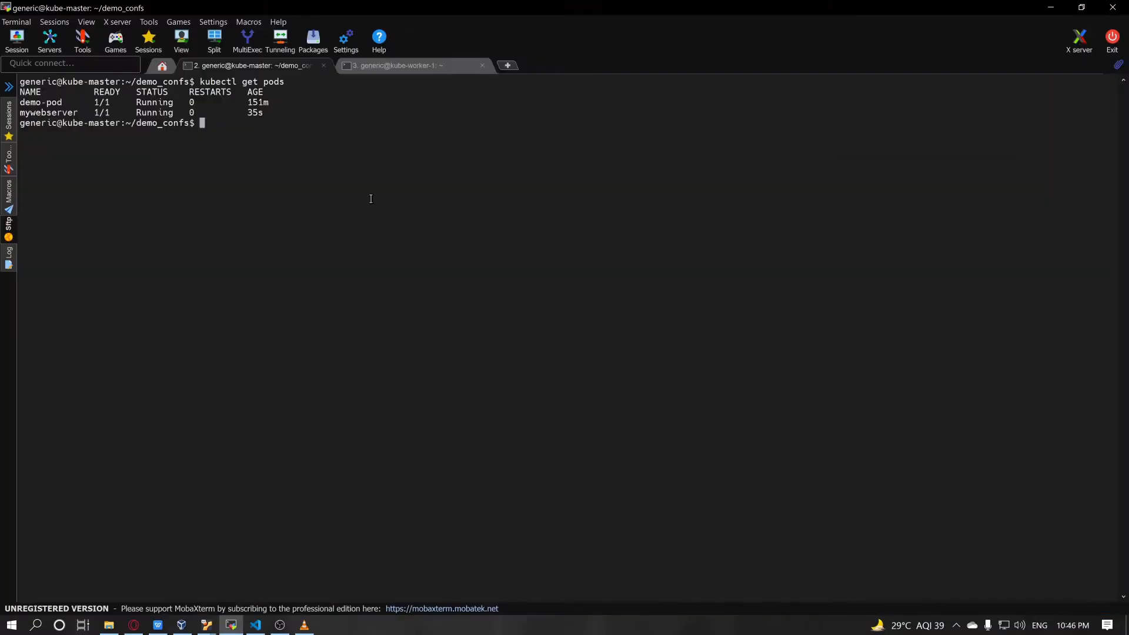
Update pod.yaml on kube-master with vim and try kubectl apply -f pod.yaml again.
text(vim pod.yaml)
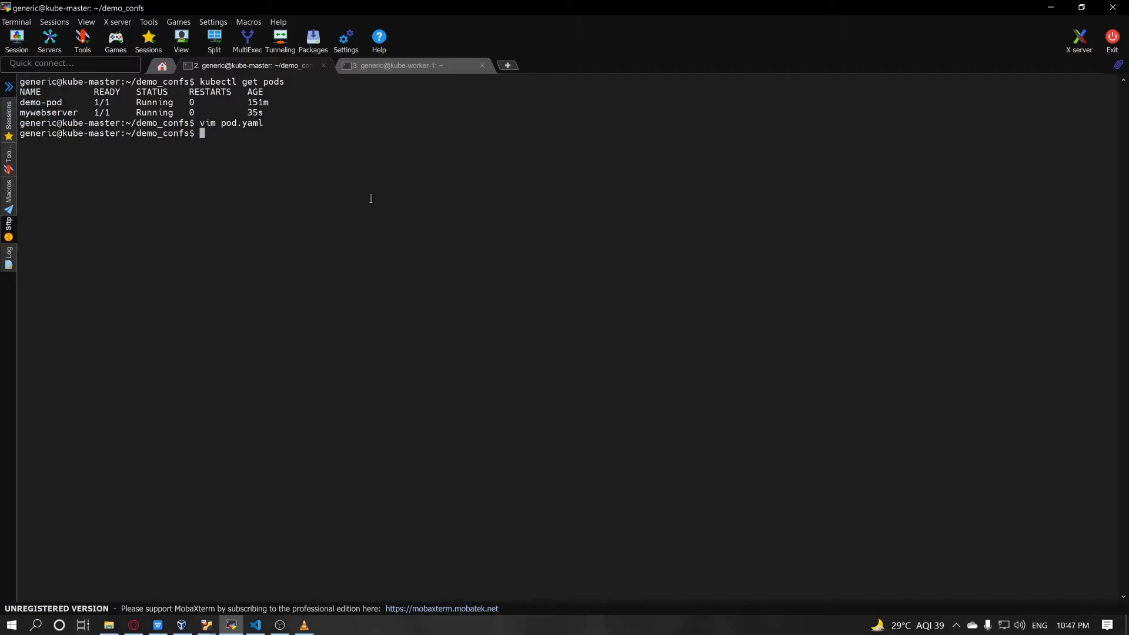
text(kubectl delete)
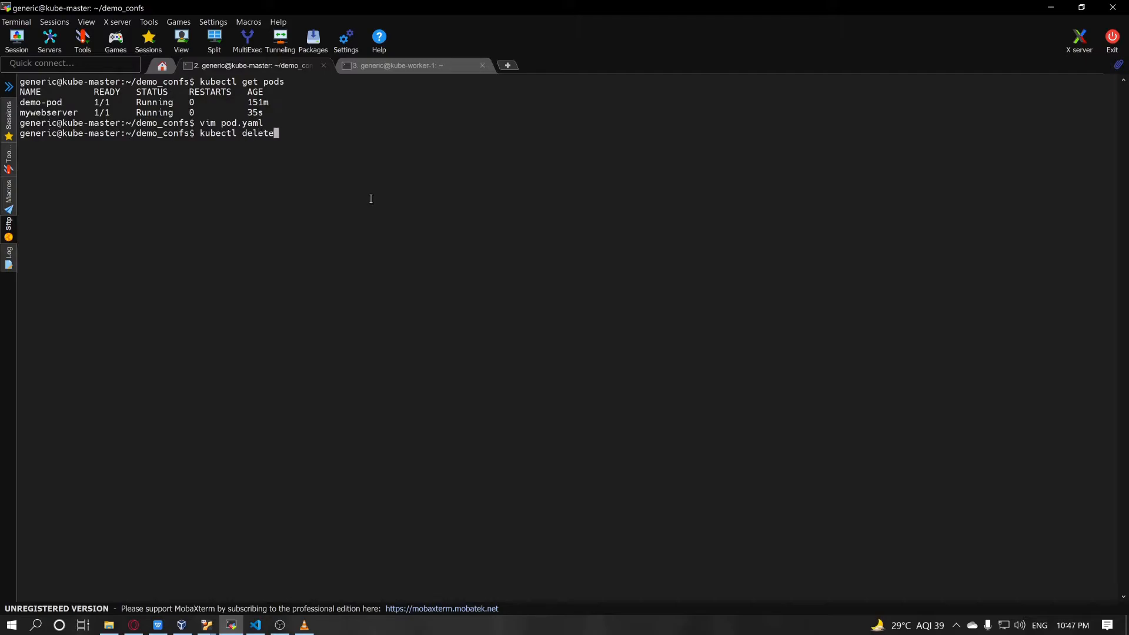
text(-f pod.yaml)
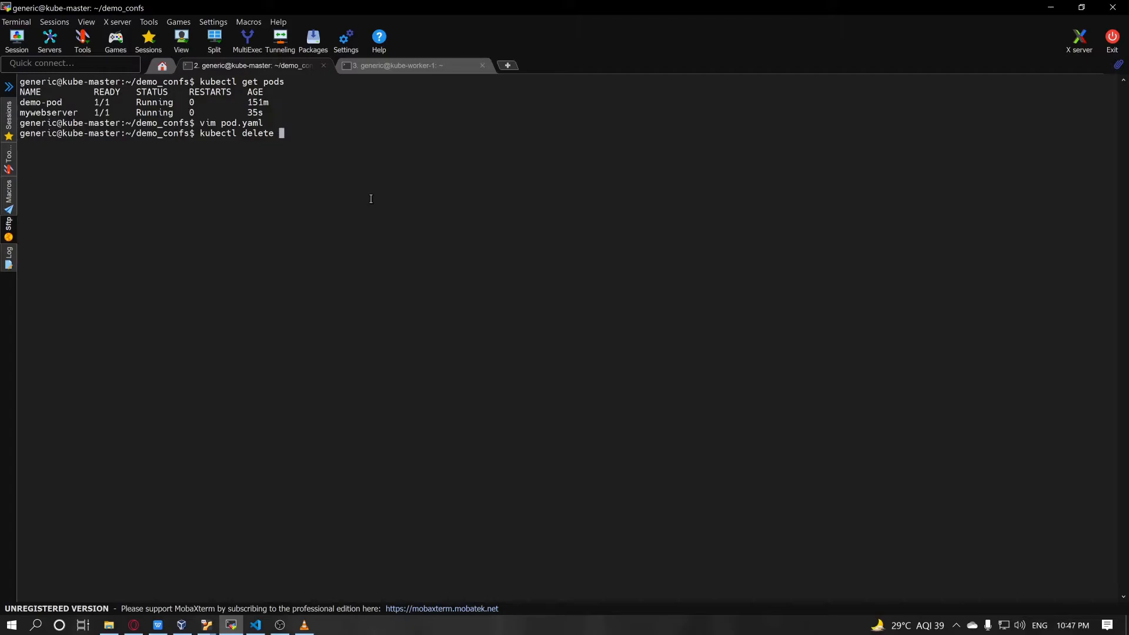
Delete the mywebserver pod and list pods to confirm only demo-pod remains.
text(pod)
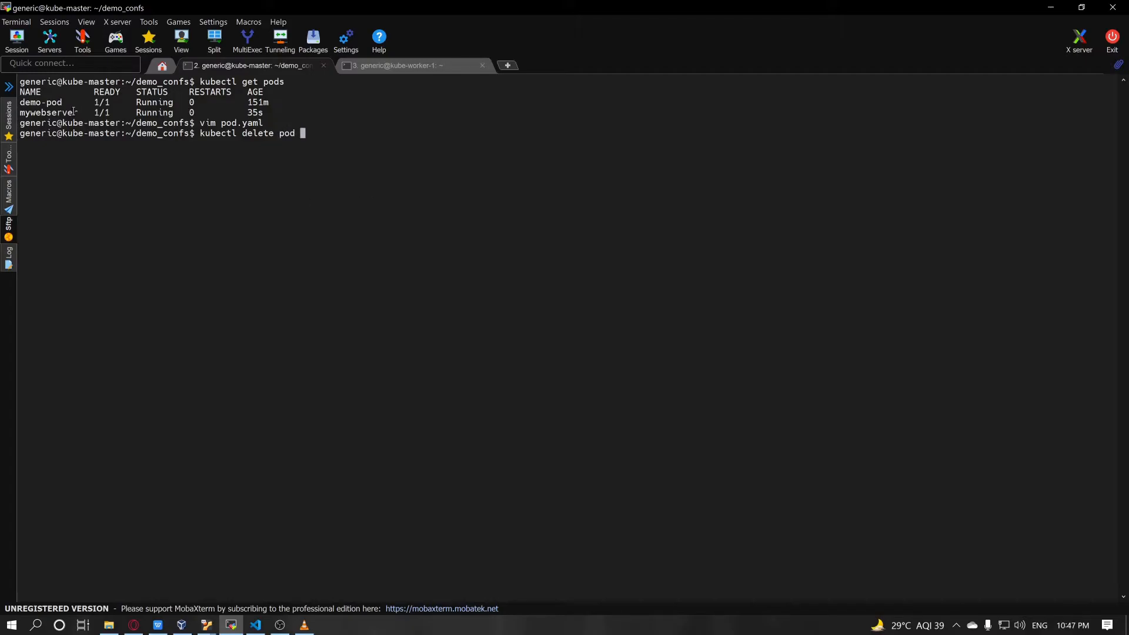
text(mywebserver)
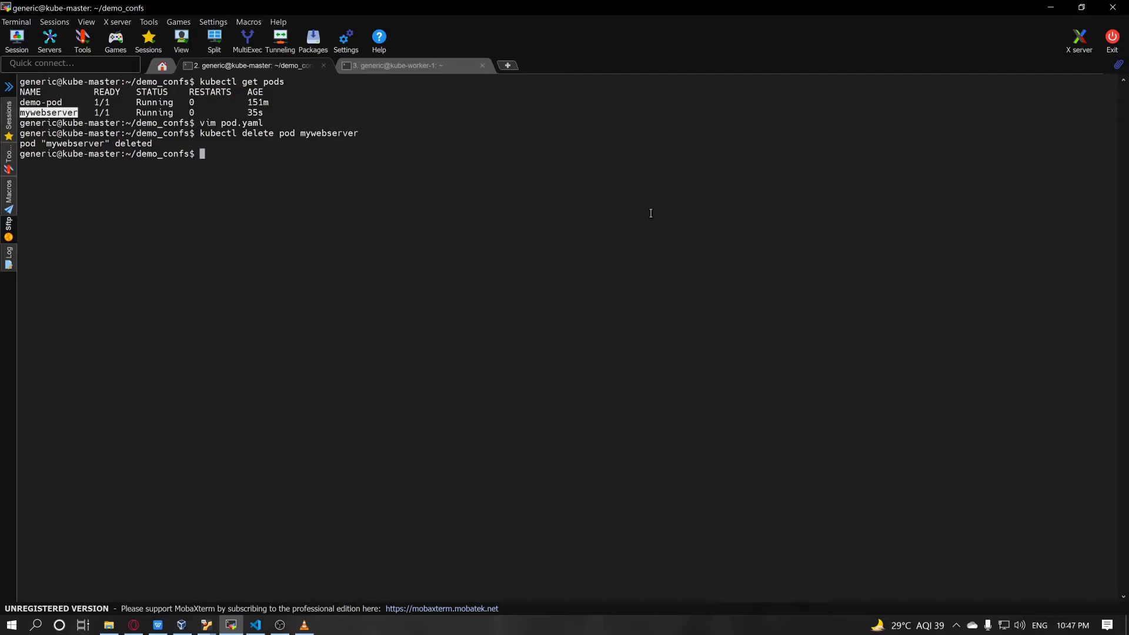
text(kubectl get pods)
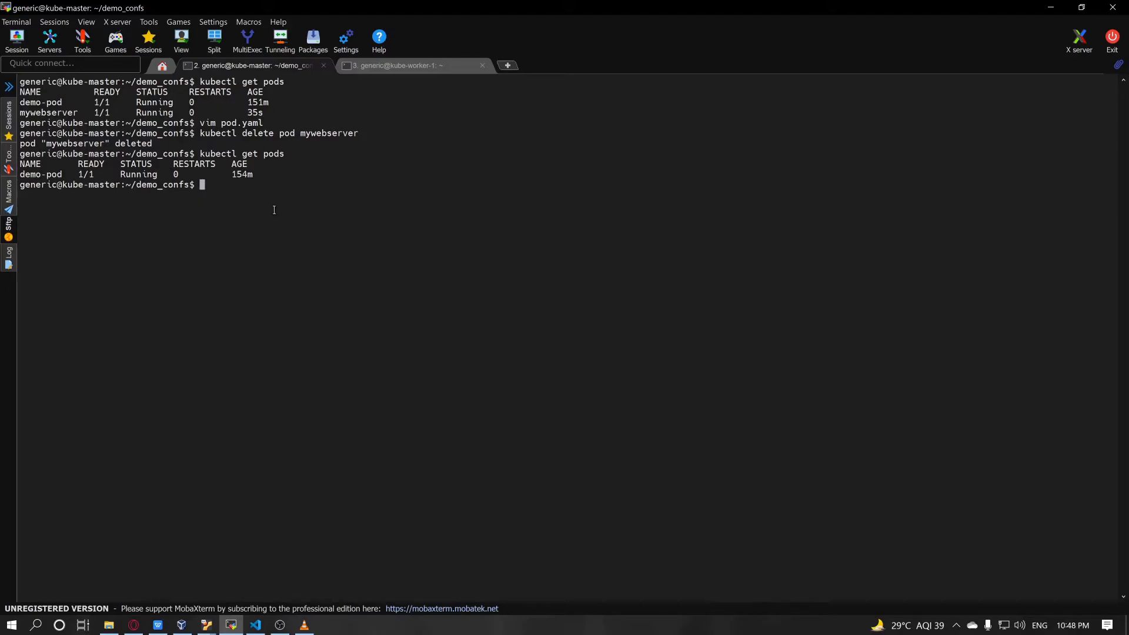
Run kubectl get pods -o wide and point out demo-pod's name, 154m age, IP 10.0.180.11 and node kube-worker-1.
text(kubectl get pods -o wide)
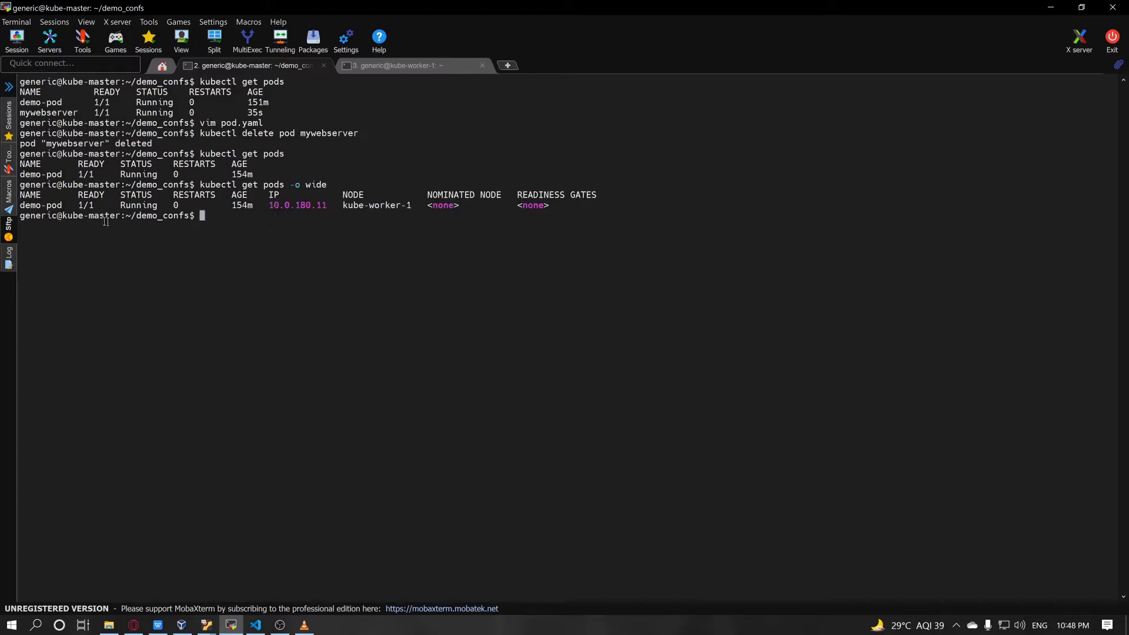
double_click(41, 205)
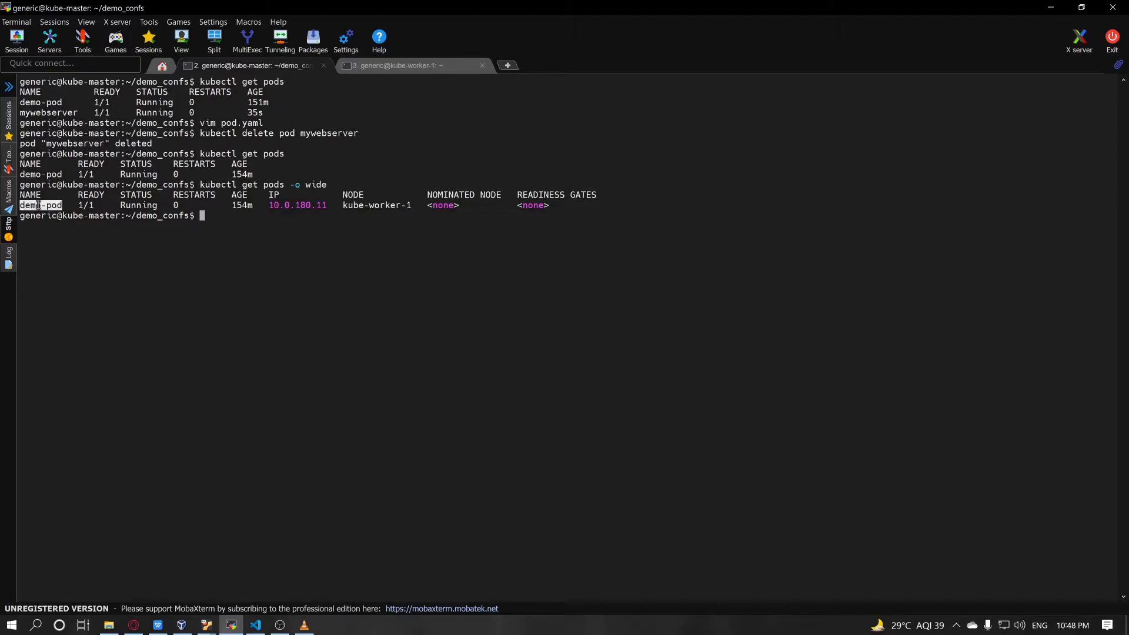
double_click(138, 206)
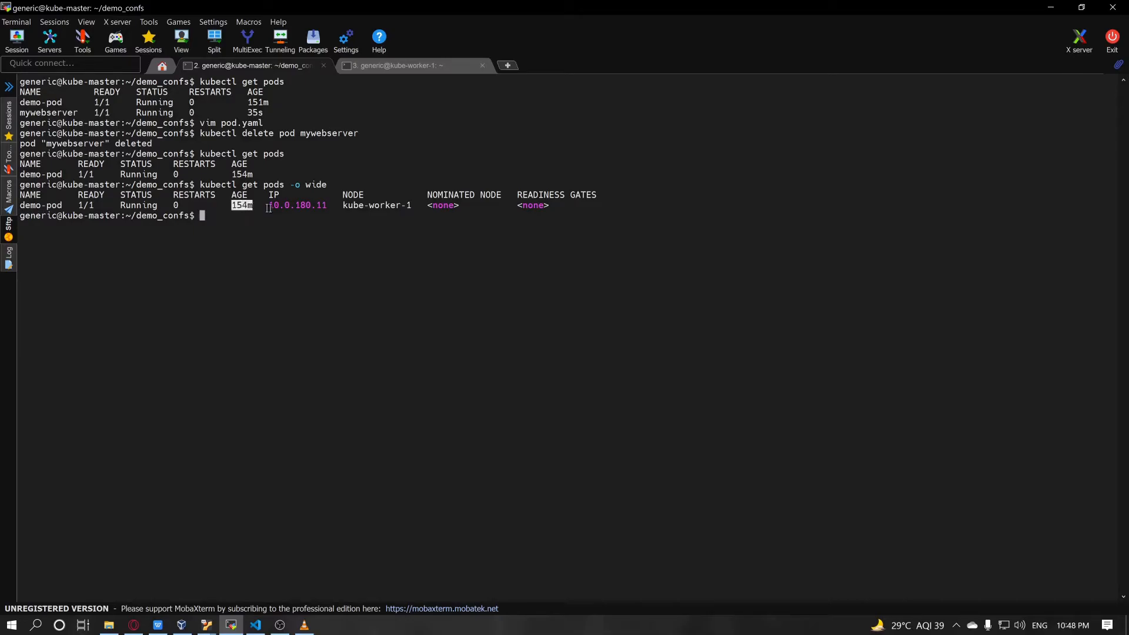
double_click(296, 205)
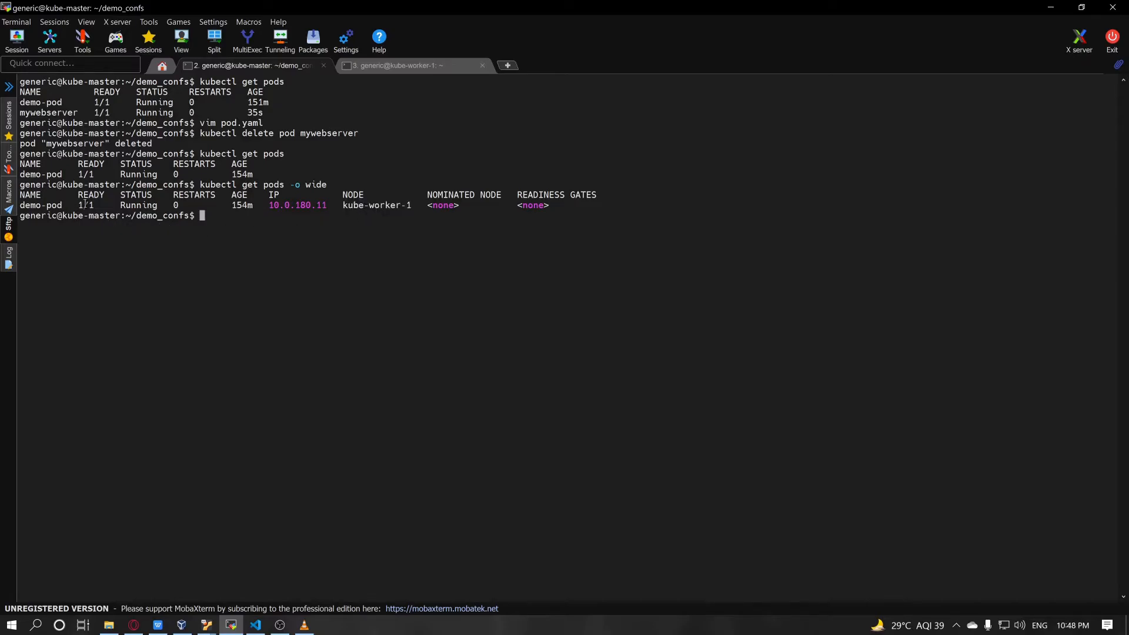
double_click(84, 205)
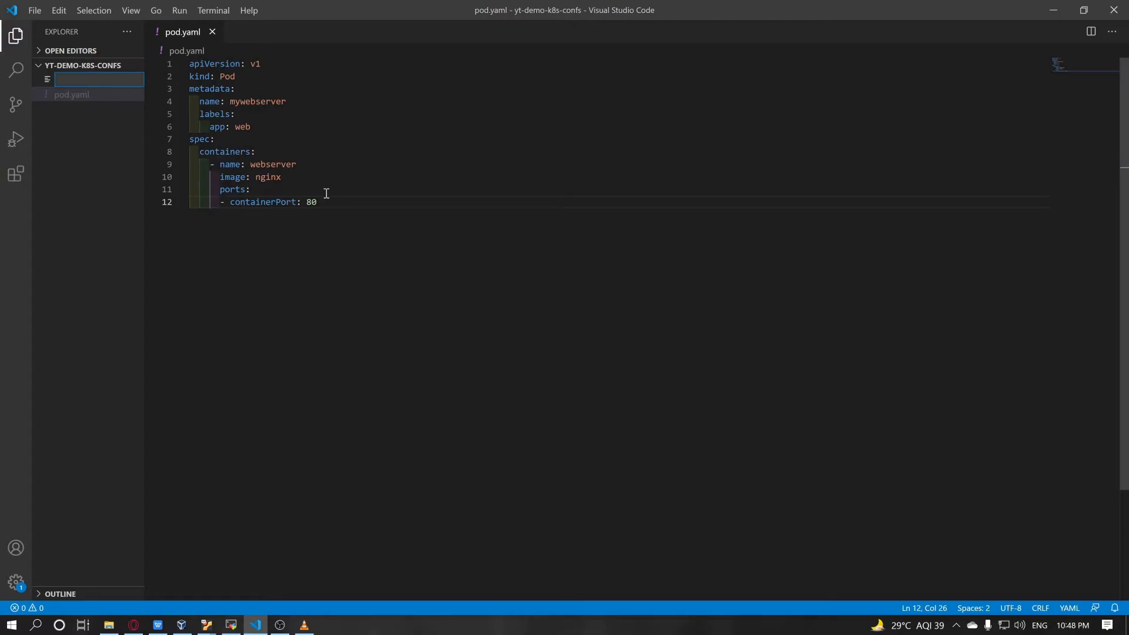
Write the replicaset.yaml skeleton with apiVersion, metadata and kind: ReplicaSet.
text(replicaset.yaml)
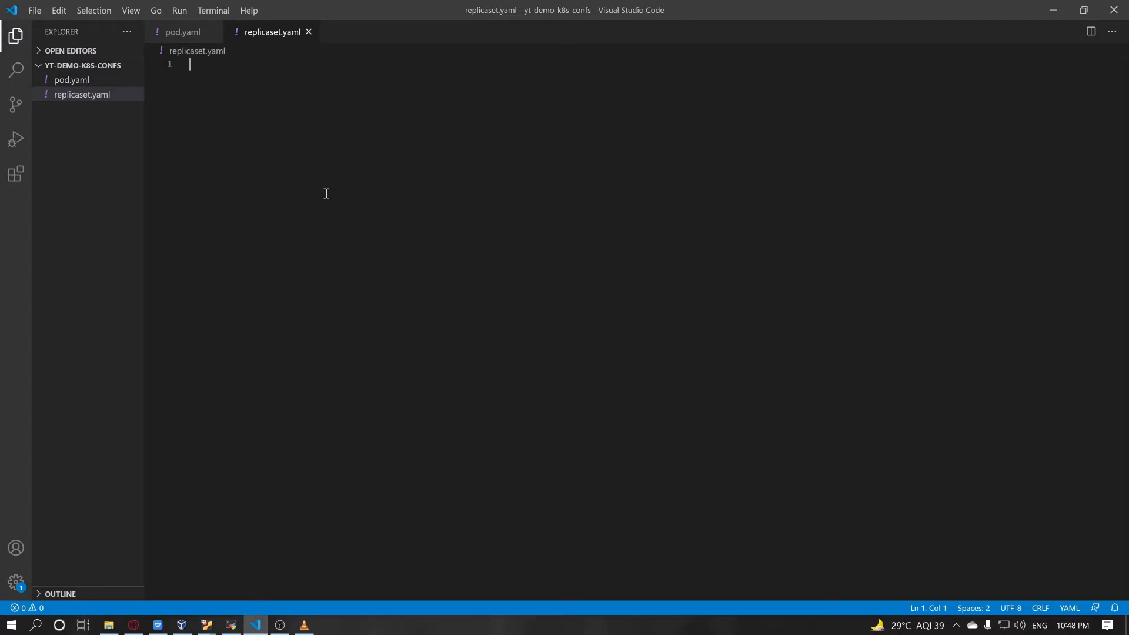
text(apiV)
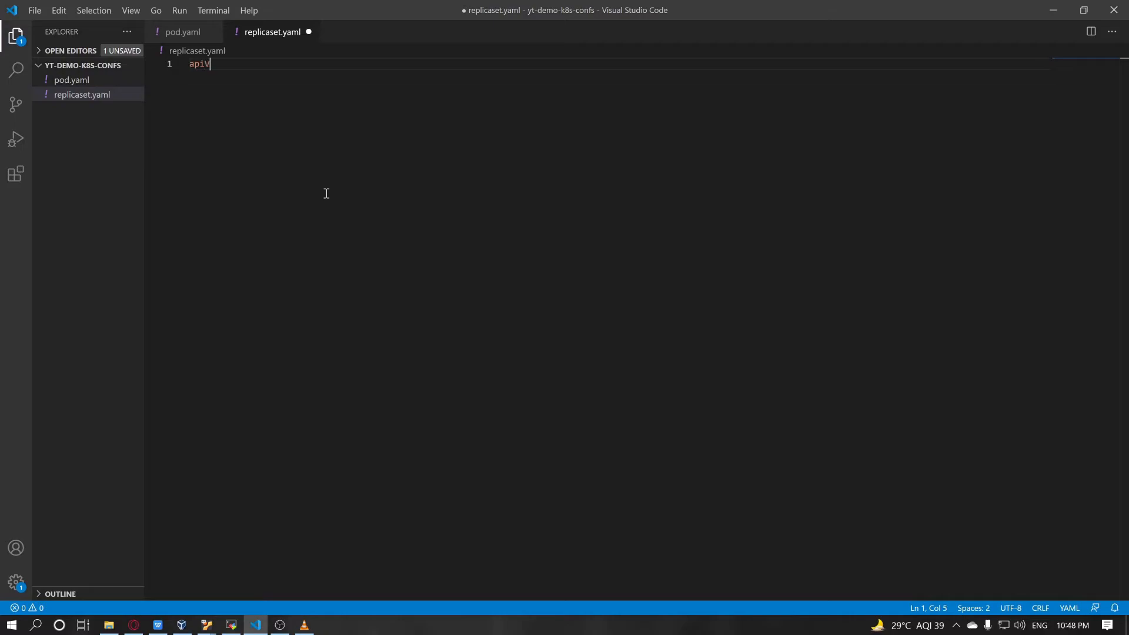
text(ersion:)
text(m)
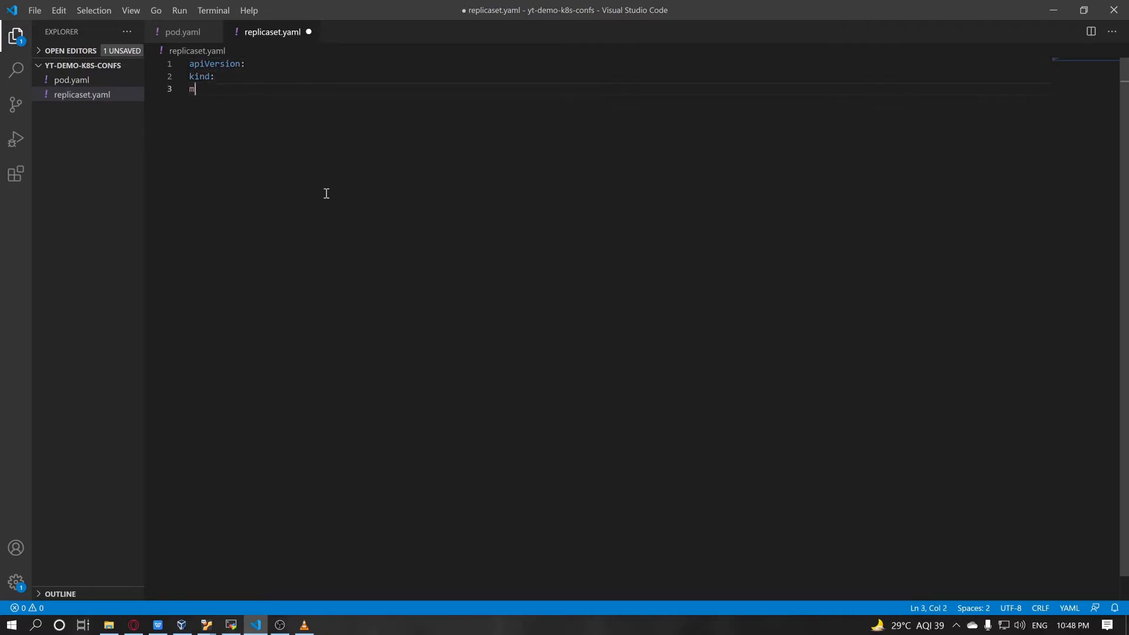
text(etadata>)
text(spec:)
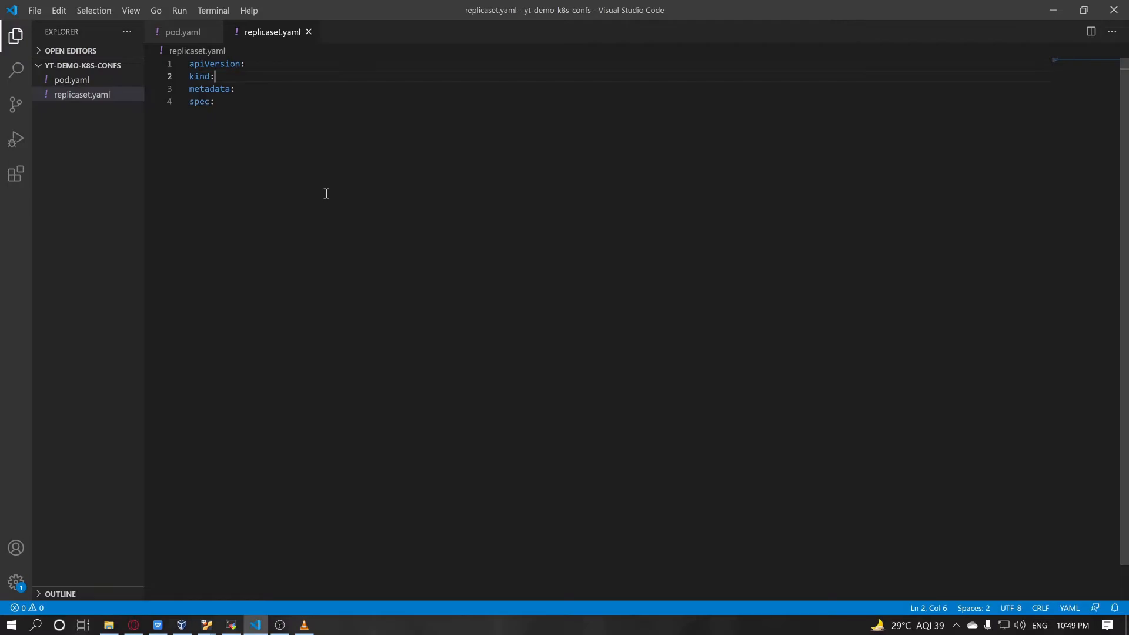
text(R)
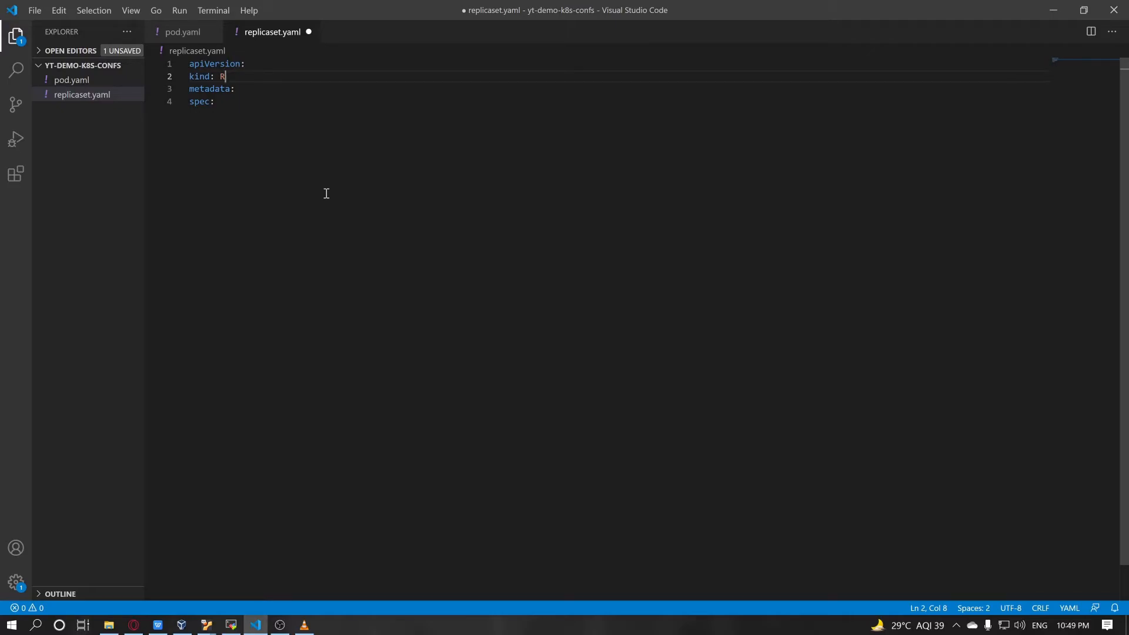
text(e)
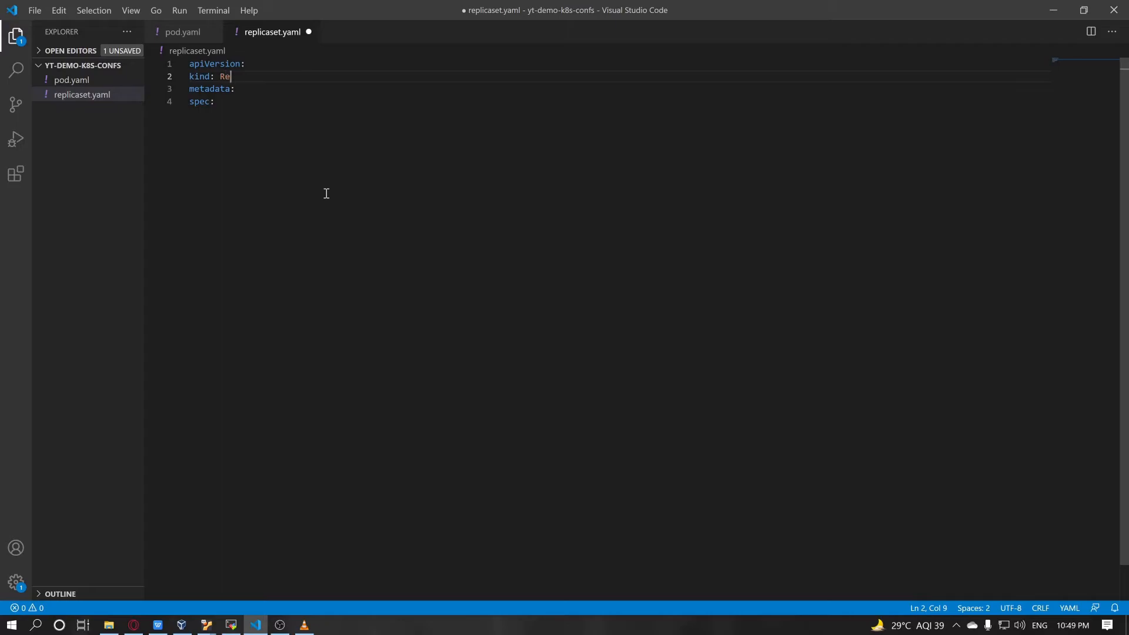
text(plicaSet)
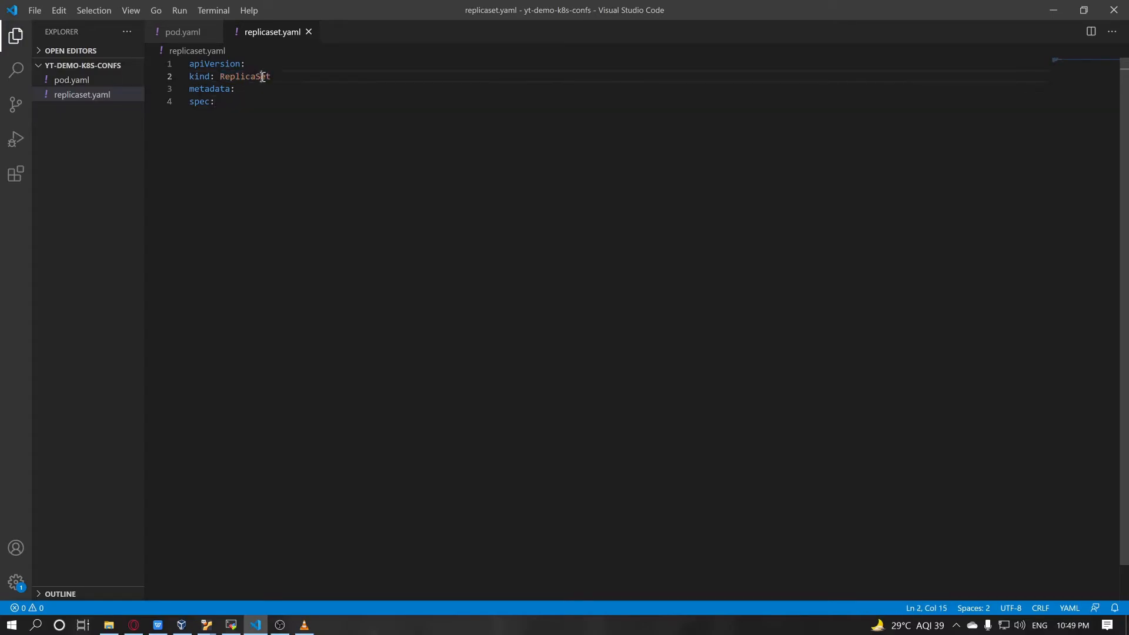
Review the kind, metadata and spec lines of the new ReplicaSet file.
double_click(244, 76)
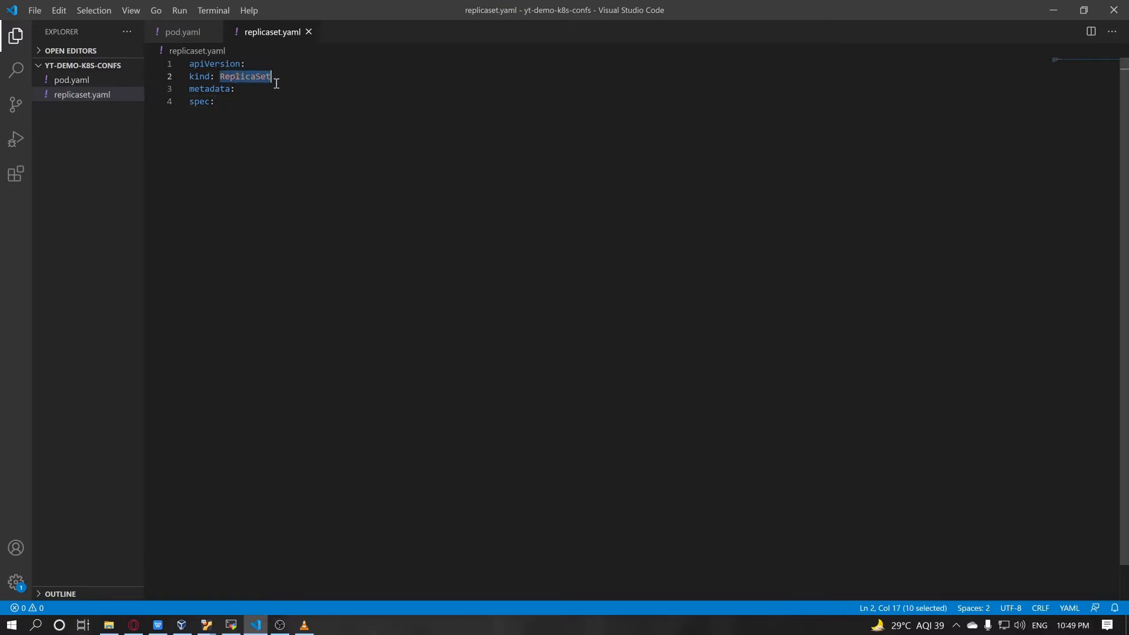
click(237, 89)
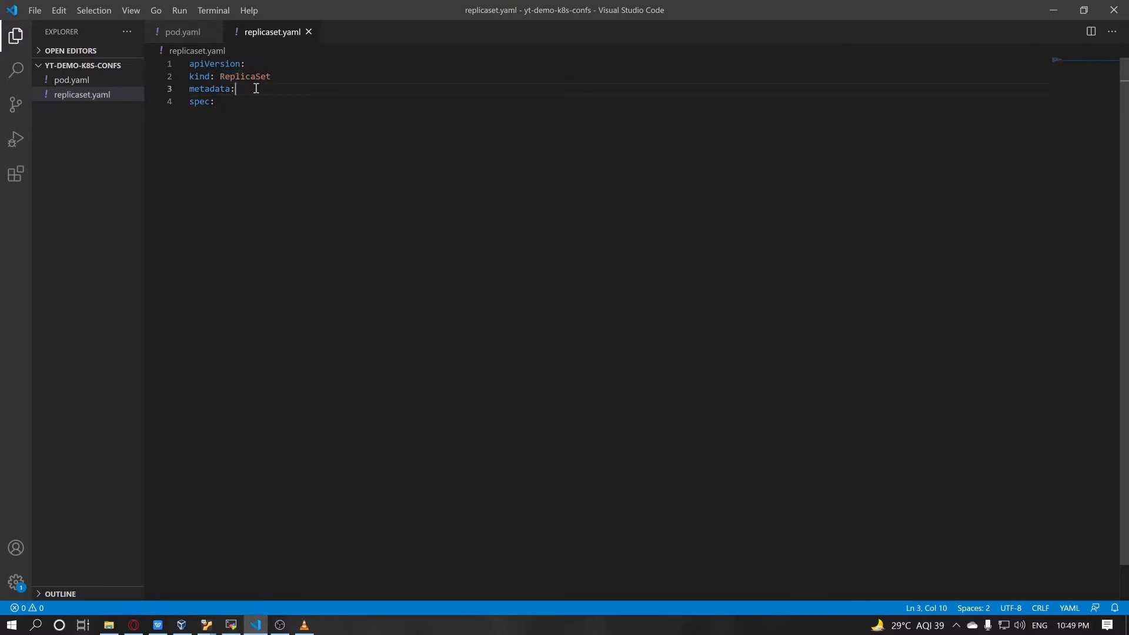
double_click(244, 76)
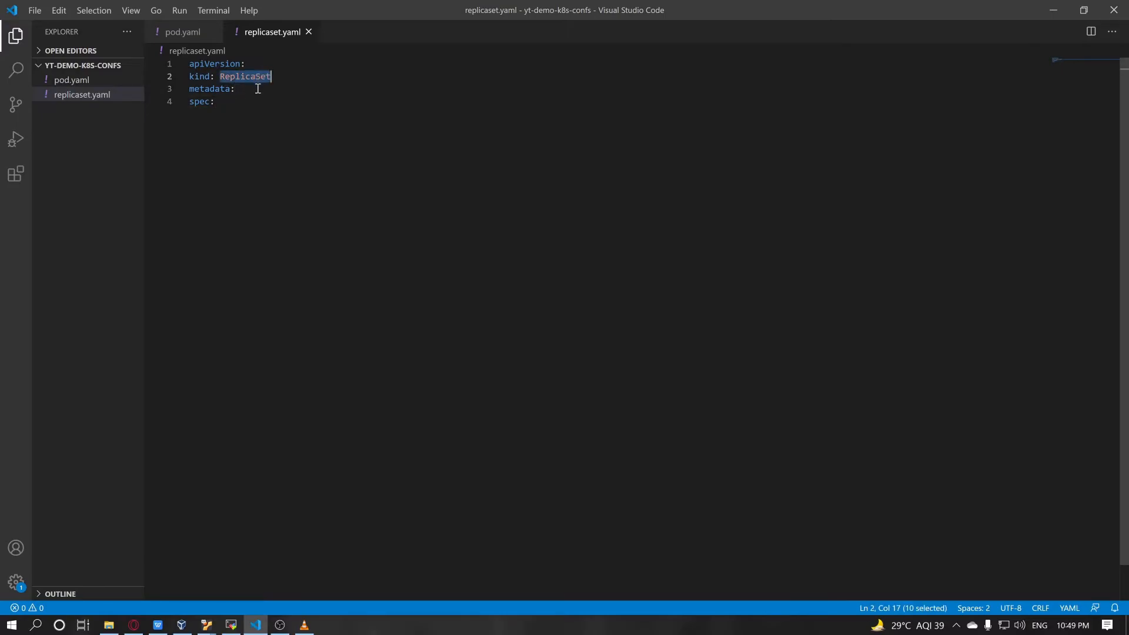
click(234, 88)
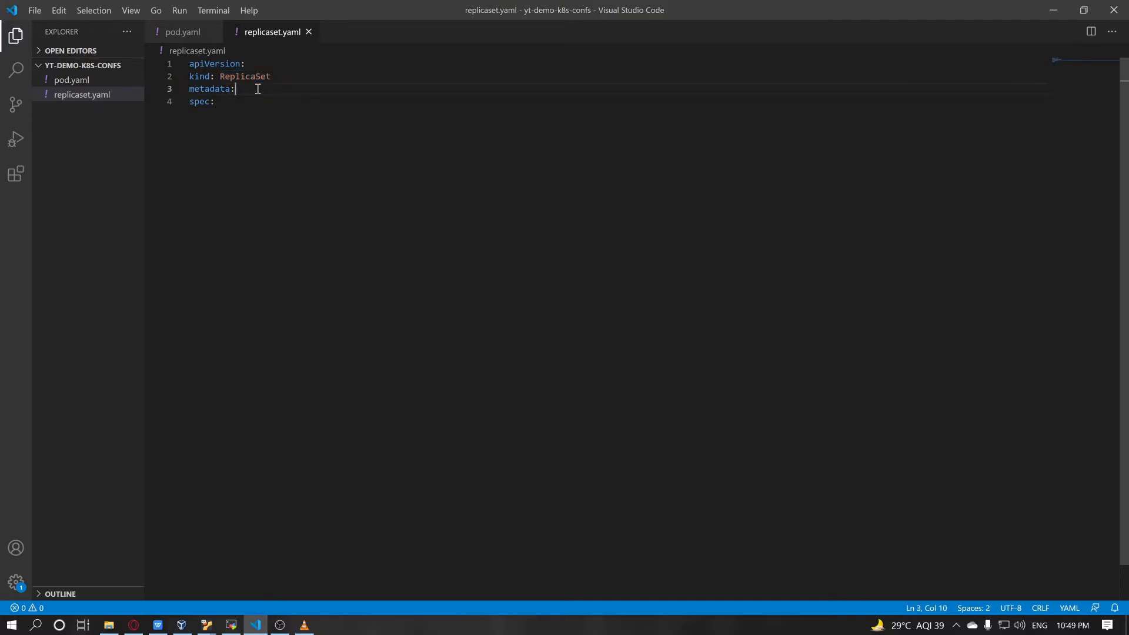
click(214, 100)
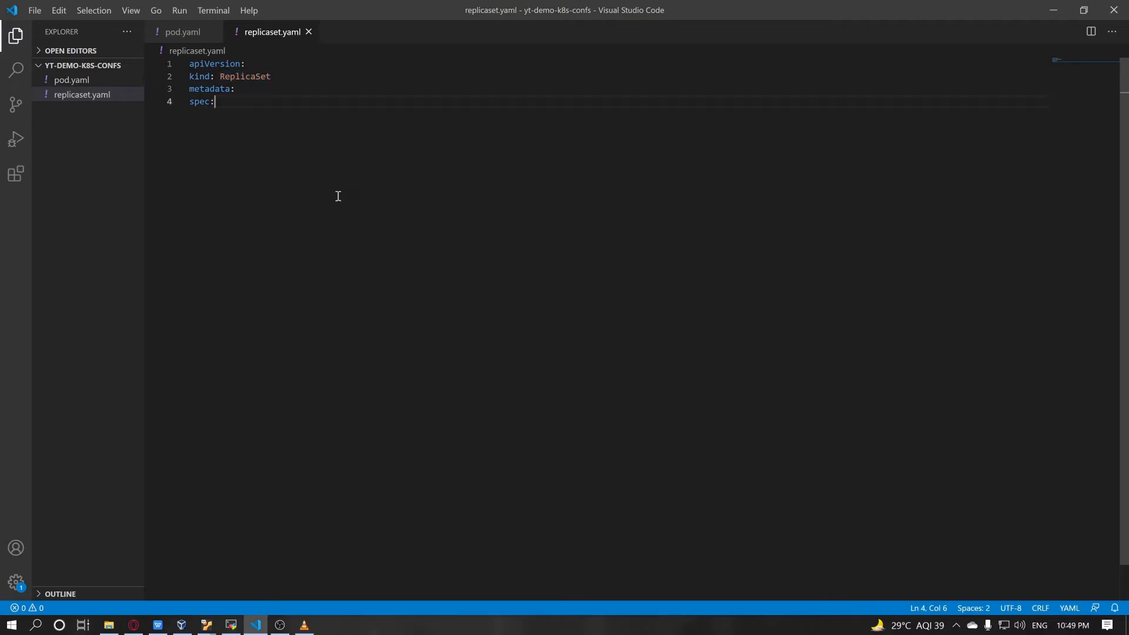
mouse_move(164, 615)
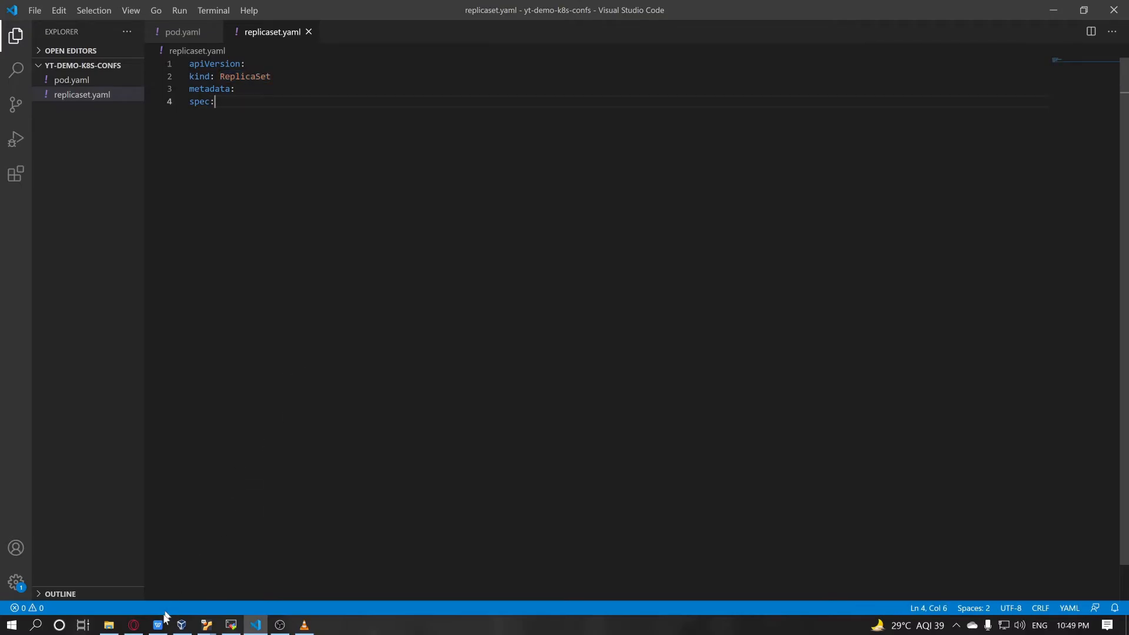
Look up ReplicaSet's apiVersion in the slide table and return to the editor.
click(157, 624)
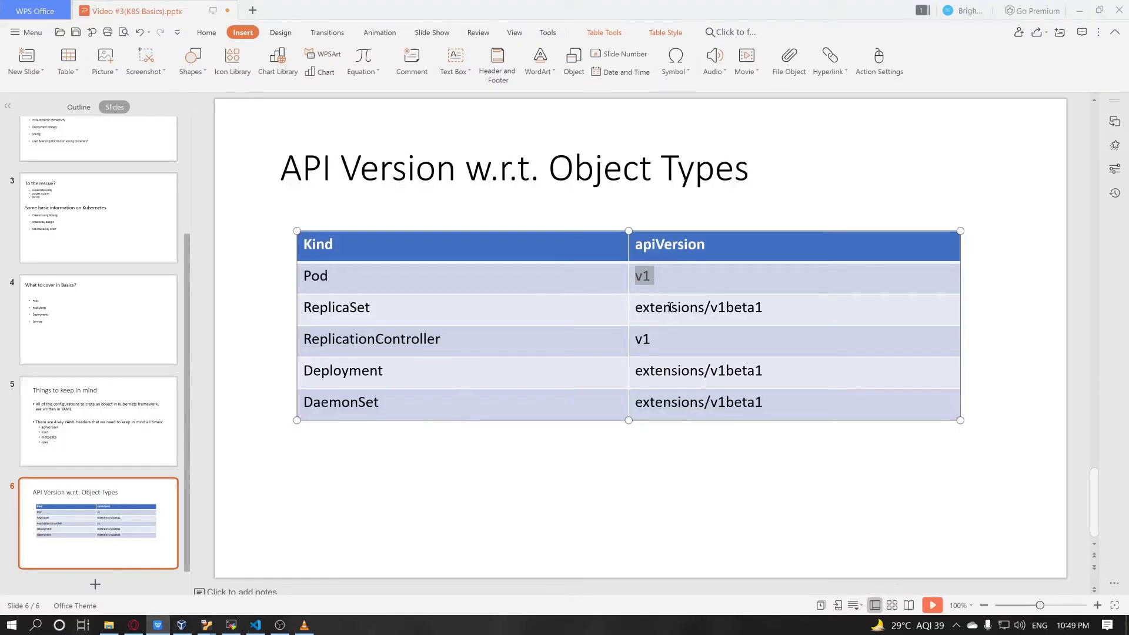
double_click(697, 307)
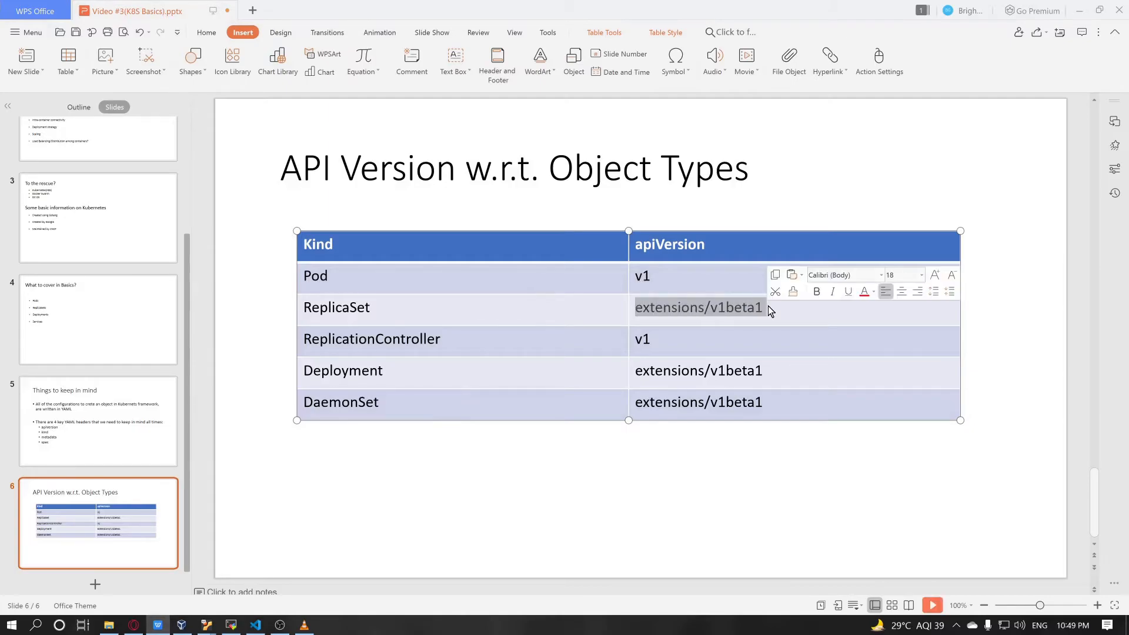
click(253, 625)
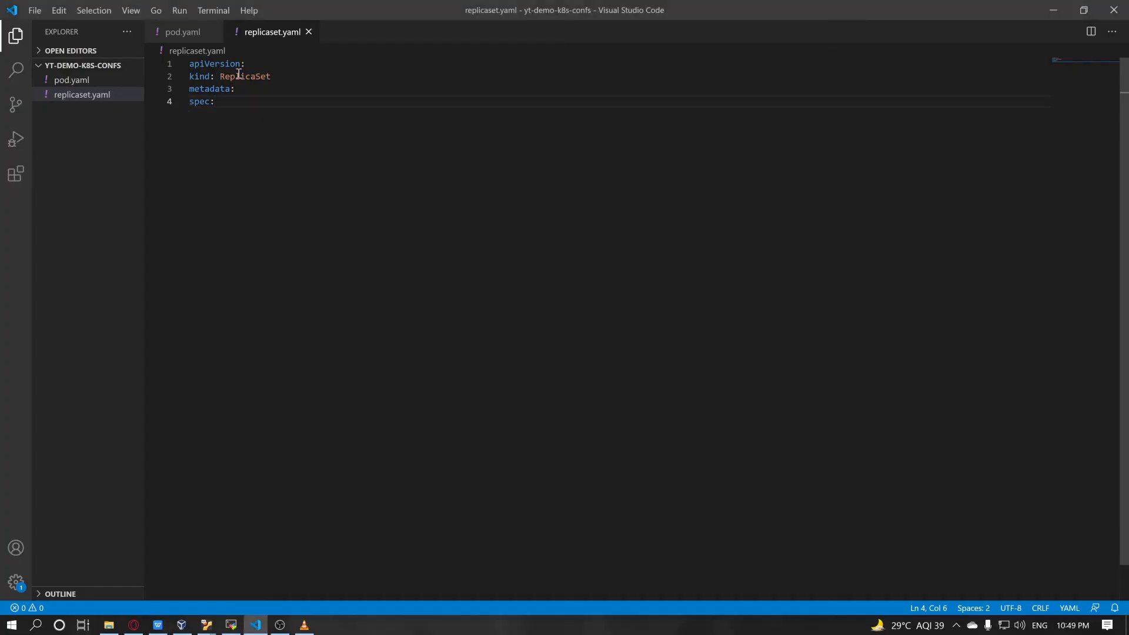
Set apiVersion to extensions/v1beta1 and name the ReplicaSet myapp-replicaset.
text(extensions/v1beta1)
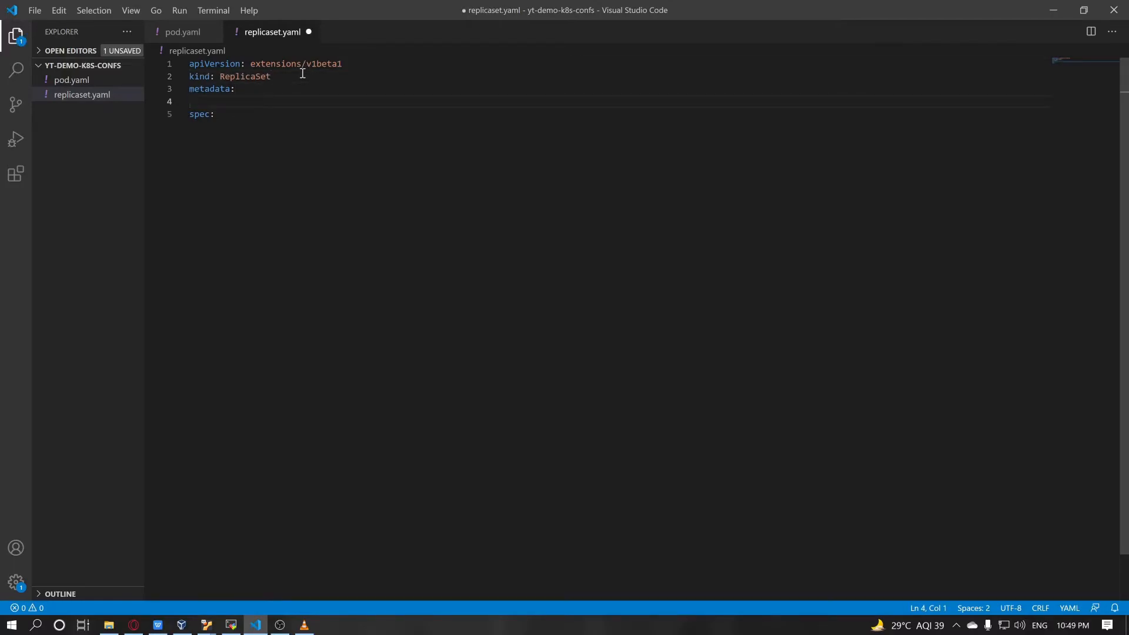
text(-)
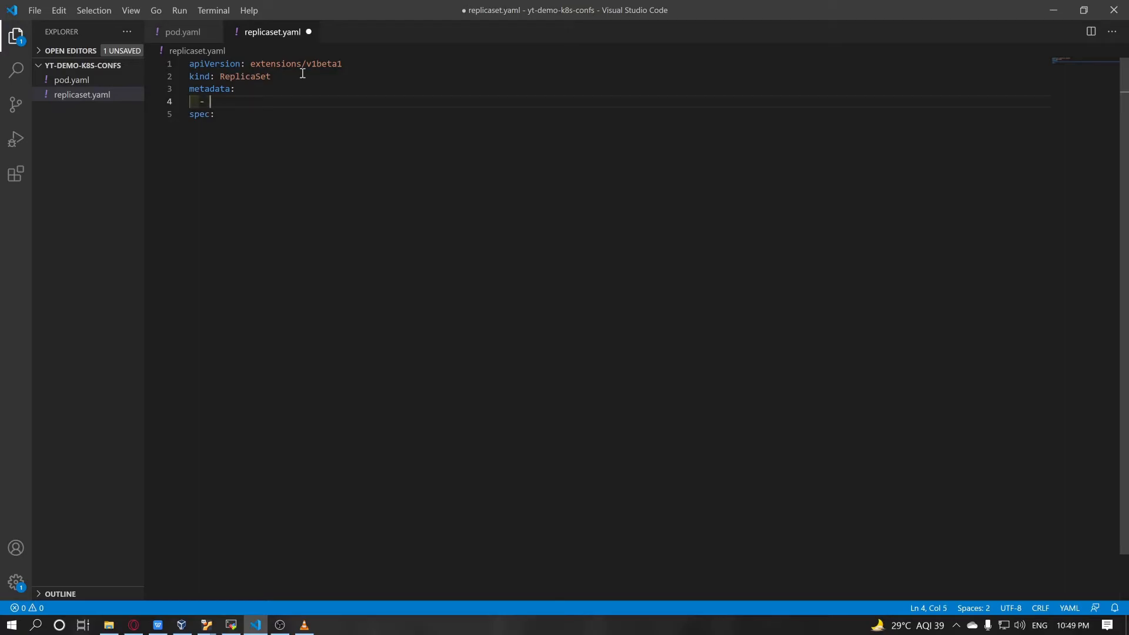
text(name:)
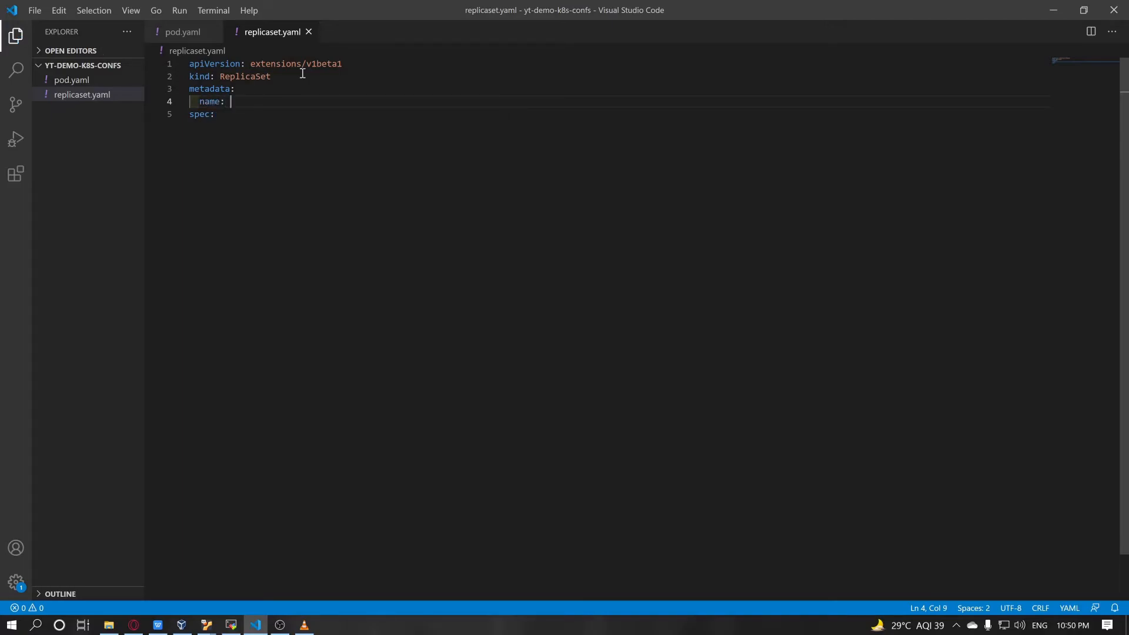
text(mya)
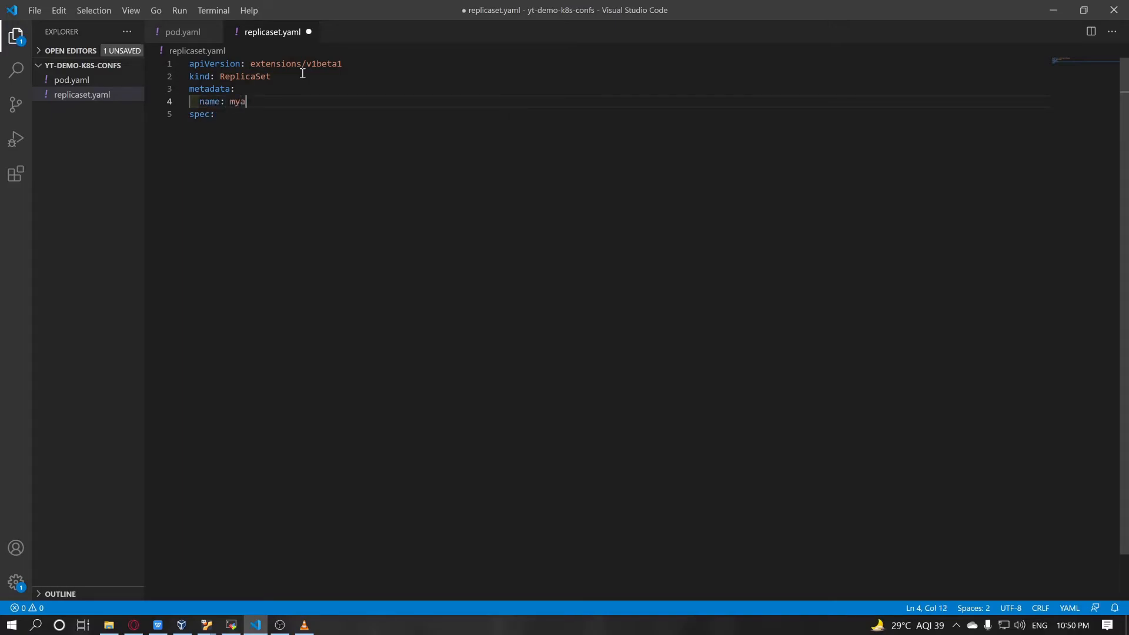
text(pp-)
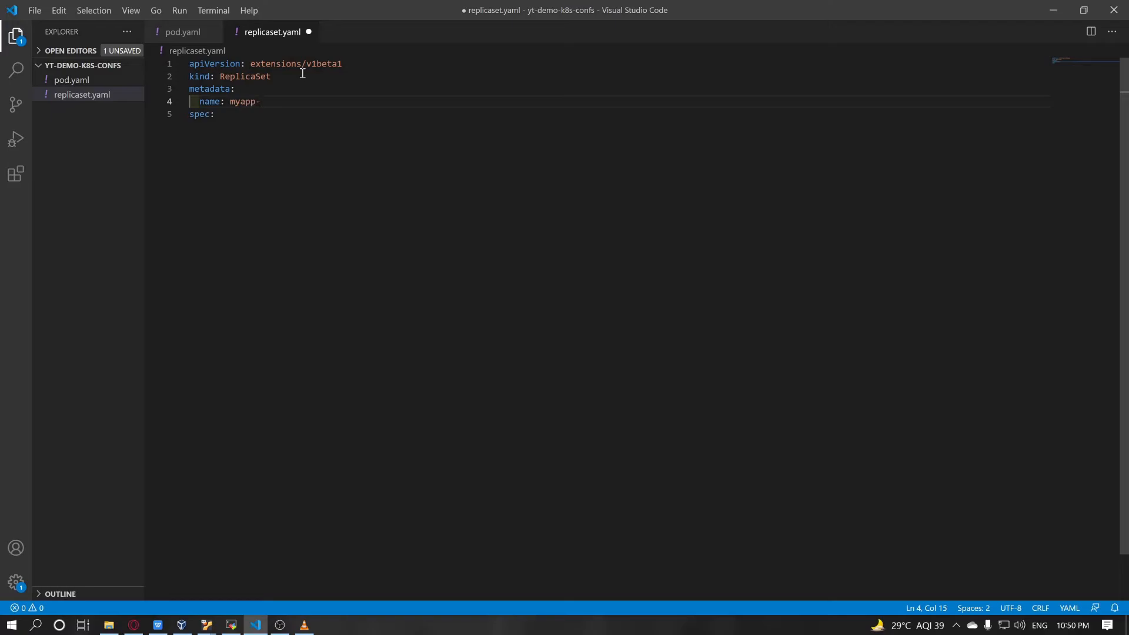
text(replicaset)
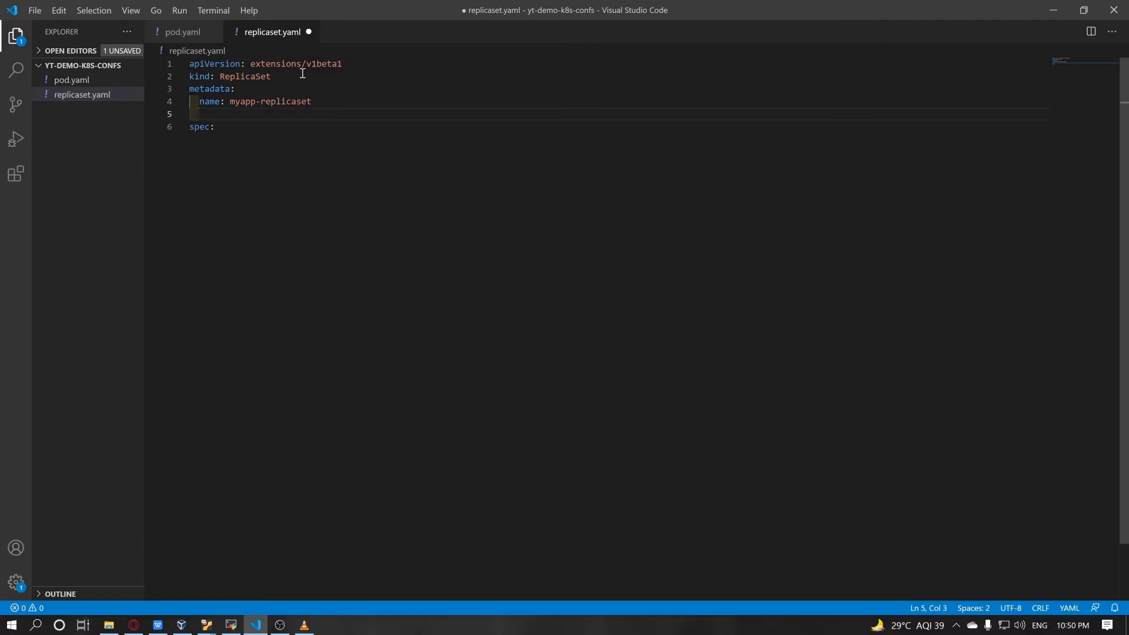
Add the label app: myapp under metadata and start the spec contents.
text(lab)
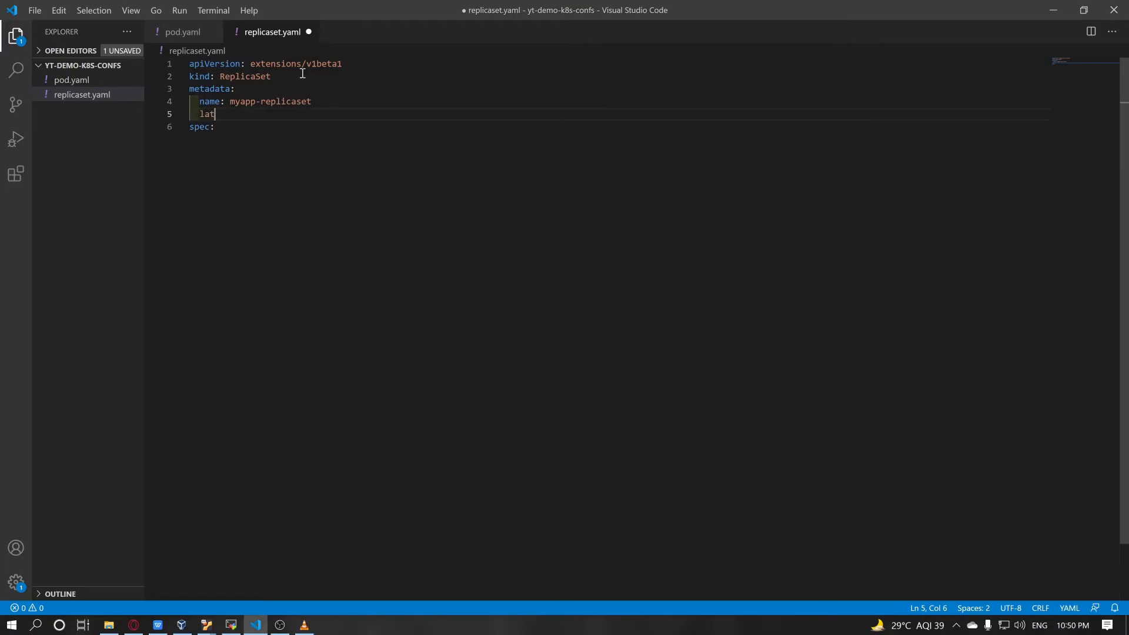
text(abe)
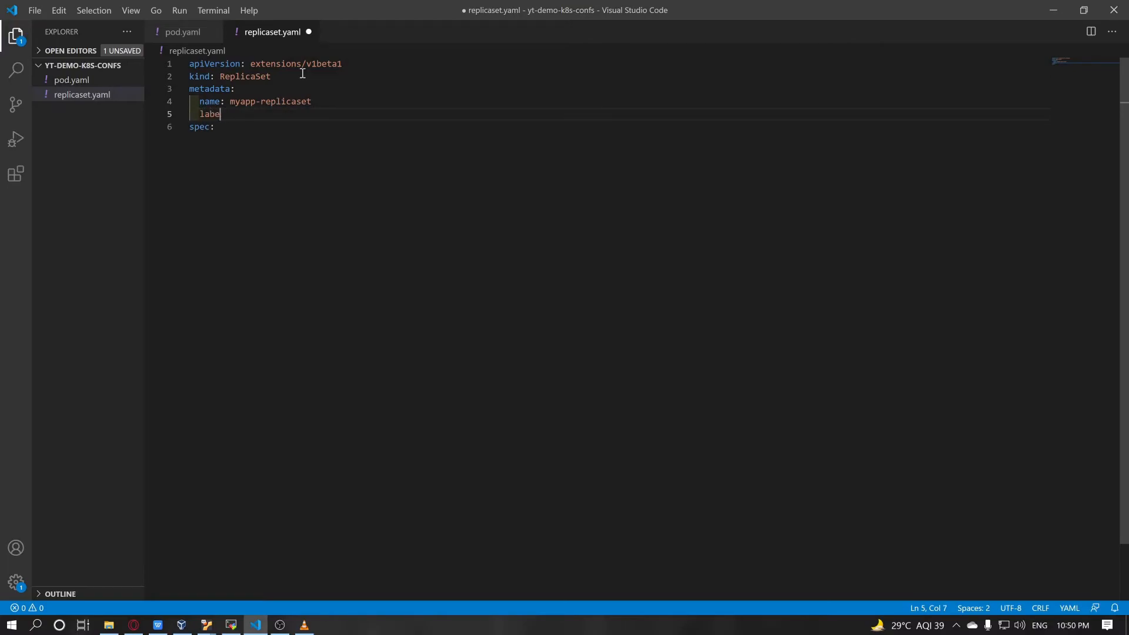
text(ls:)
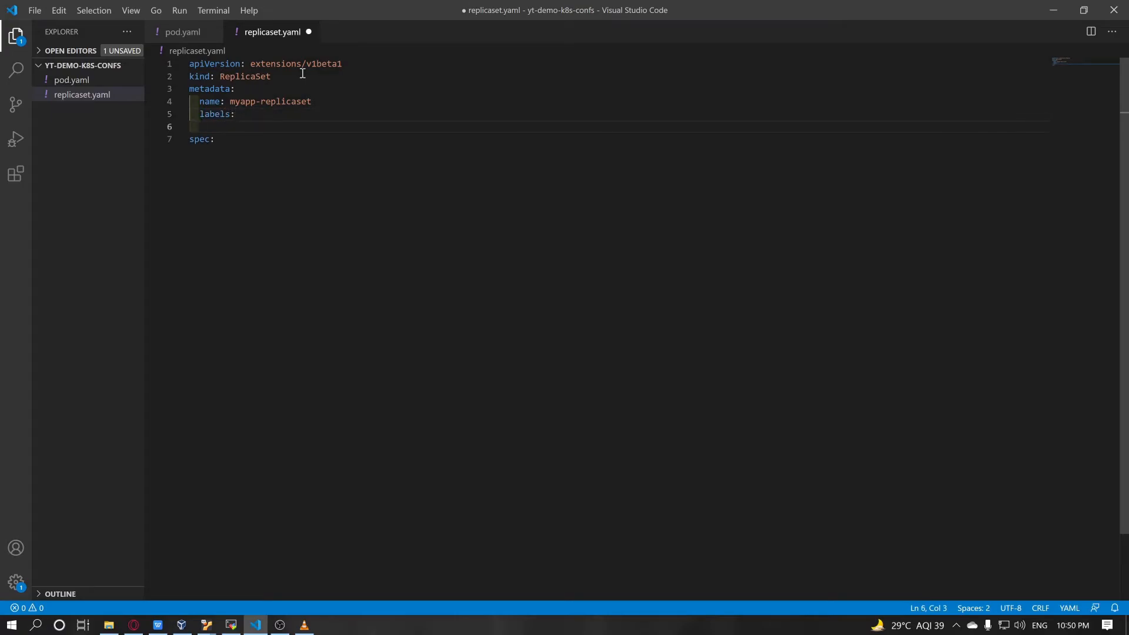
text(app)
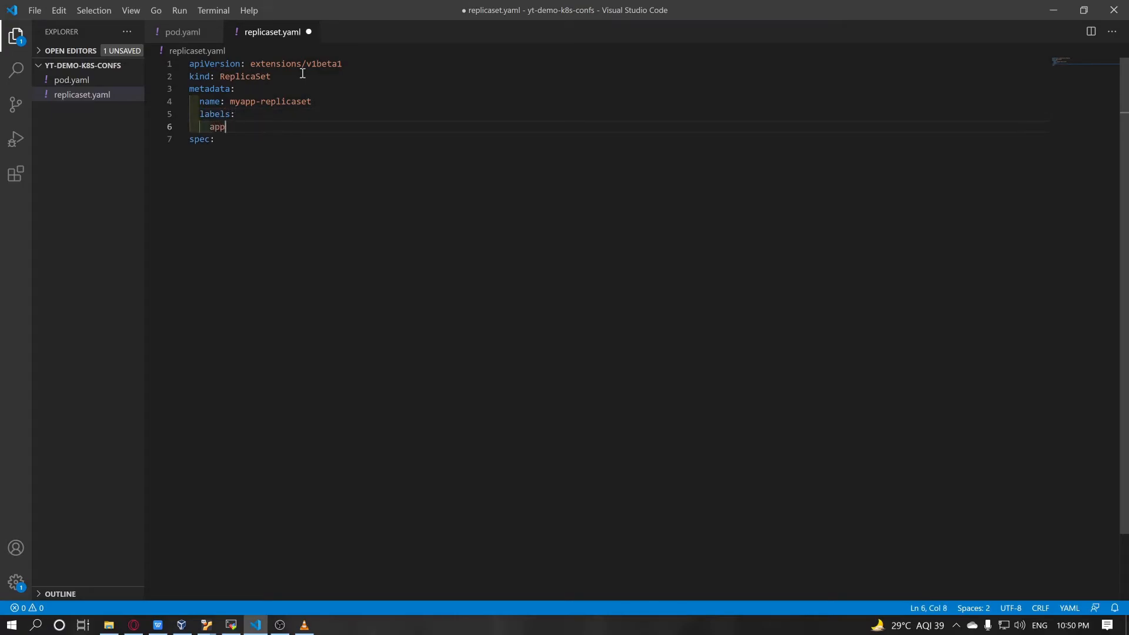
text(: mty)
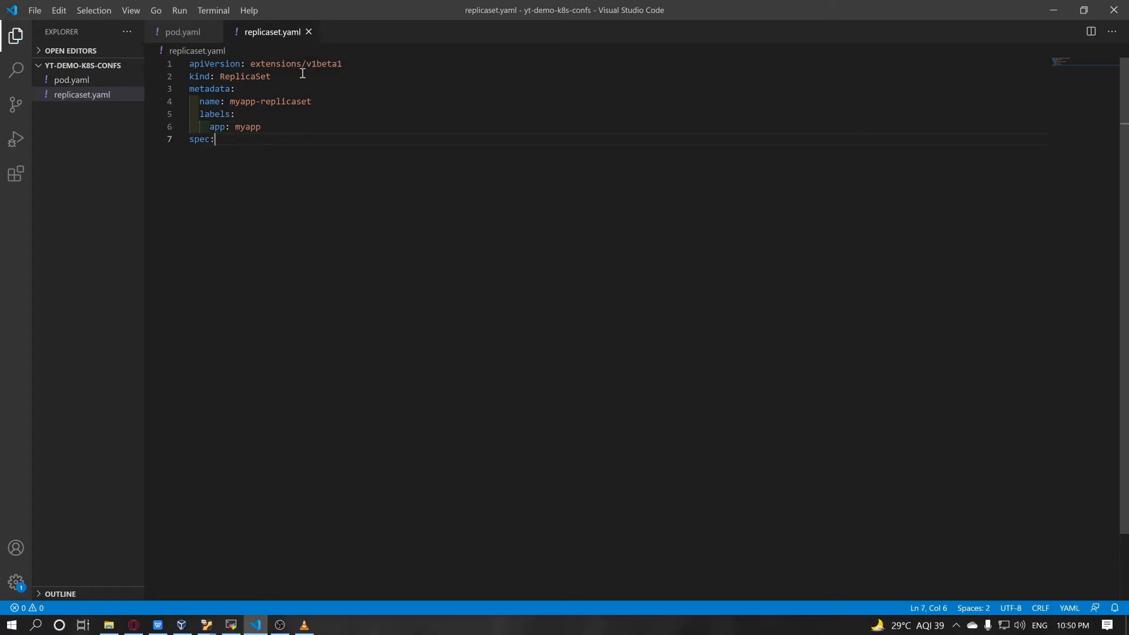
key(Enter)
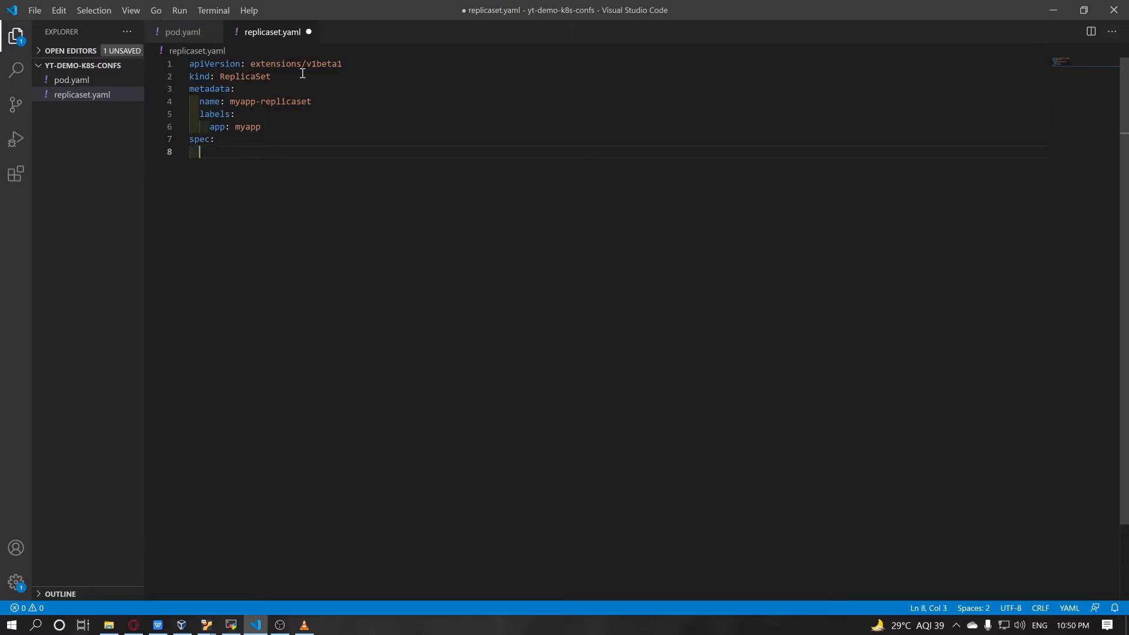
Add replicas, template and selector keys under spec, saving as they are added.
key(ctrl+s)
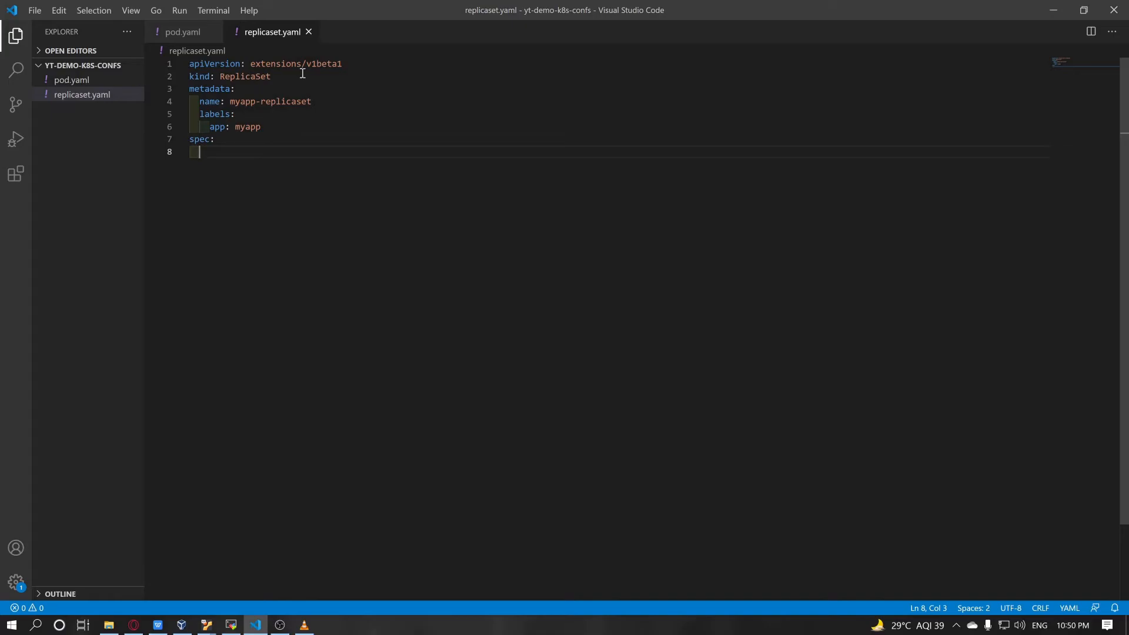
text(replicas:)
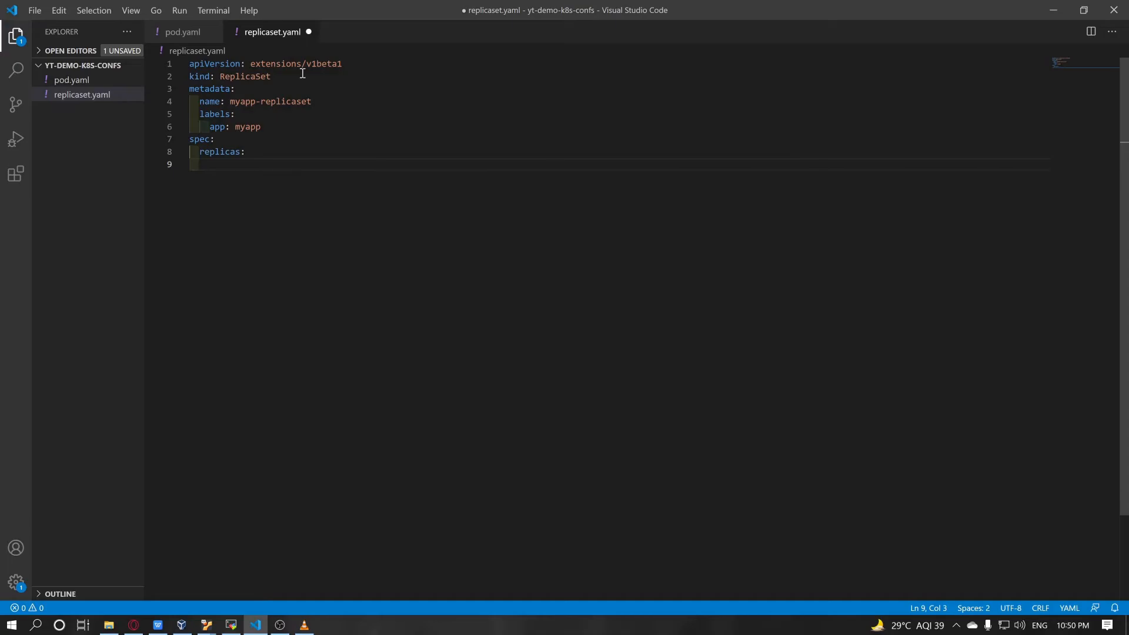
key(ctrl+s)
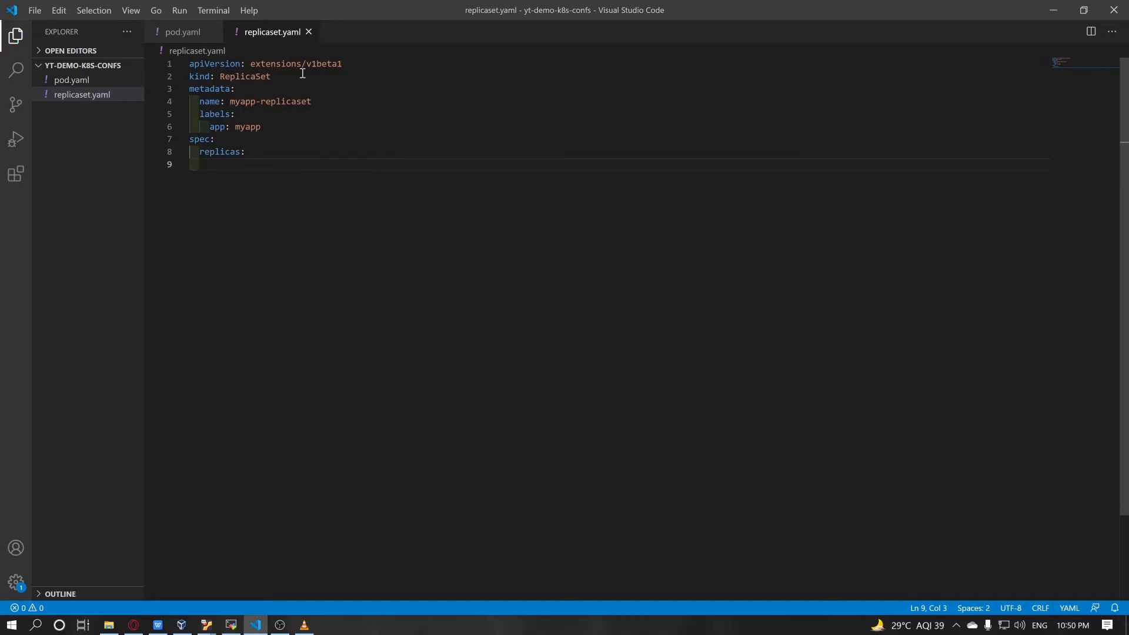
text(template:)
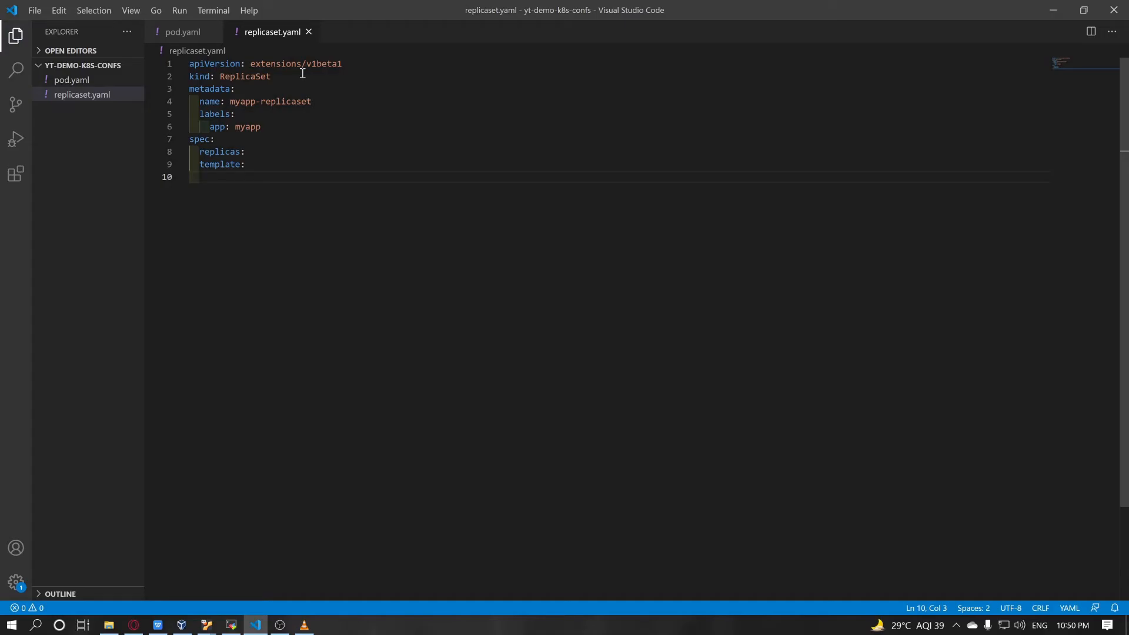
text(select)
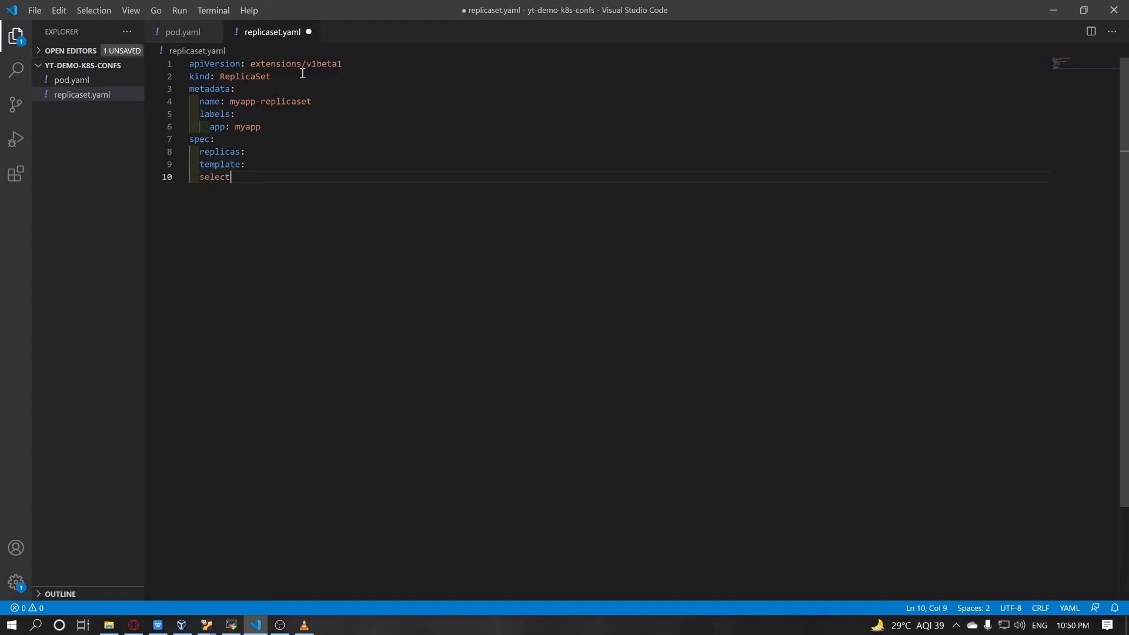
text(or:)
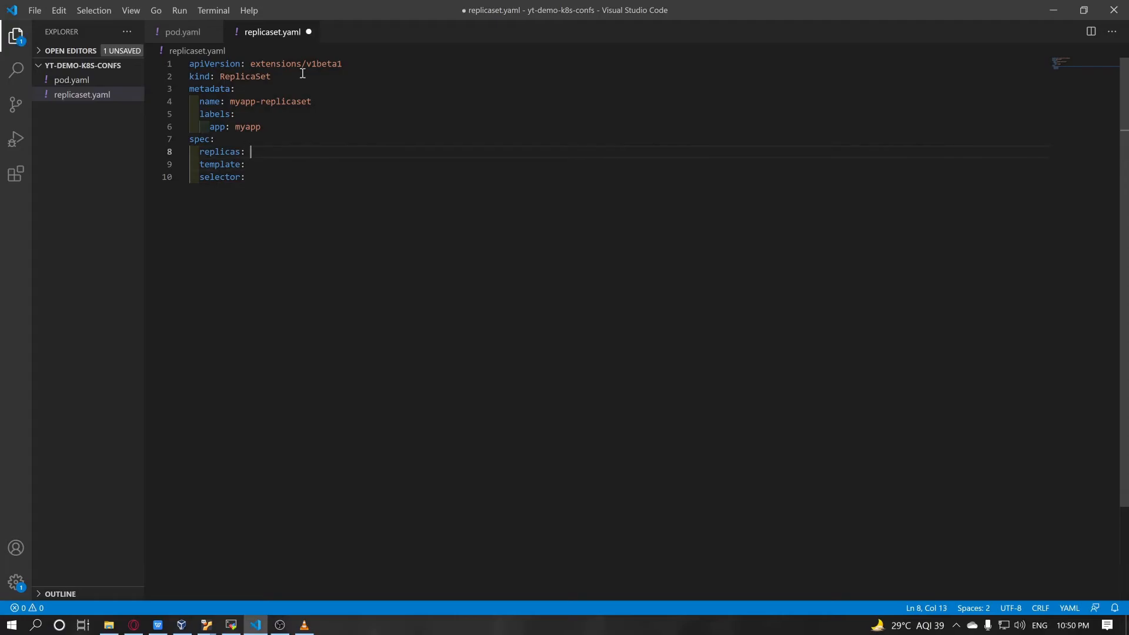
key(ctrl+s)
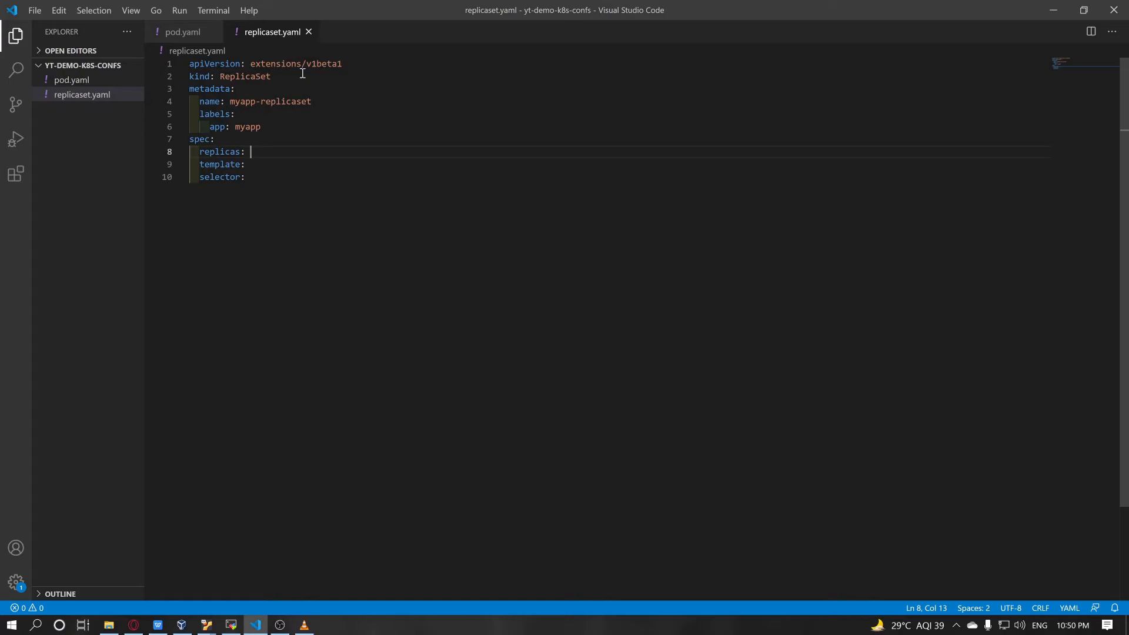
Set replicas to 2, save, and start the template's contents.
text(2)
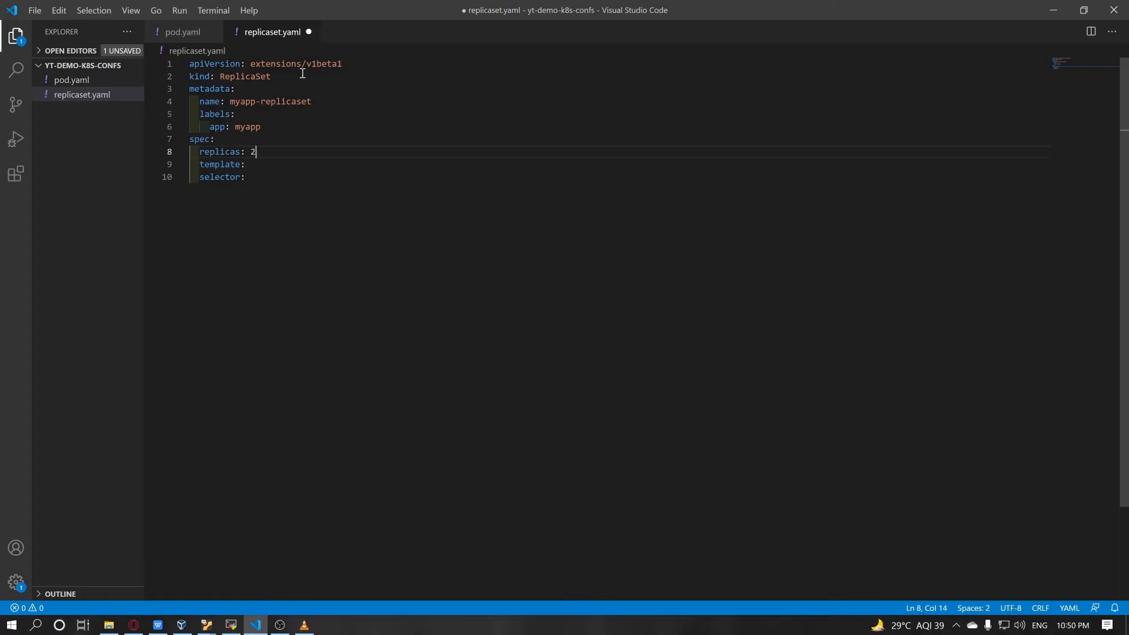
key(ctrl+s)
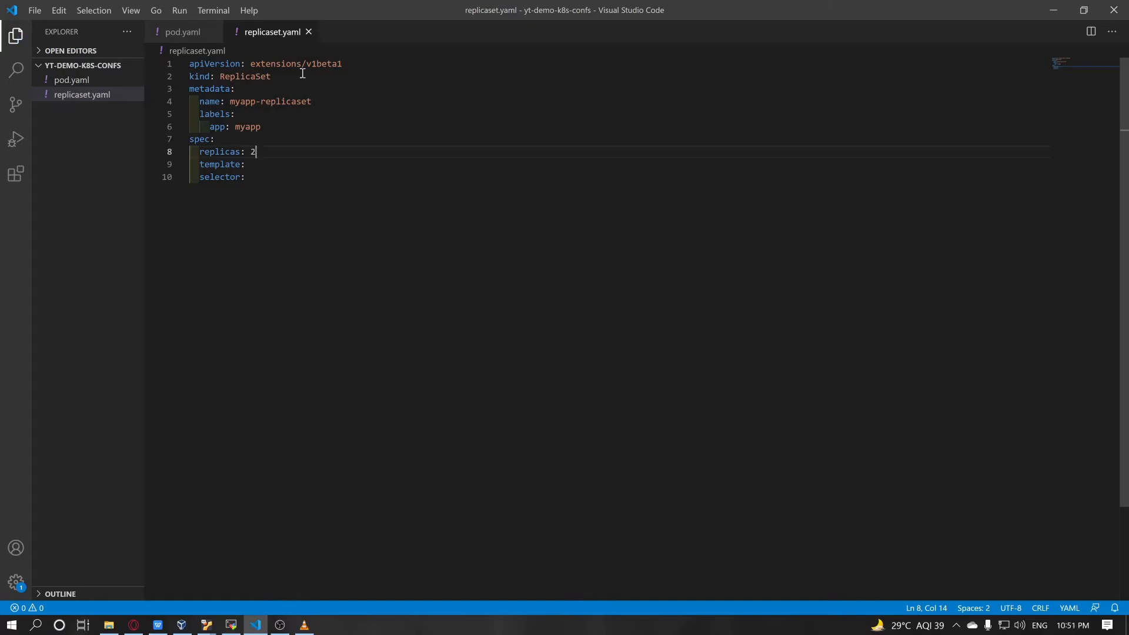
key(Down)
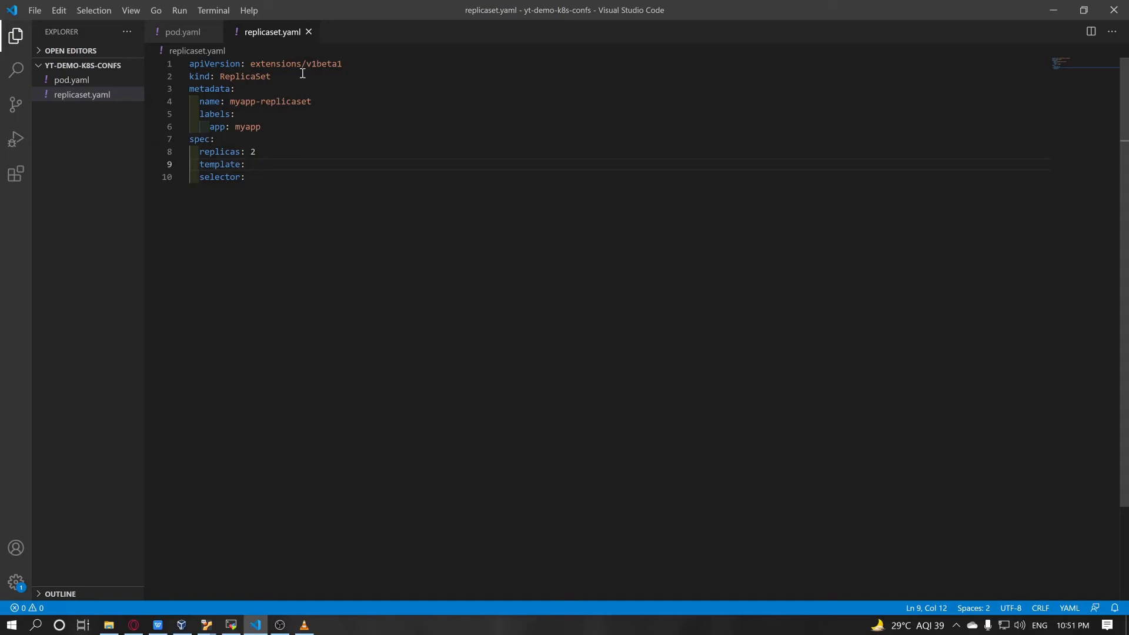
key(Enter)
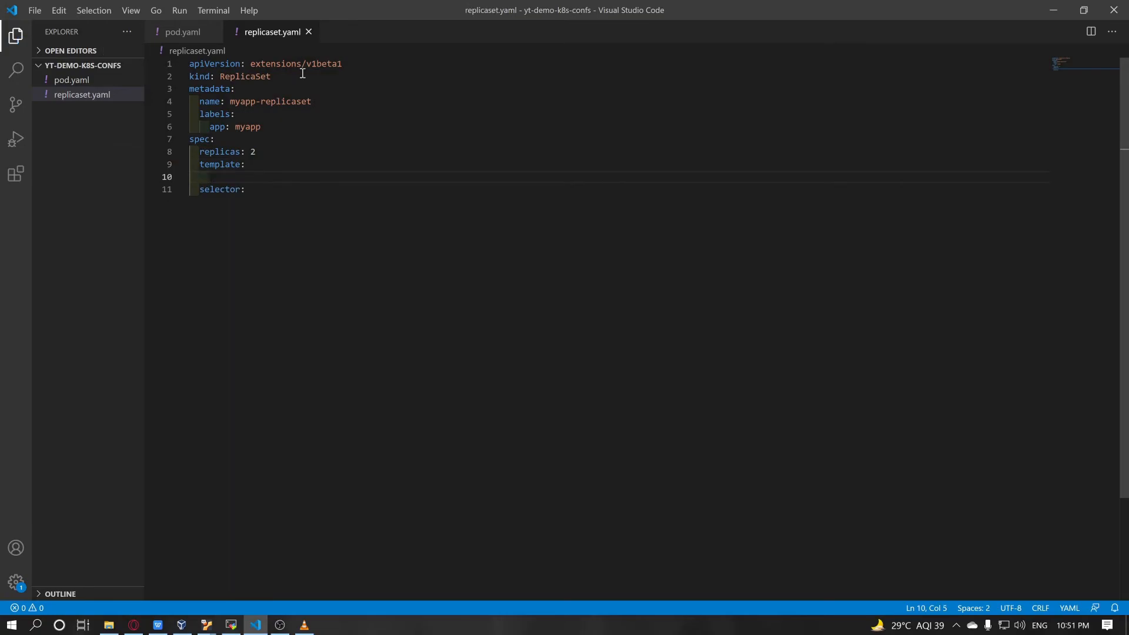
Reuse pod.yaml's metadata and nginx container spec under template and save the file.
click(183, 32)
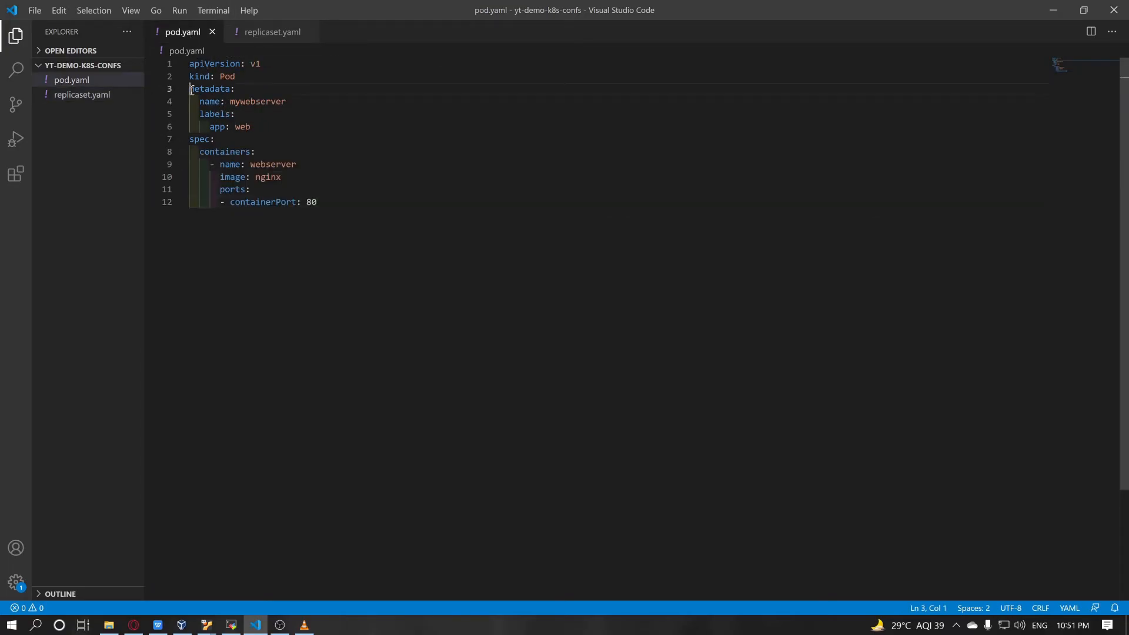
drag(189, 89, 317, 202)
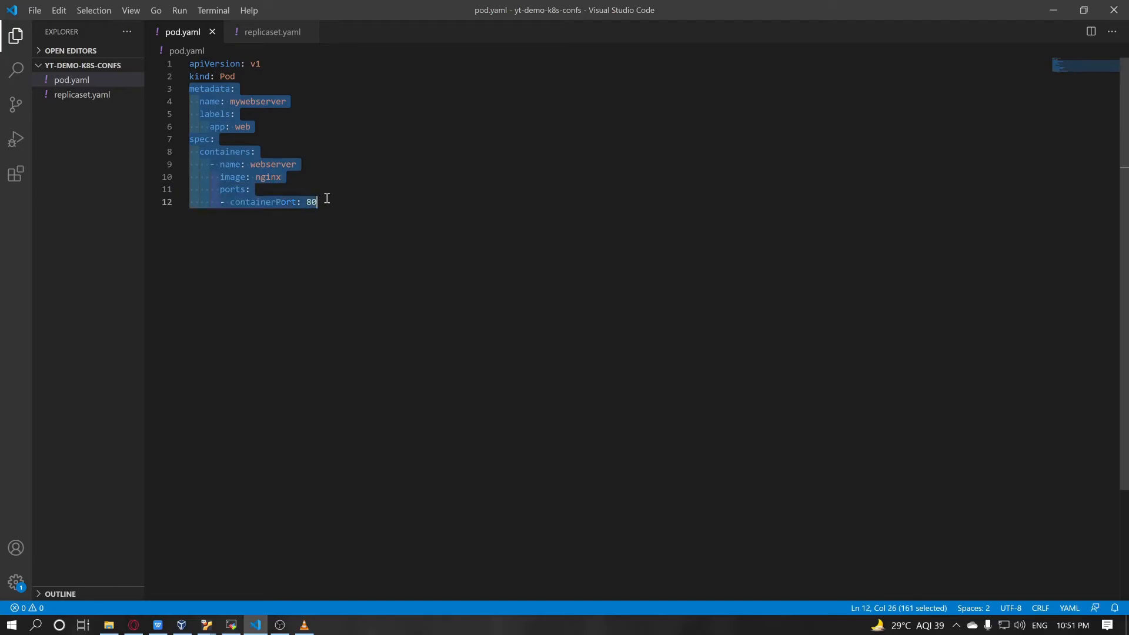
click(271, 32)
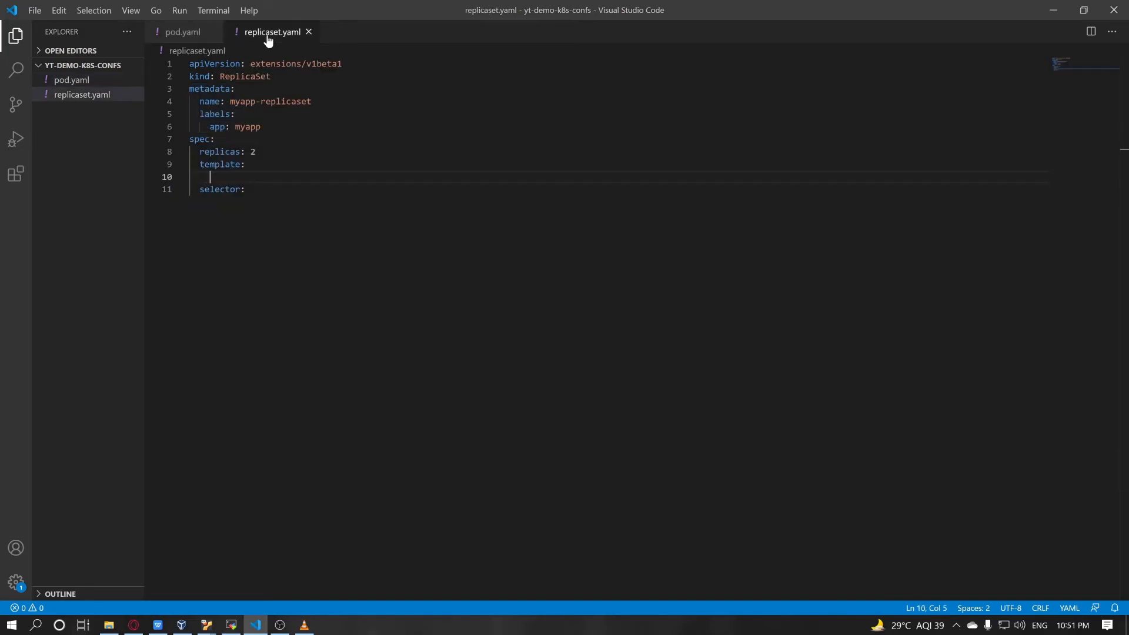
text(metadata:)
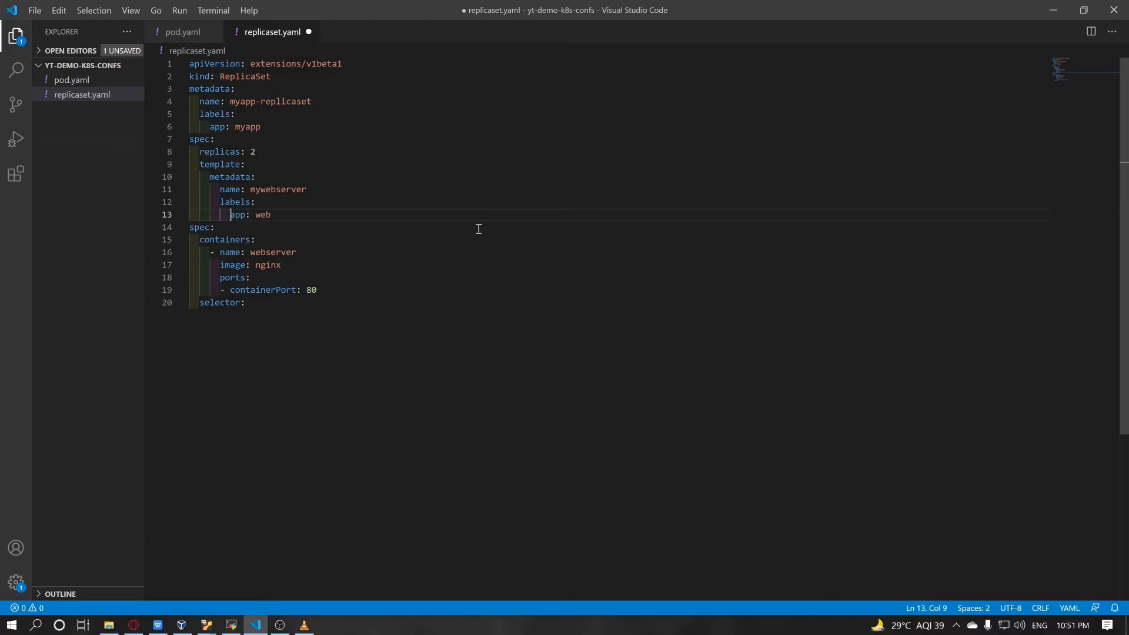
key(ctrl+s)
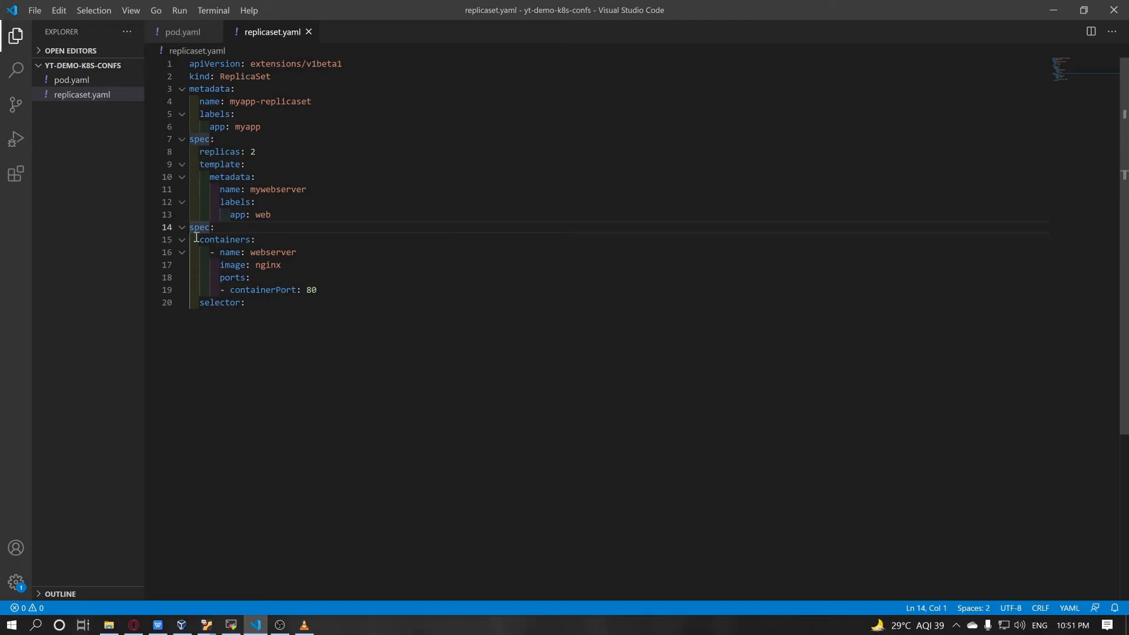
double_click(200, 227)
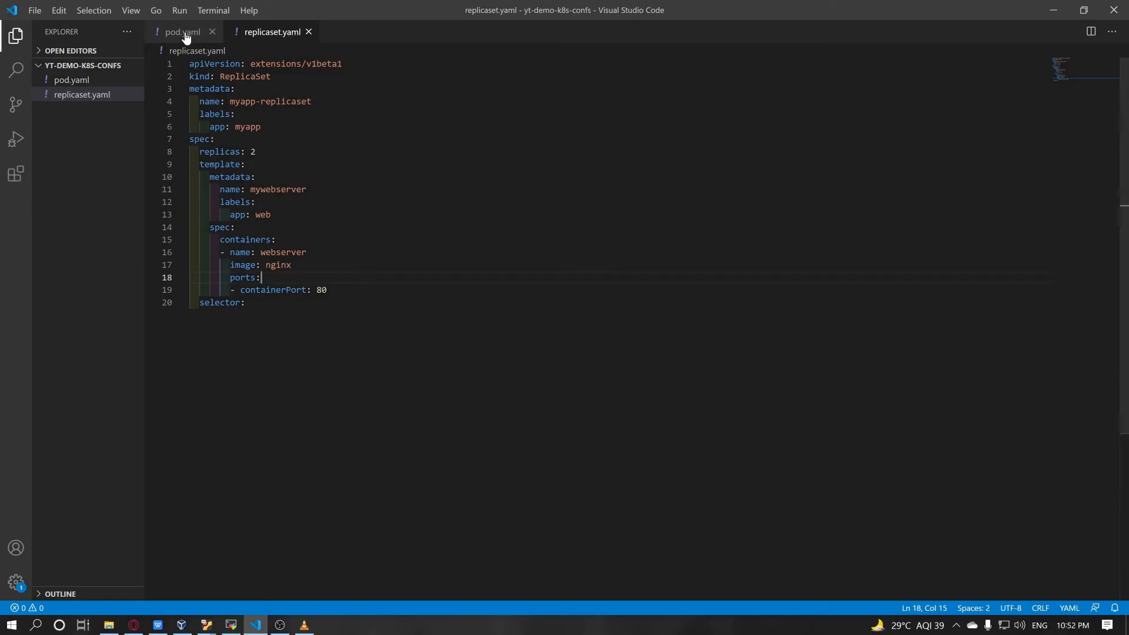
click(182, 31)
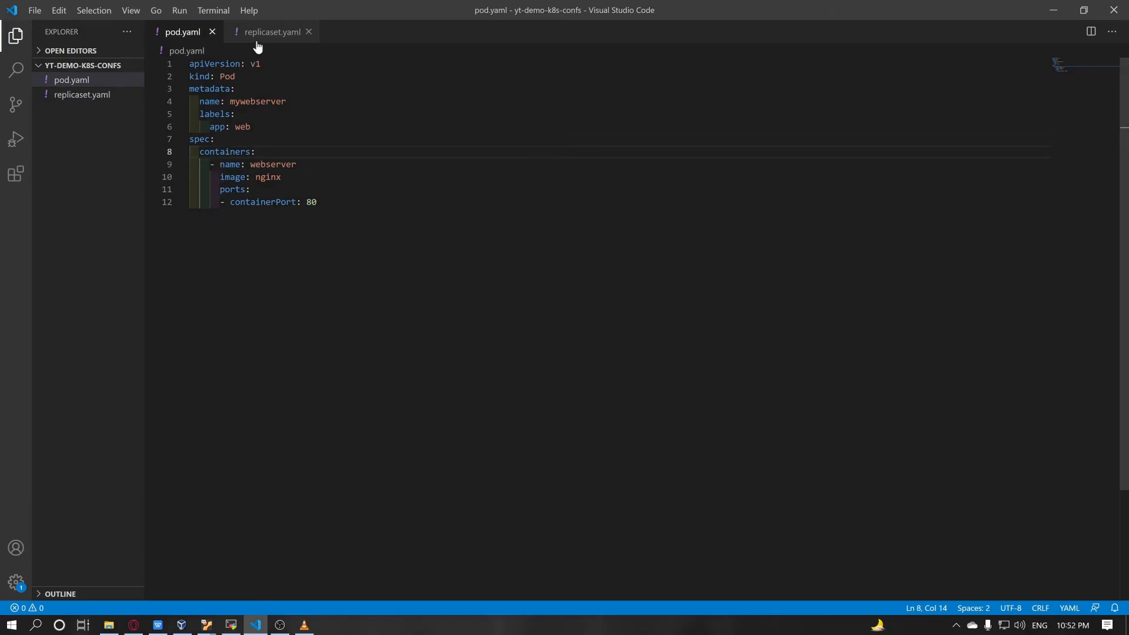
click(272, 32)
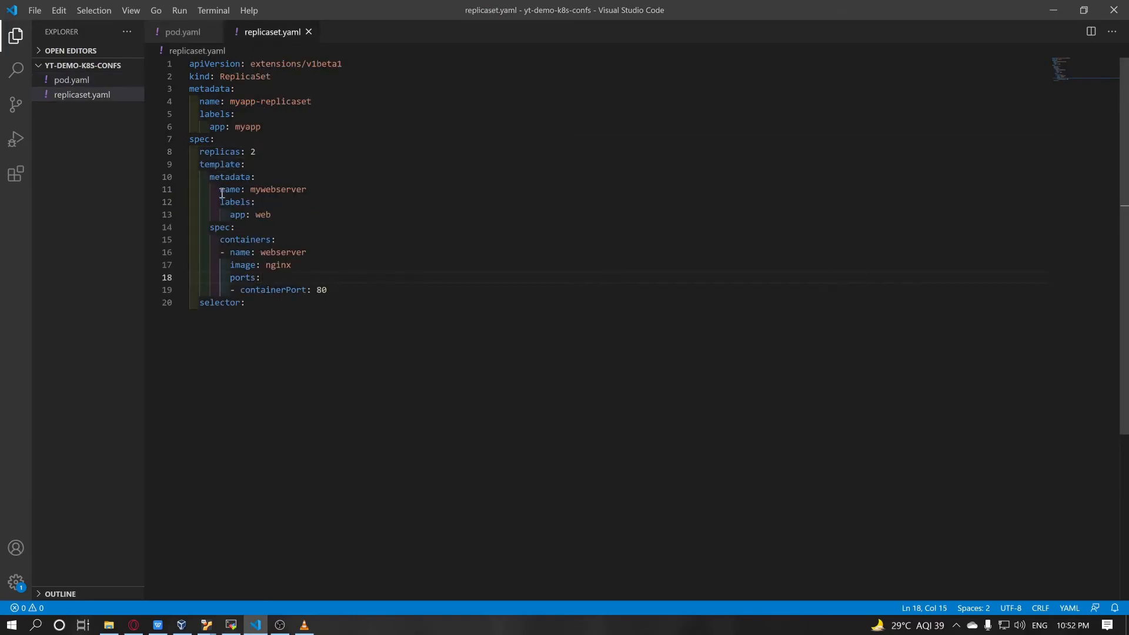
click(183, 31)
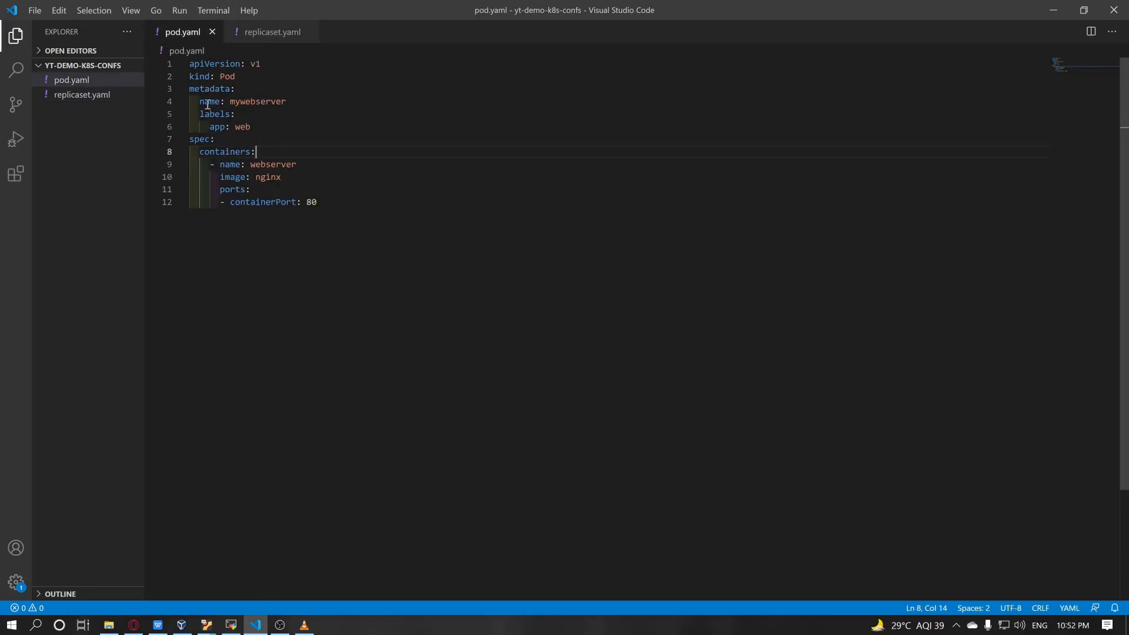
click(272, 32)
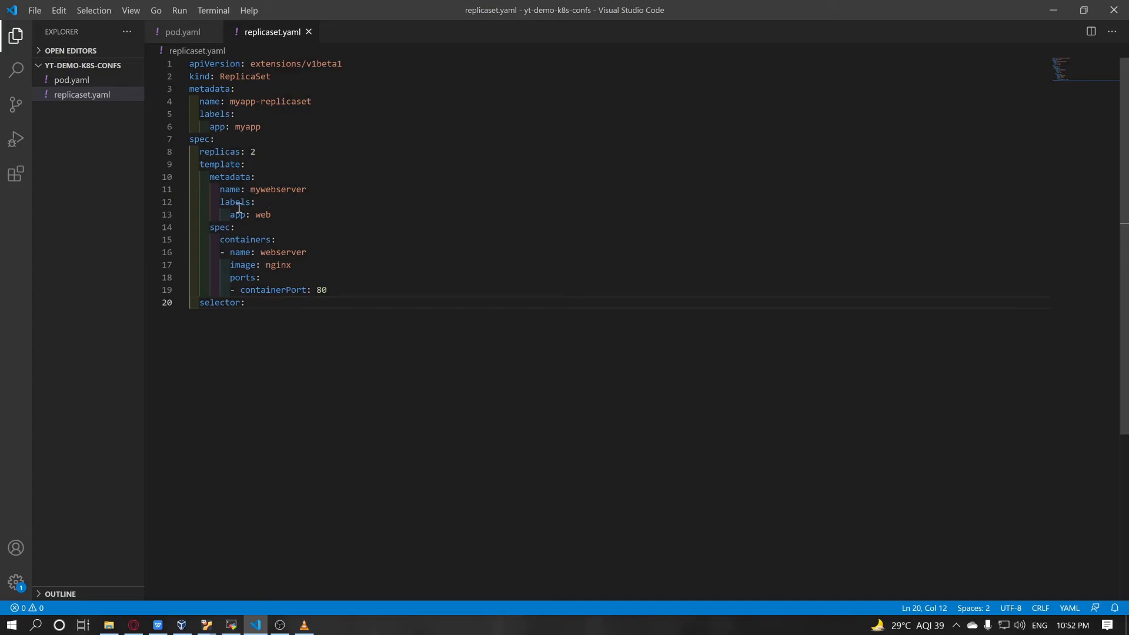
Add matchLabels with app: web under selector, matching the template's label.
drag(219, 201, 273, 214)
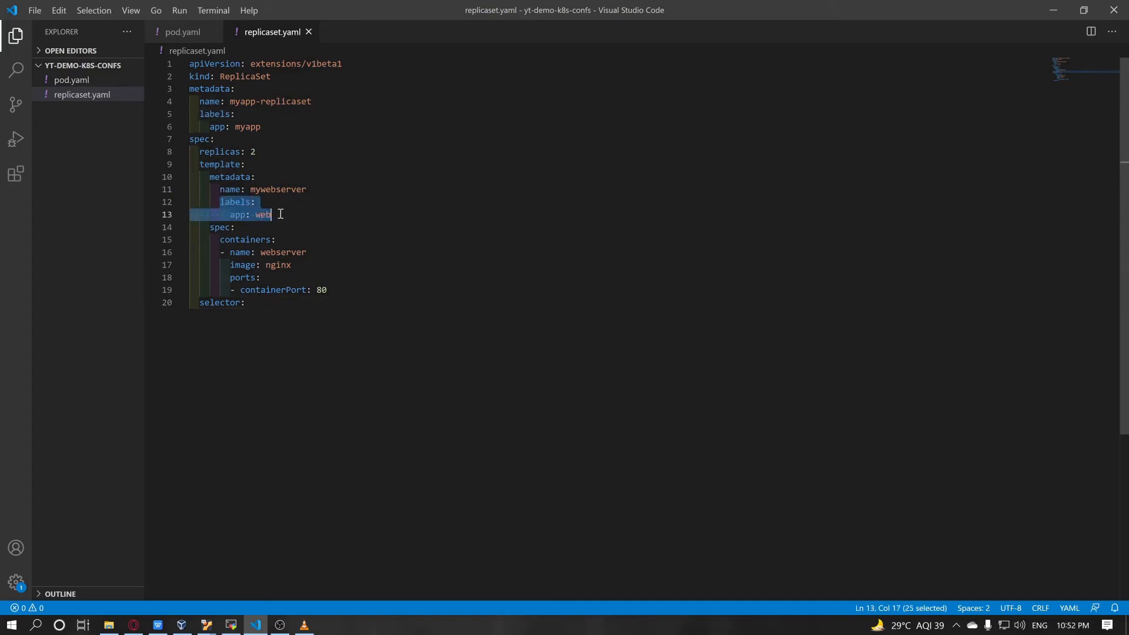
click(346, 302)
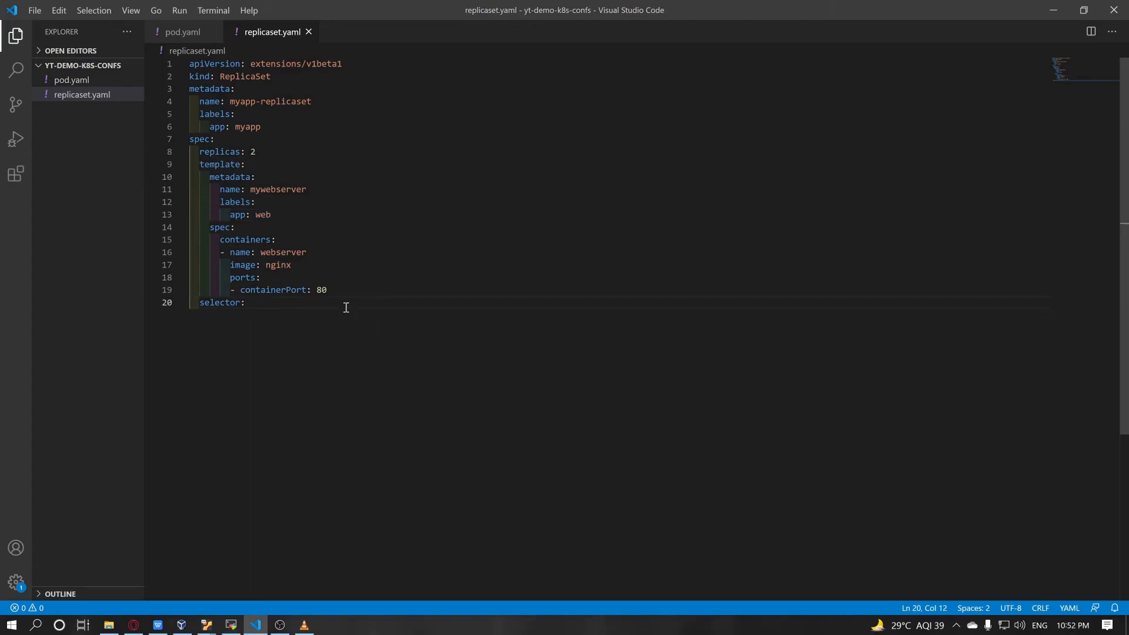
key(enter)
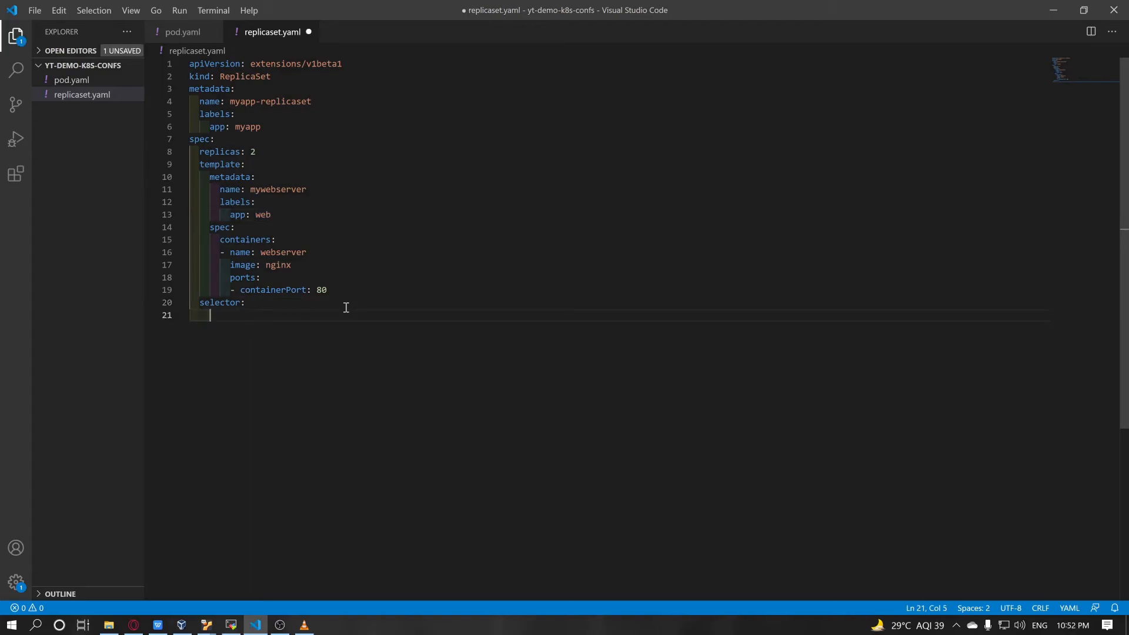
text(m)
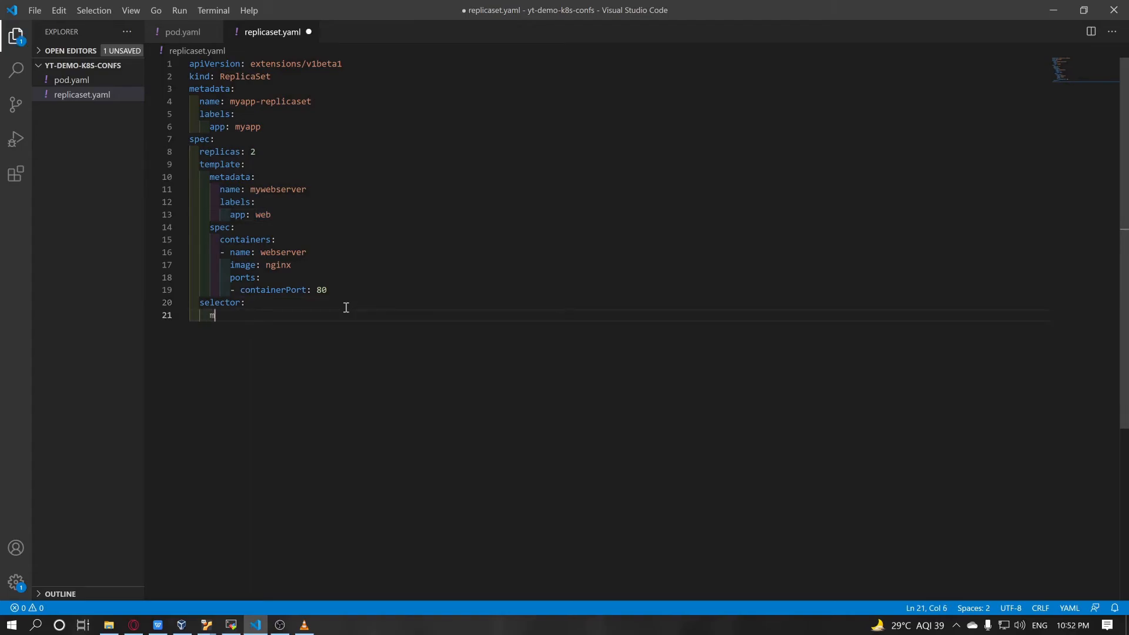
text(atchLave)
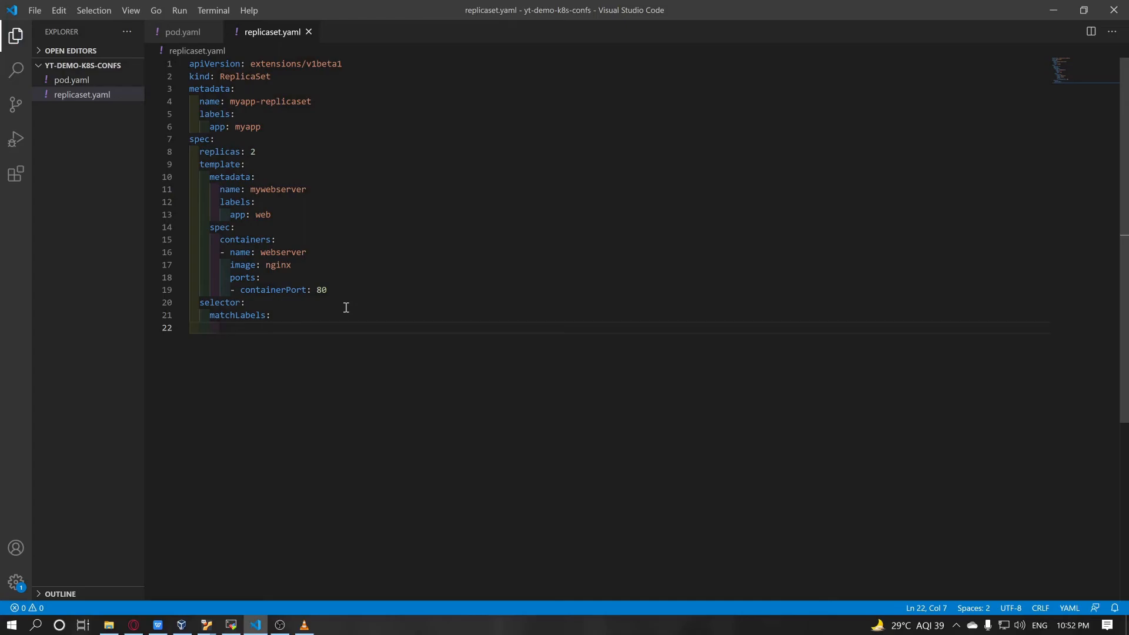
drag(230, 215, 271, 215)
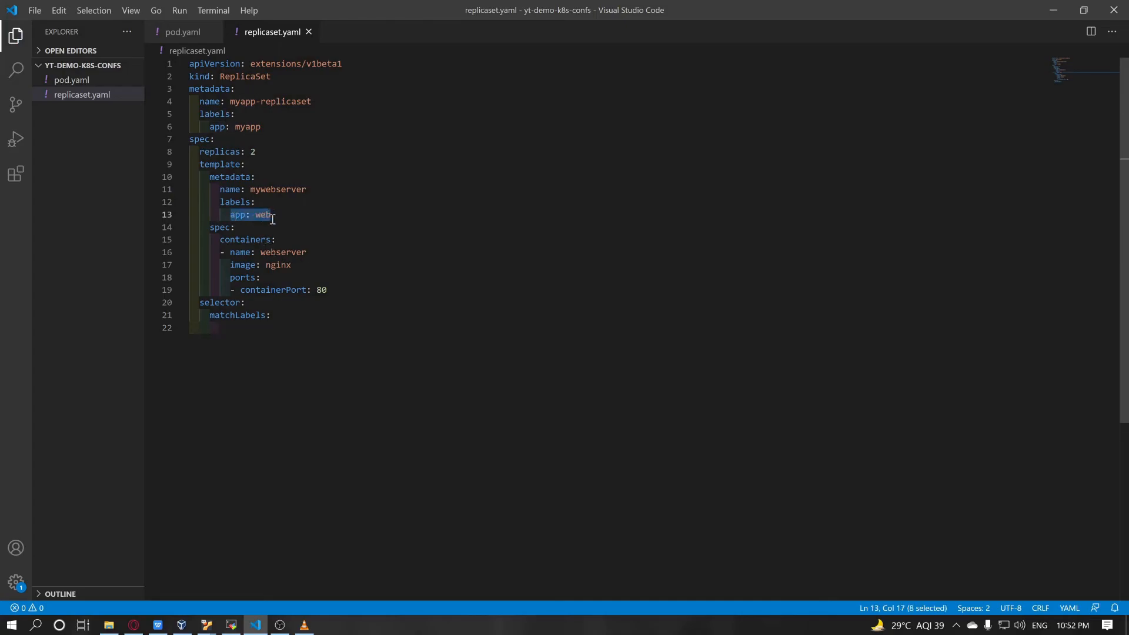
text(app: web)
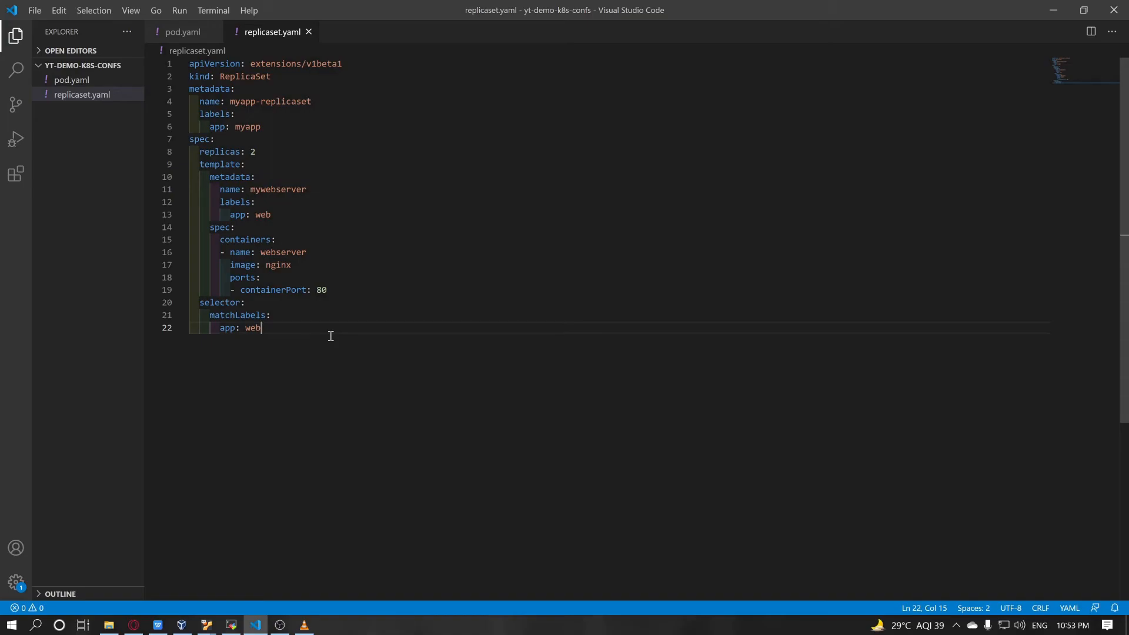
mouse_move(301, 144)
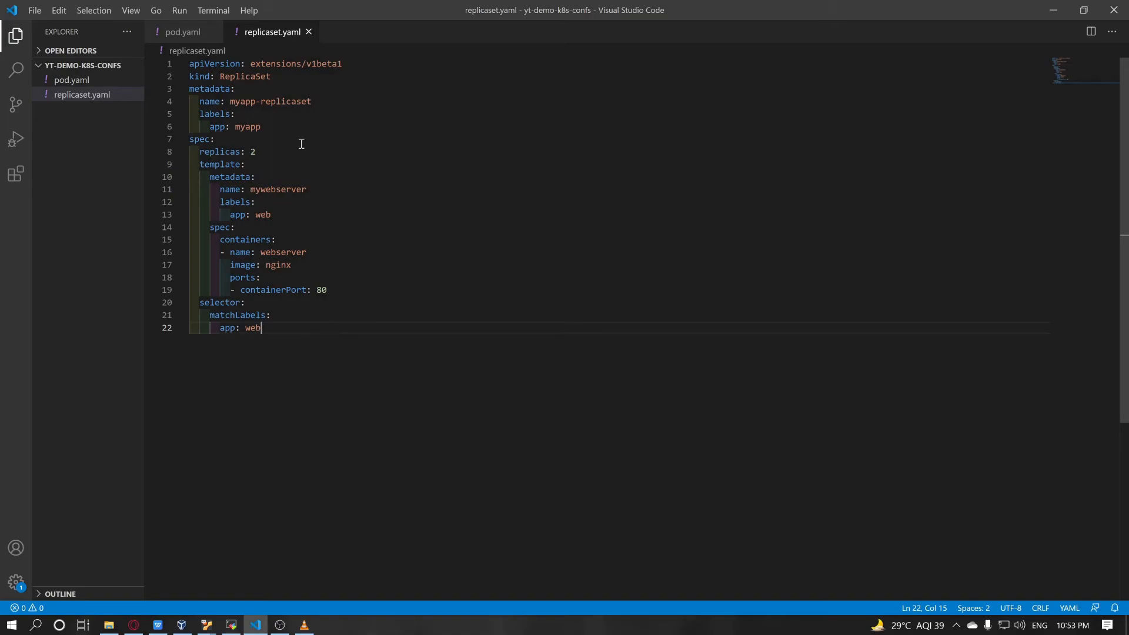
Review how the selector's app: web label matches the pod template block.
double_click(243, 76)
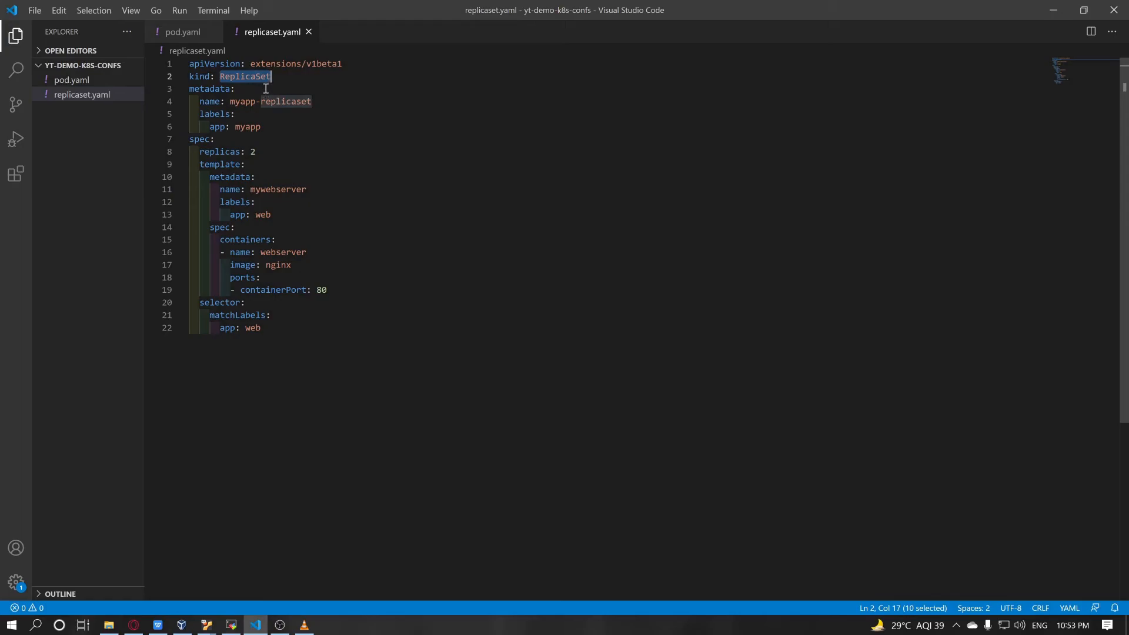
double_click(222, 302)
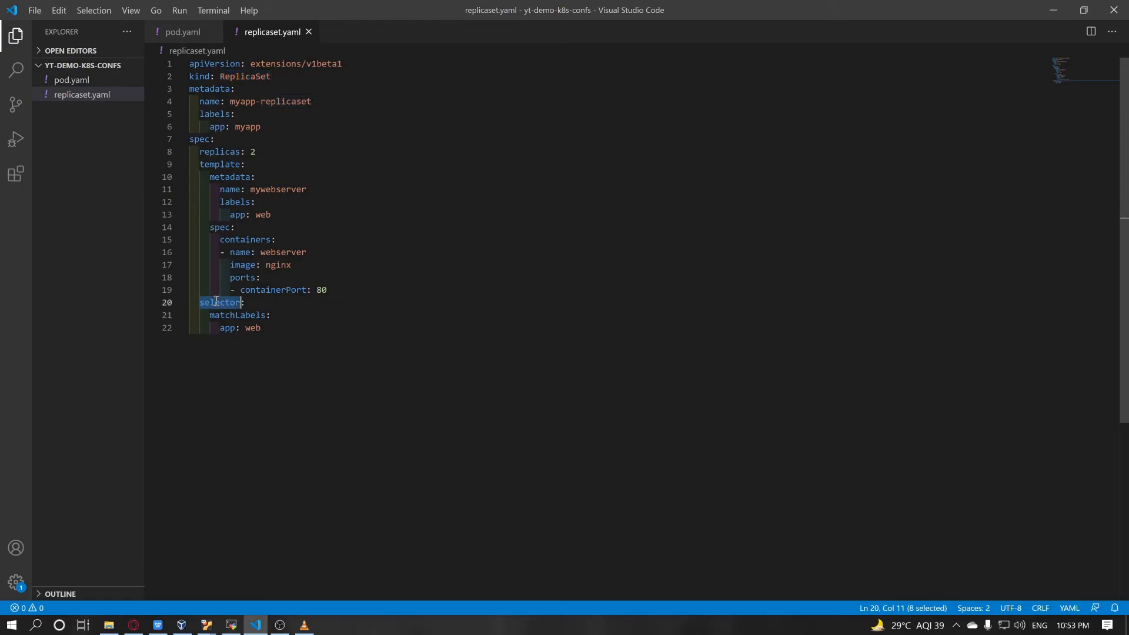
click(270, 315)
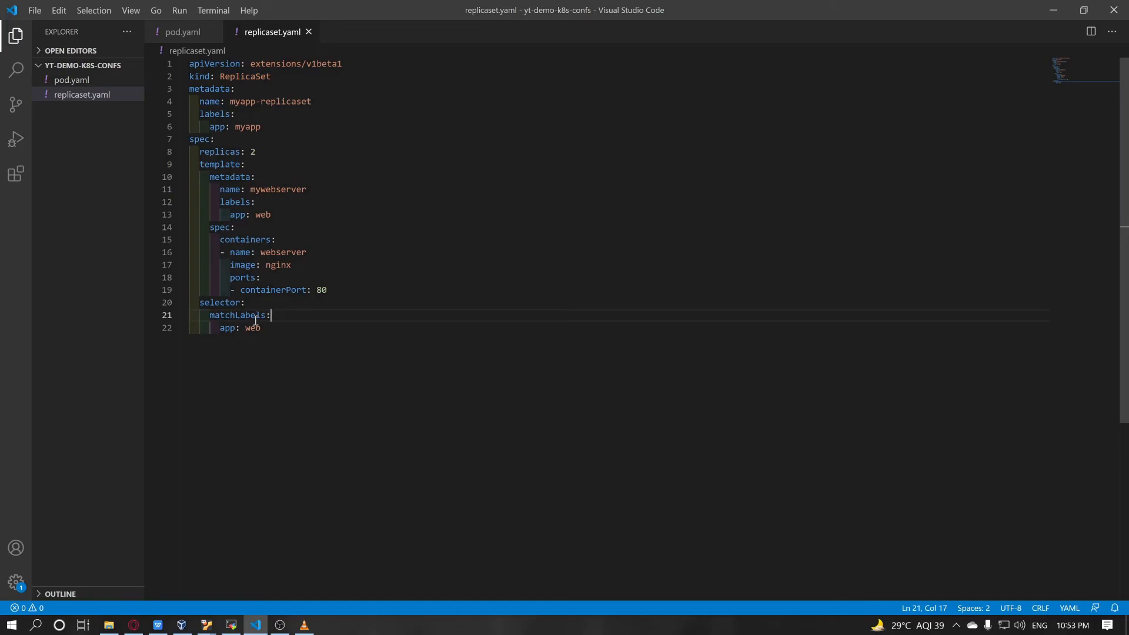
double_click(253, 327)
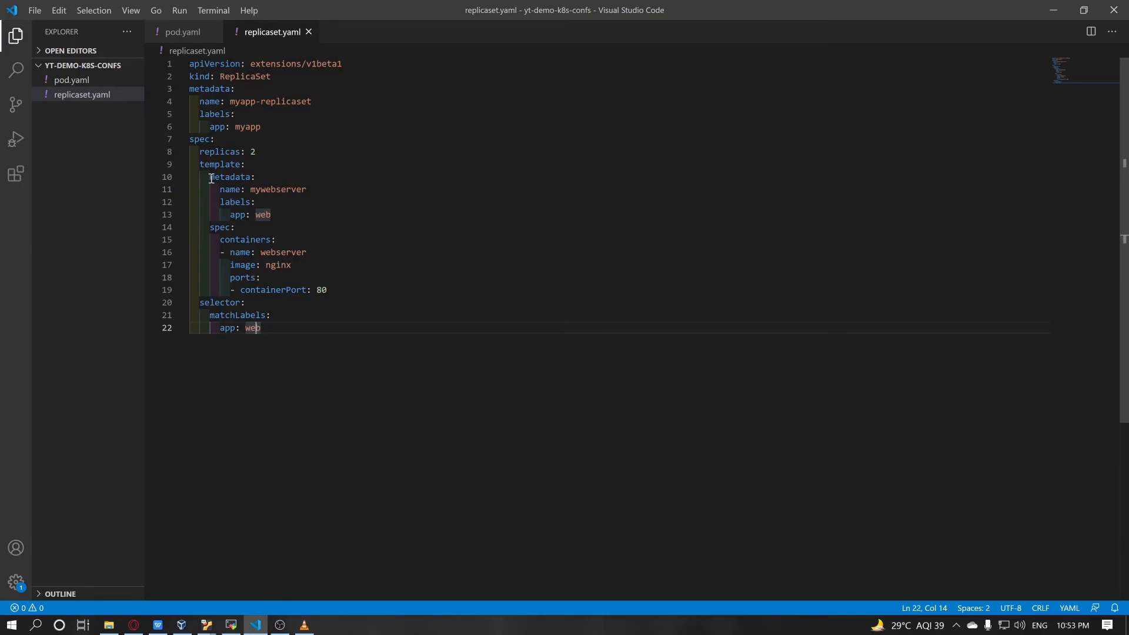
click(231, 177)
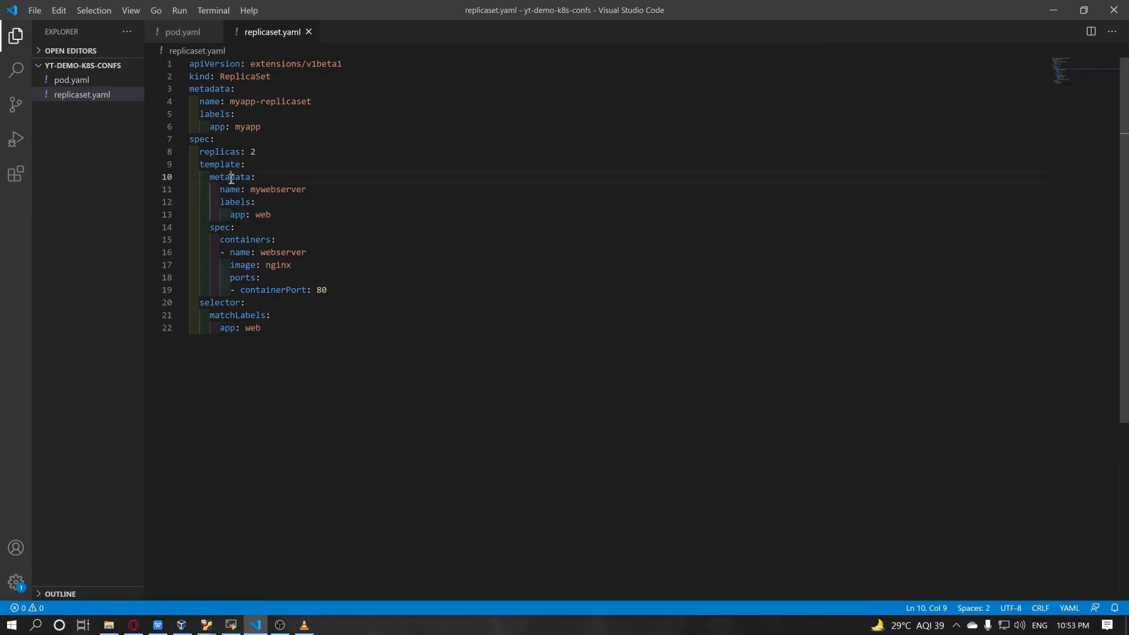
double_click(236, 215)
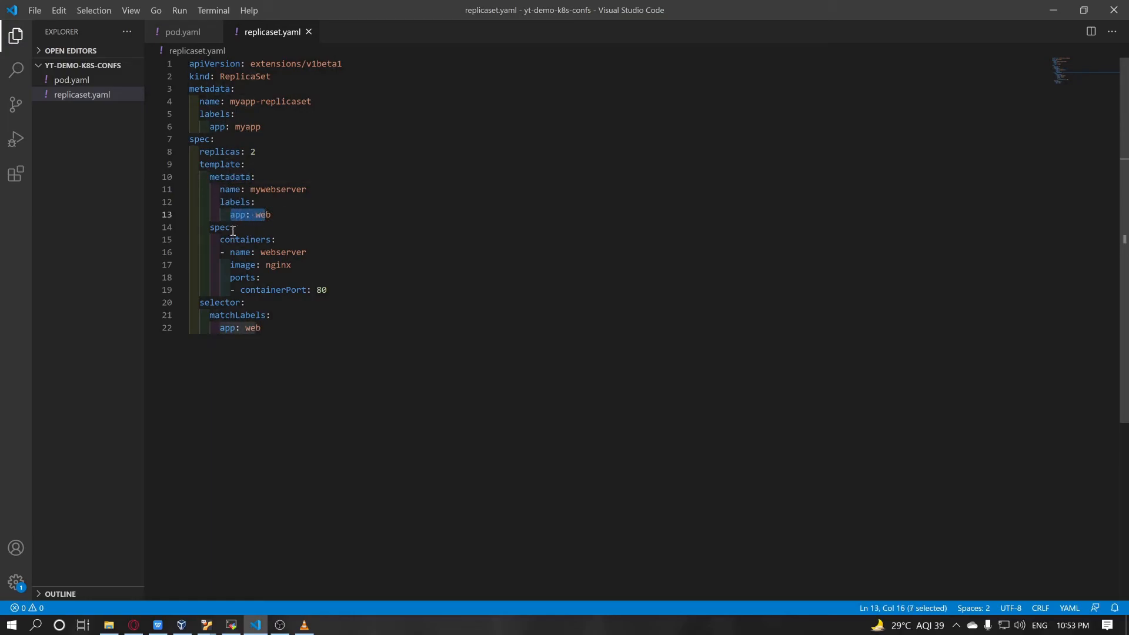
click(328, 290)
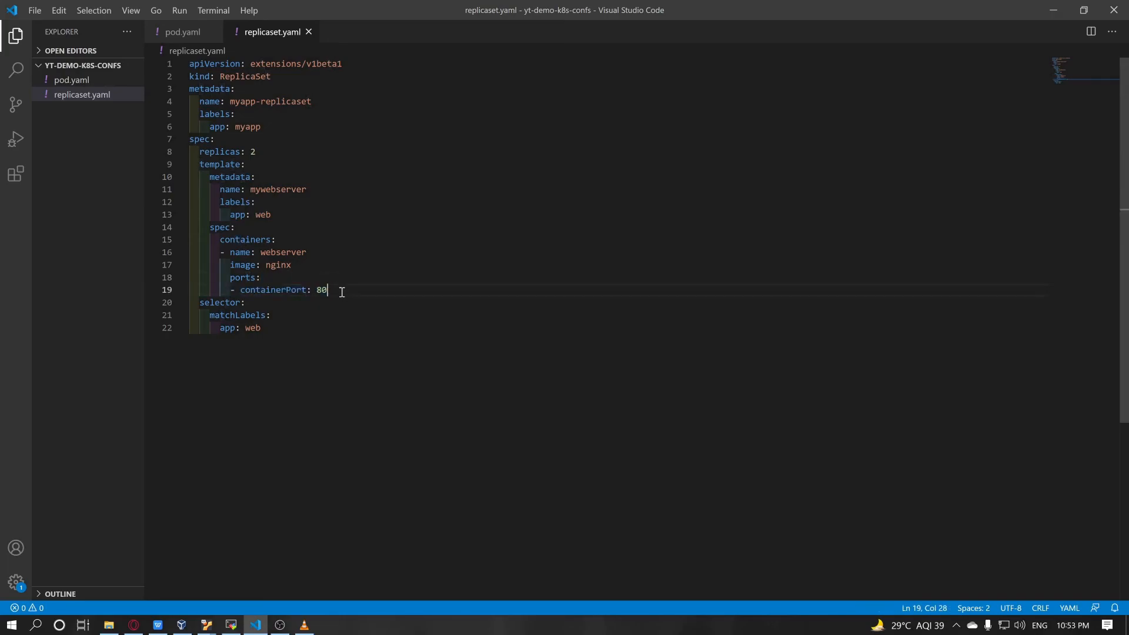
drag(208, 176, 326, 289)
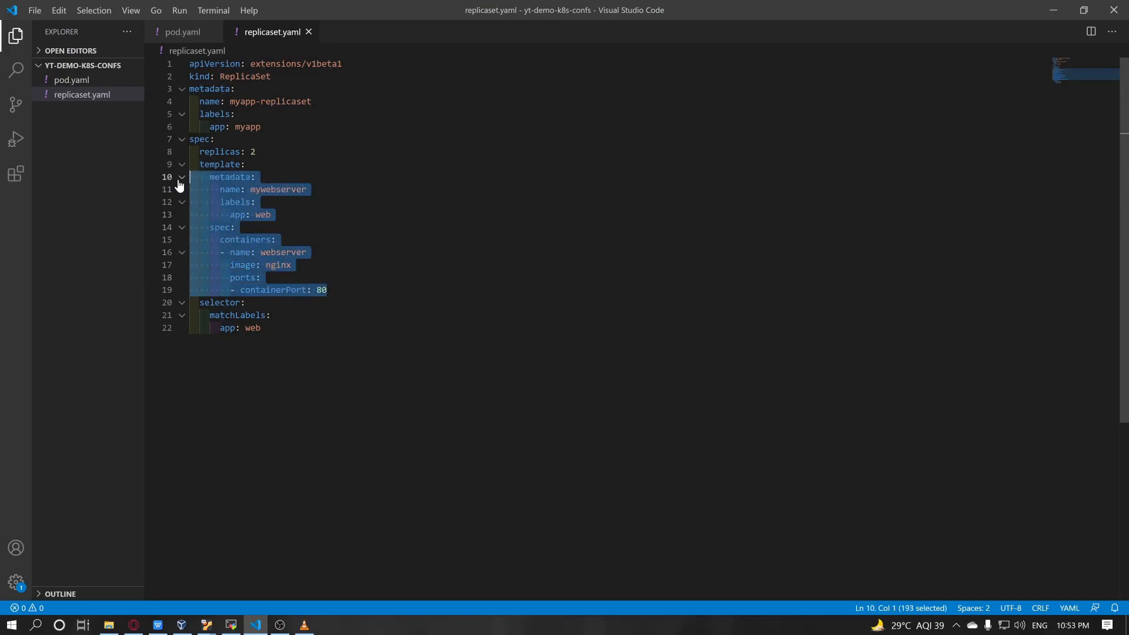
click(261, 328)
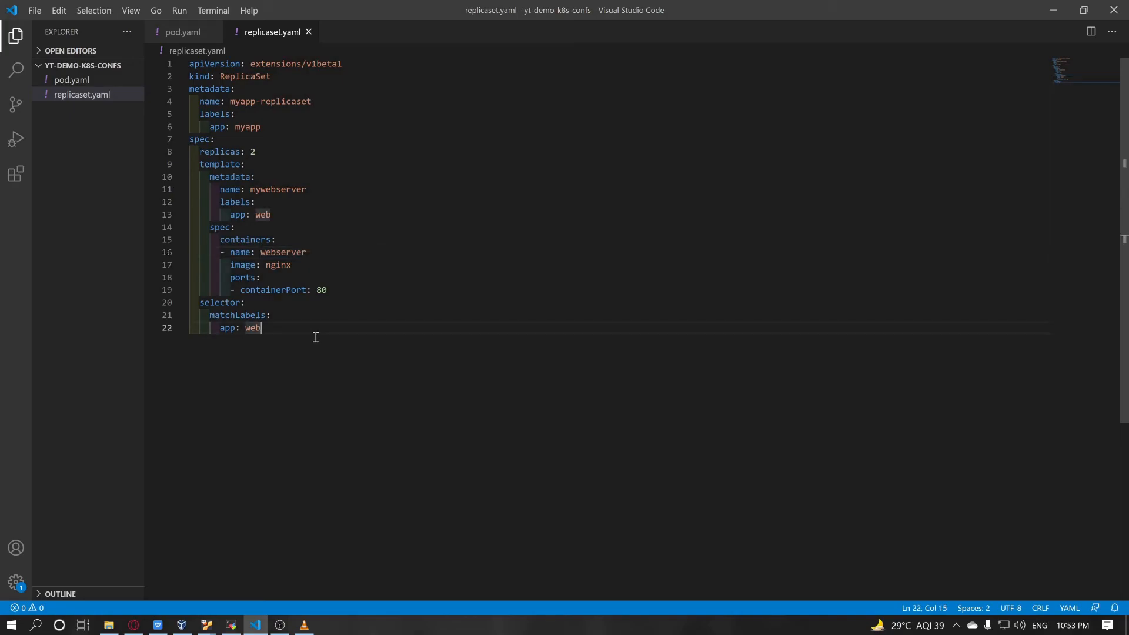
mouse_move(311, 377)
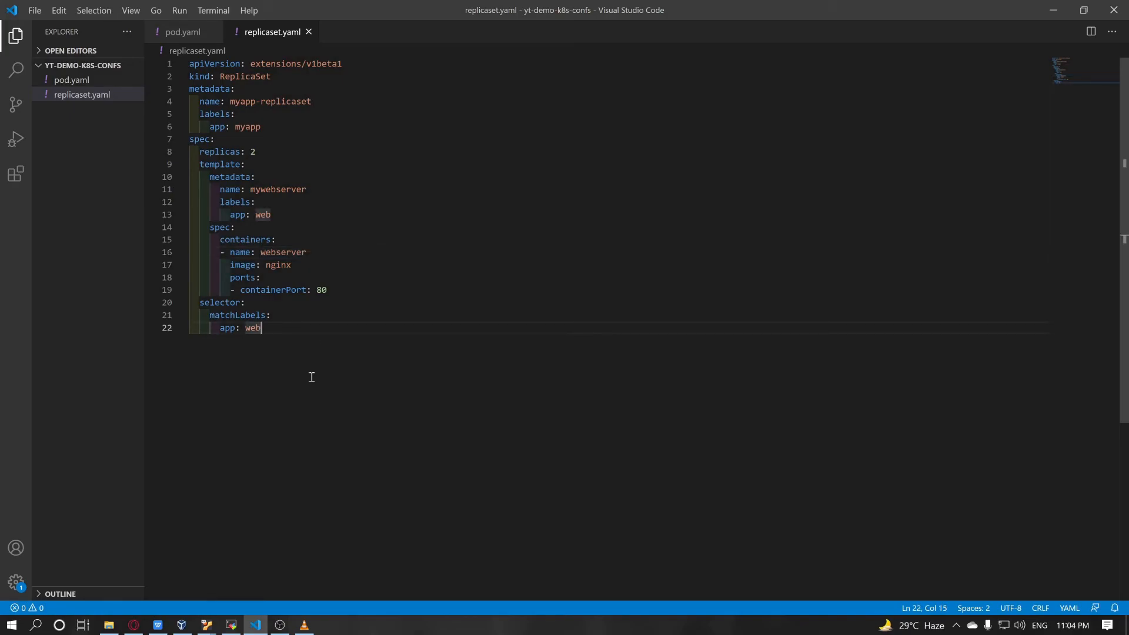
Create rs.yaml with vim in the kube-master terminal.
key(ctrl+a)
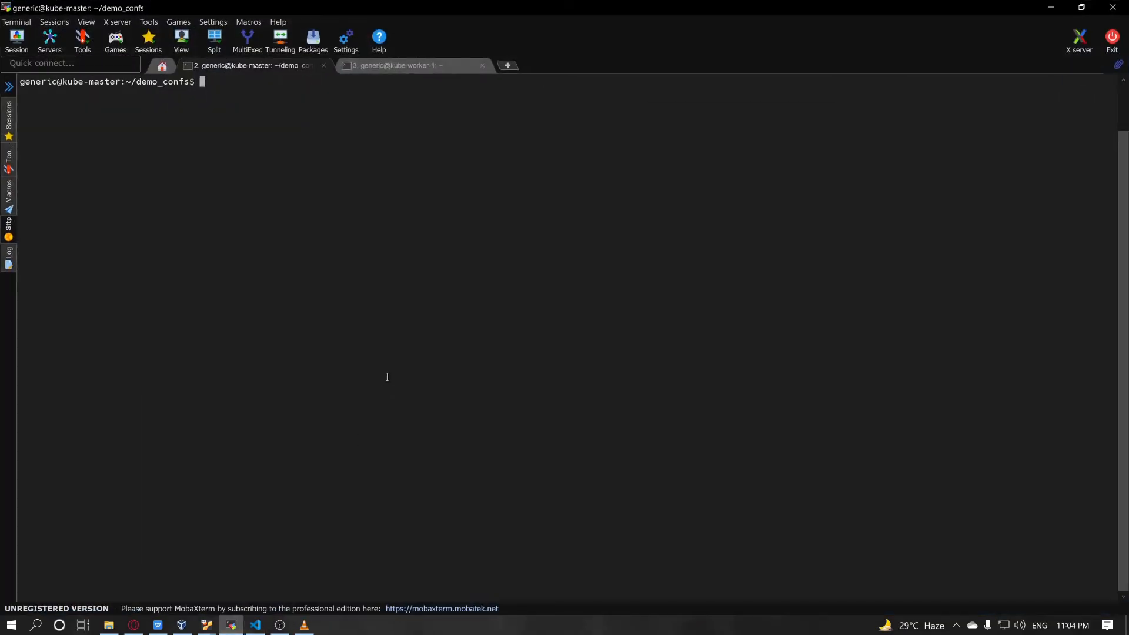
text(vim rs.yaml)
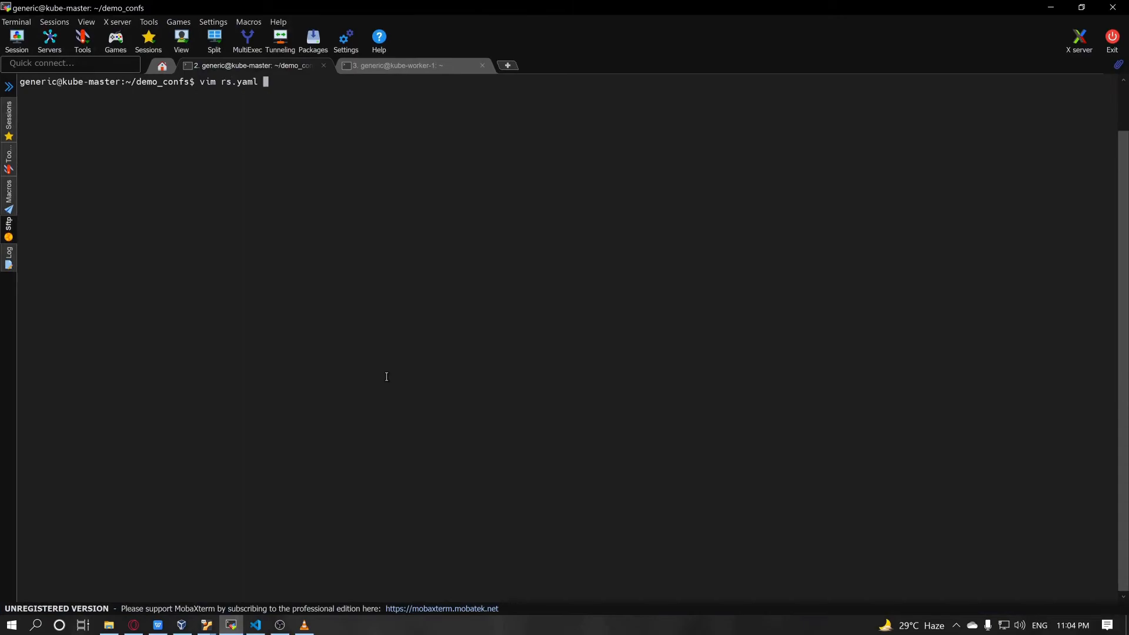
key(BackSpace)
text(>)
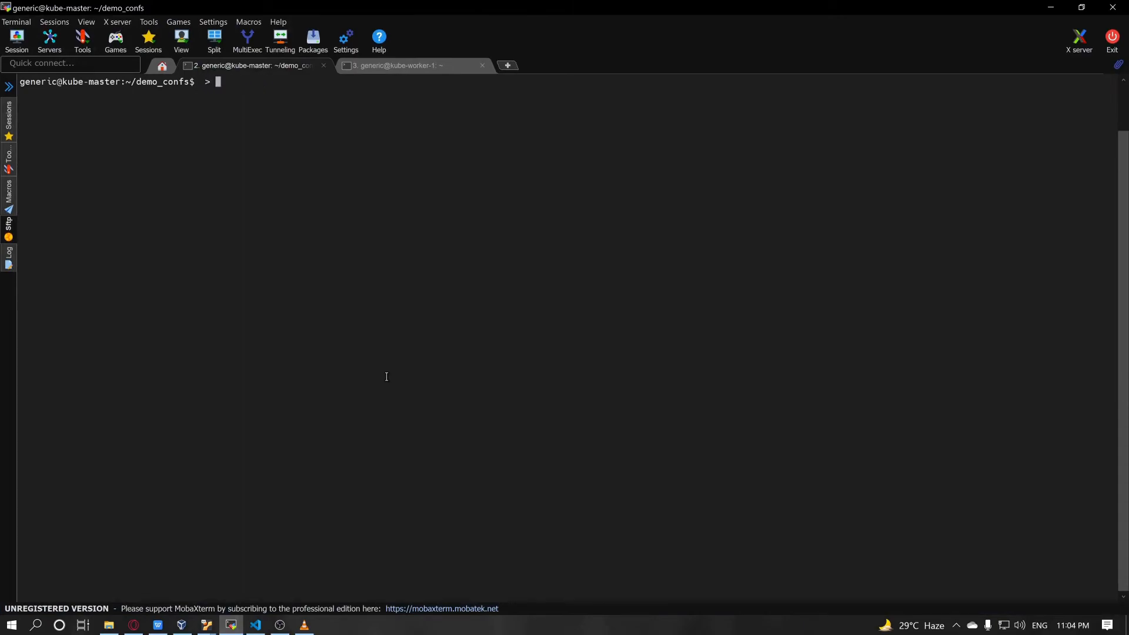
text(vim)
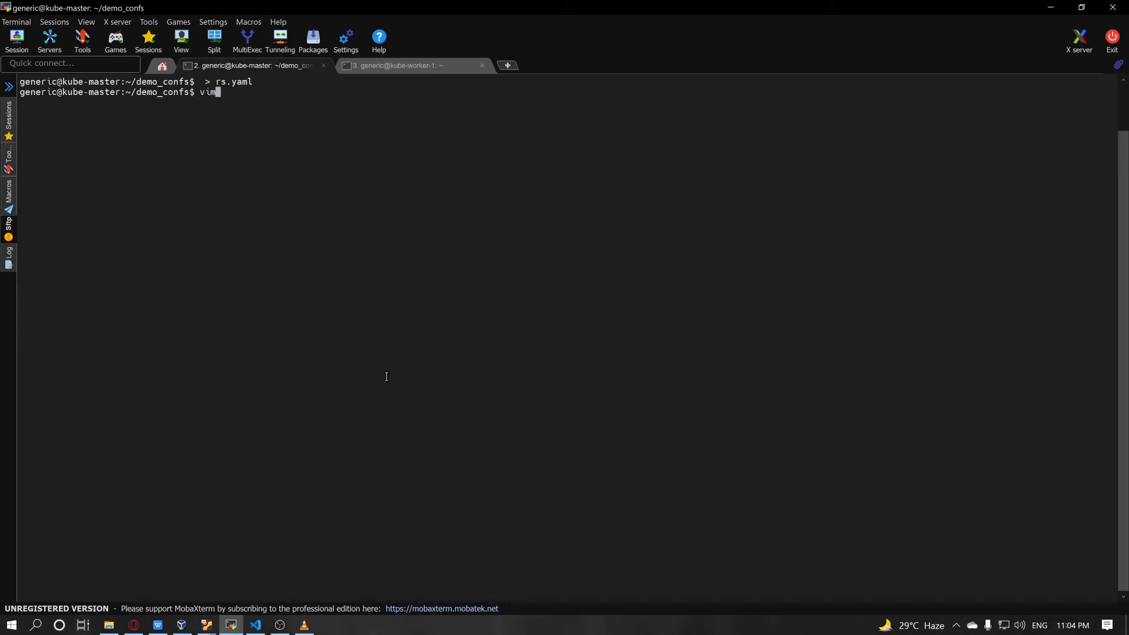
text(rs.yaml)
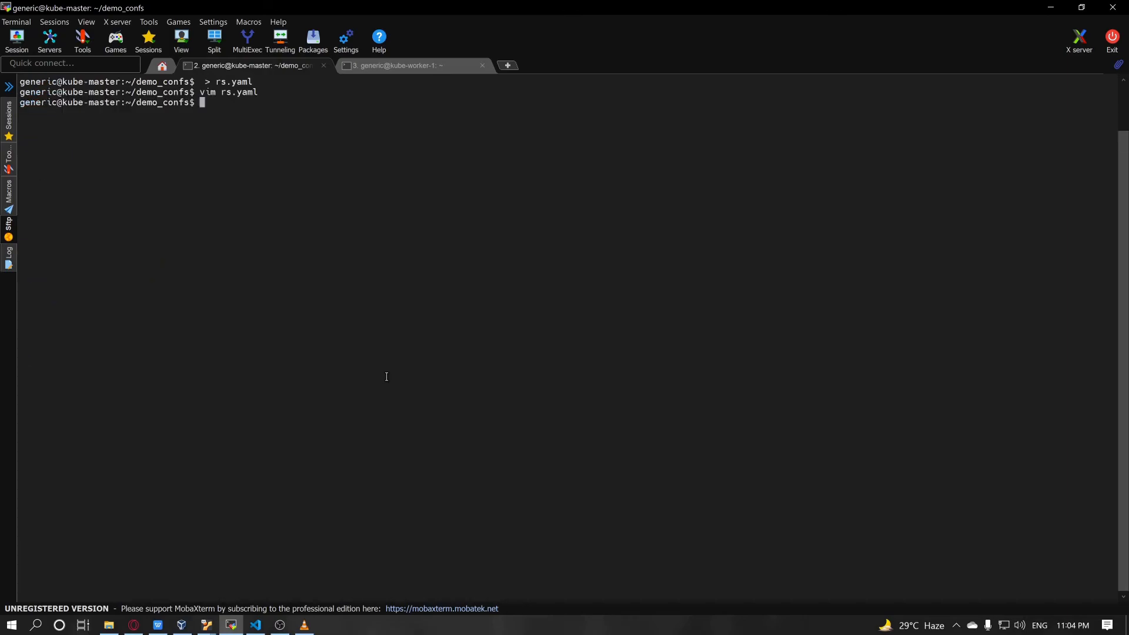
Run kubectl apply -f rs.yaml, which fails: no match for ReplicaSet in extensions/v1beta1.
text(kubectl apply -f)
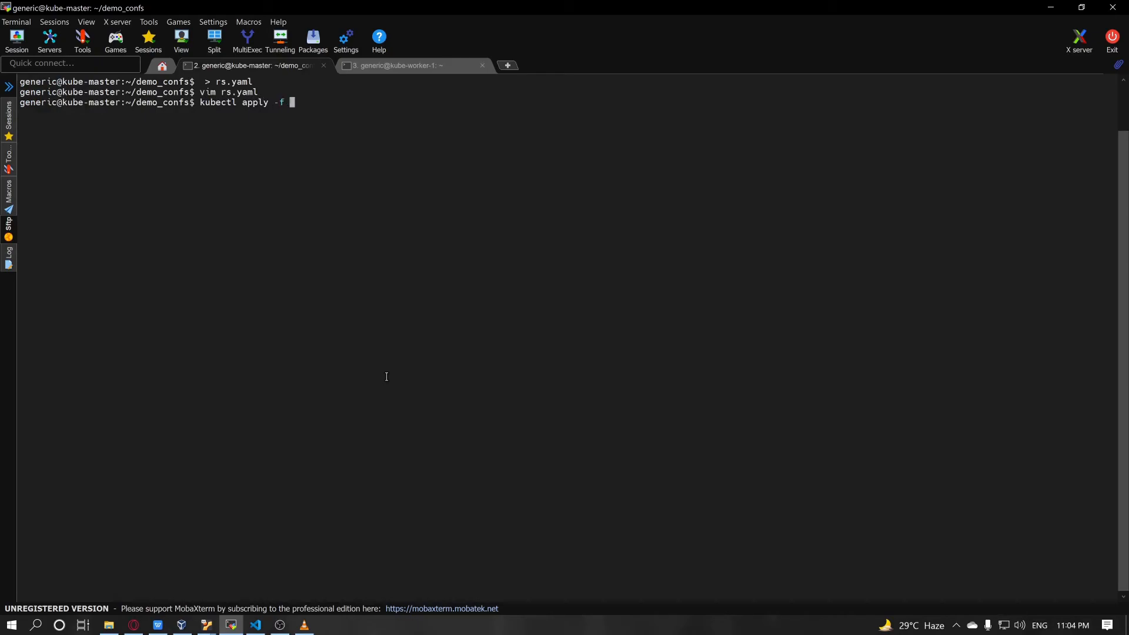
text(rs.yaml)
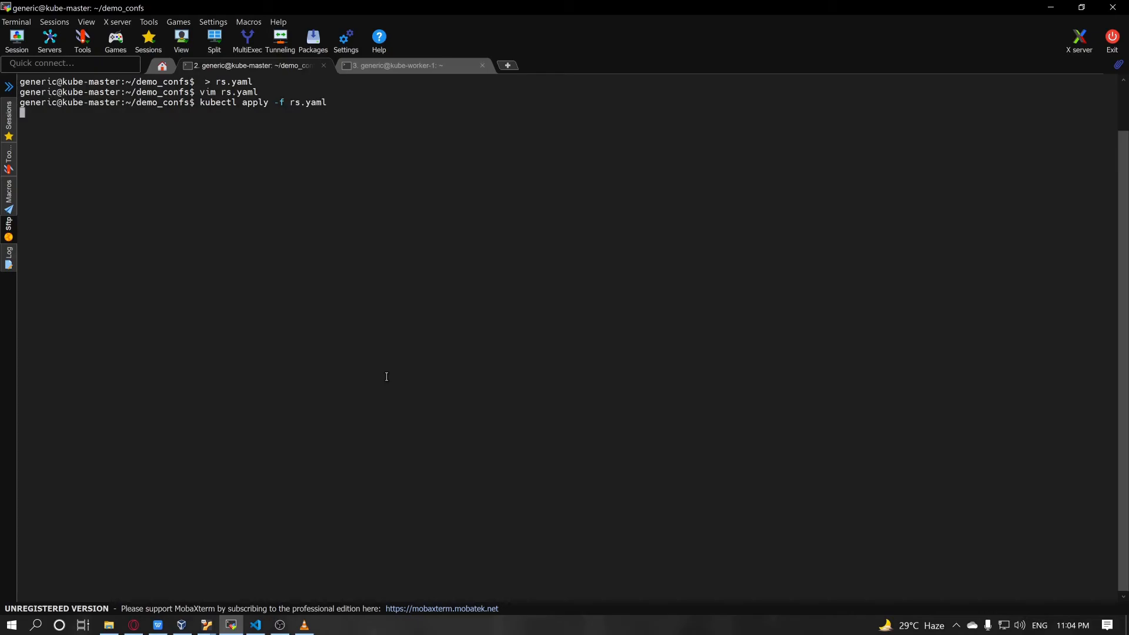
key(Return)
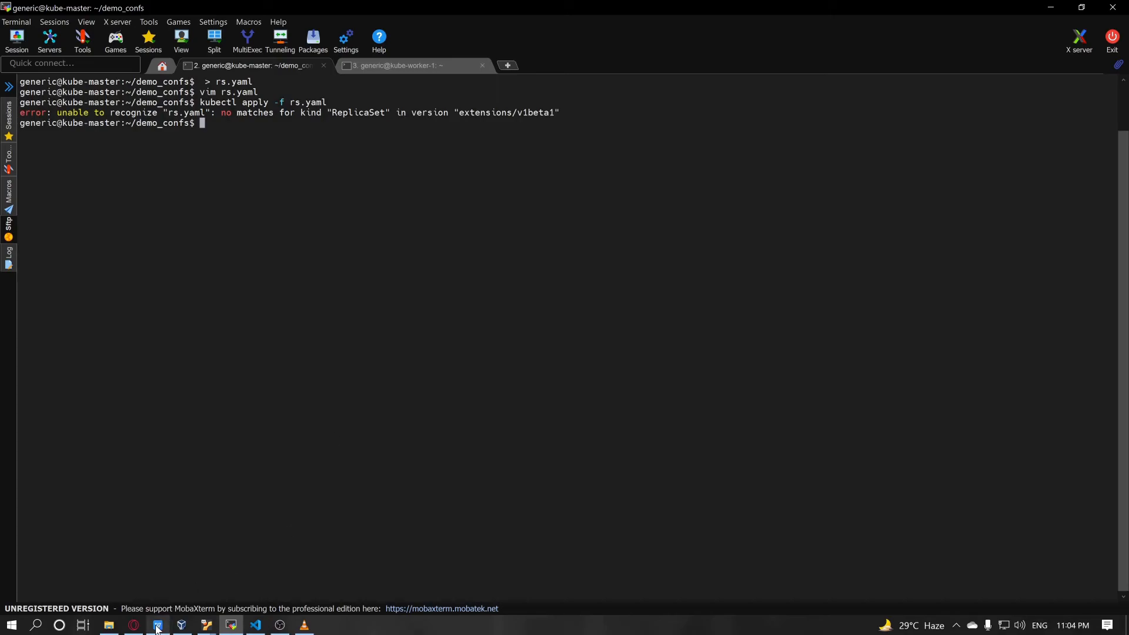
Replace extensions with apps in the ReplicaSet apiVersion entry on the slide.
click(157, 625)
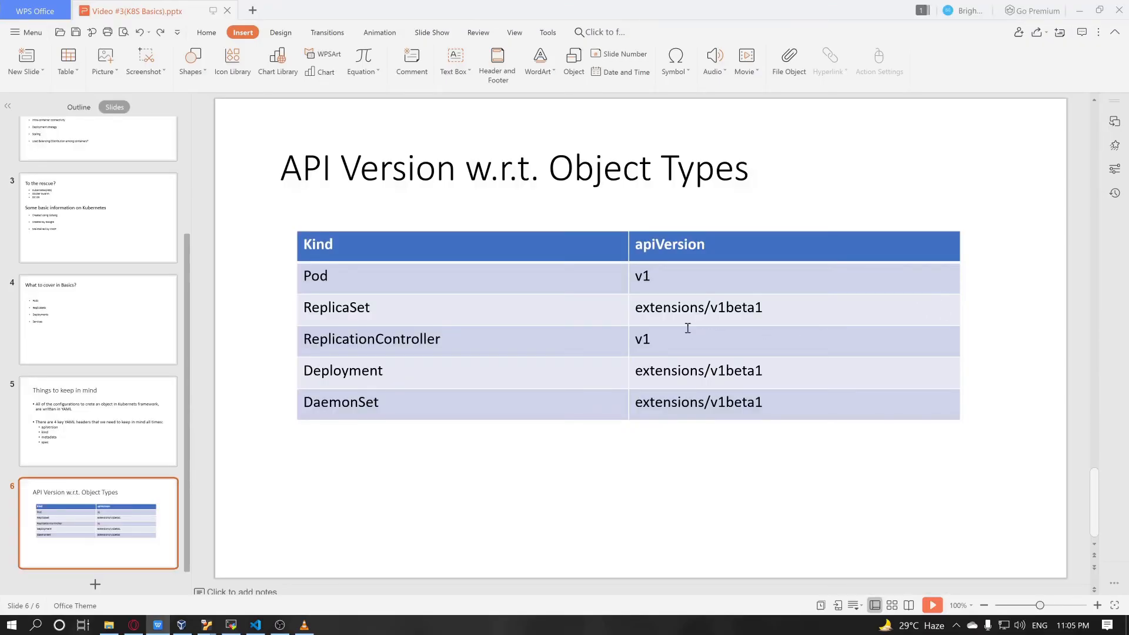
double_click(696, 307)
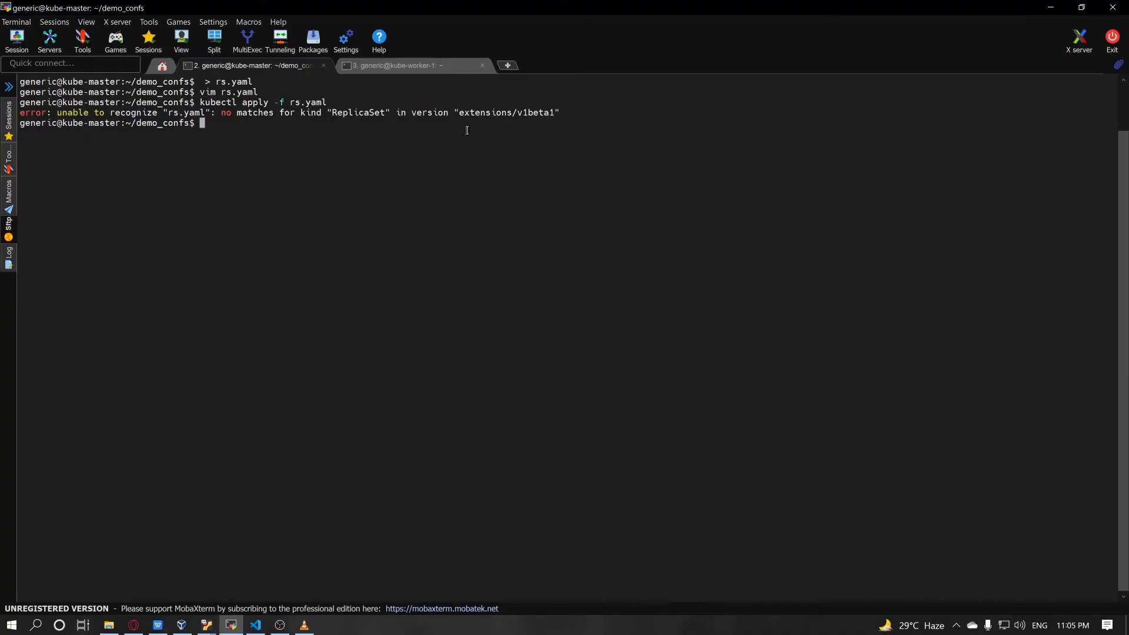
click(231, 624)
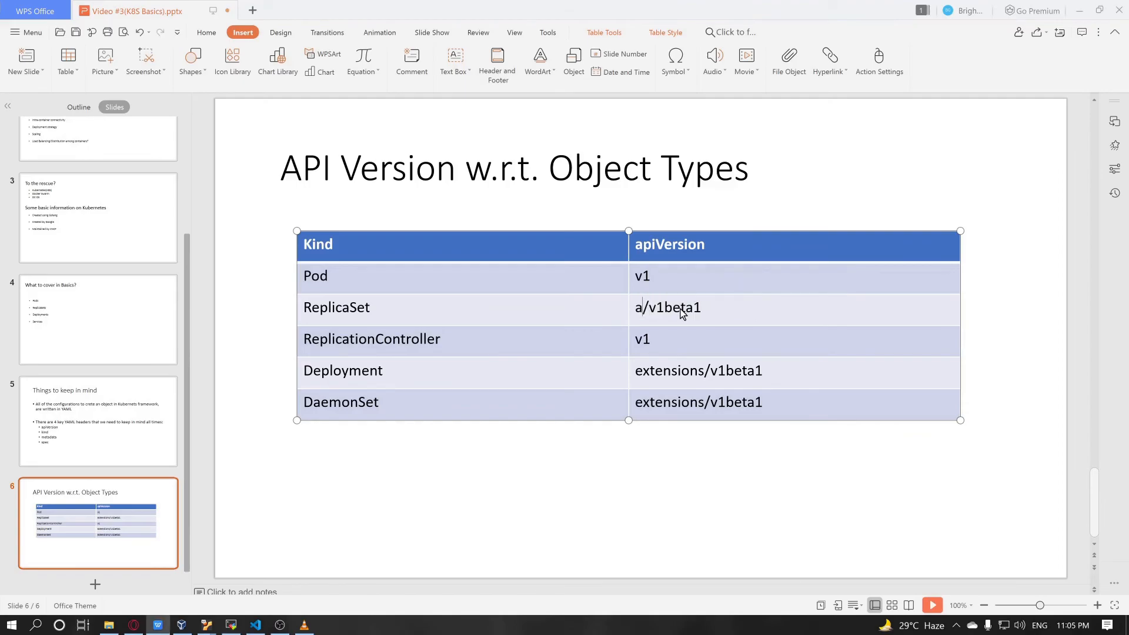
text(apps/v1b)
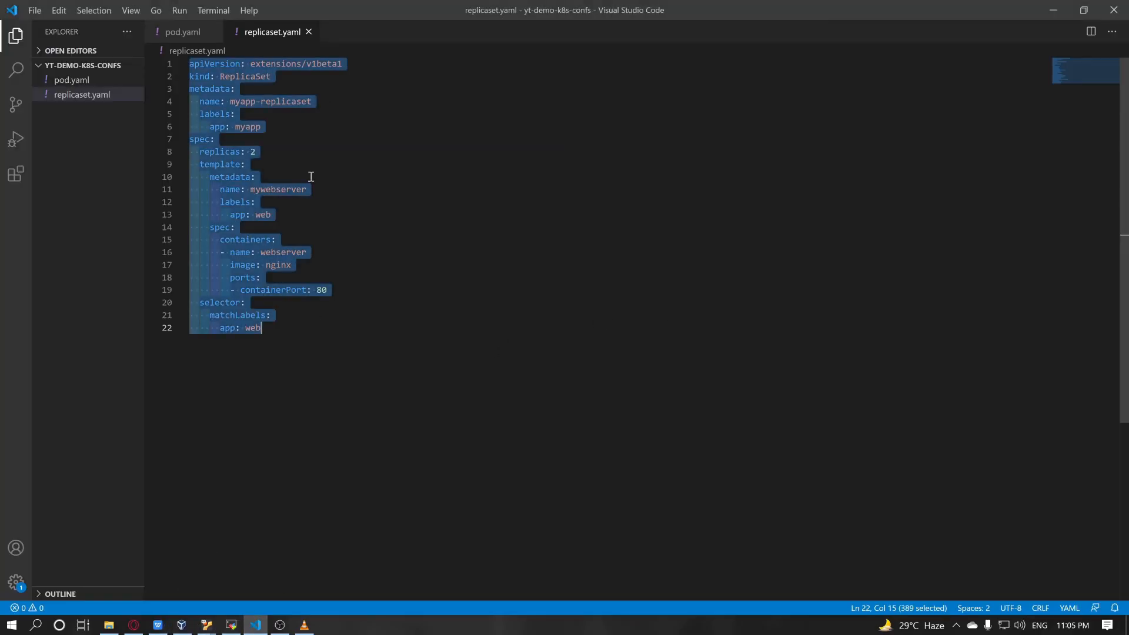
Fix apiVersion to apps, recreate and apply rs.yaml, then list the created pods.
text(apps)
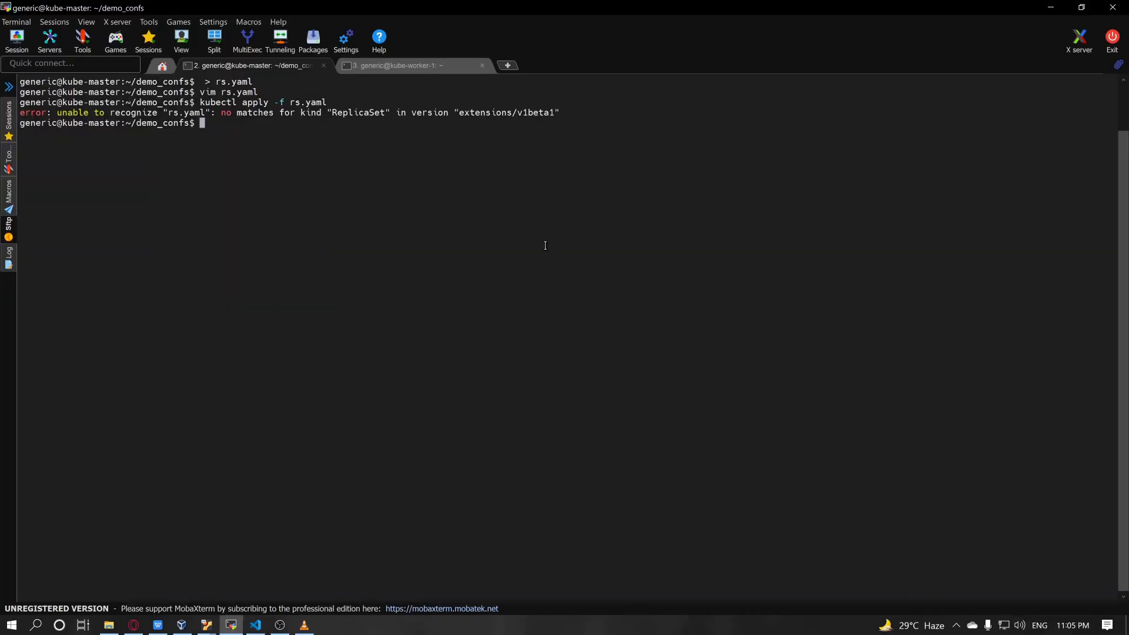
text(> rs.yaml)
text(kubectl apply -f rs.yaml)
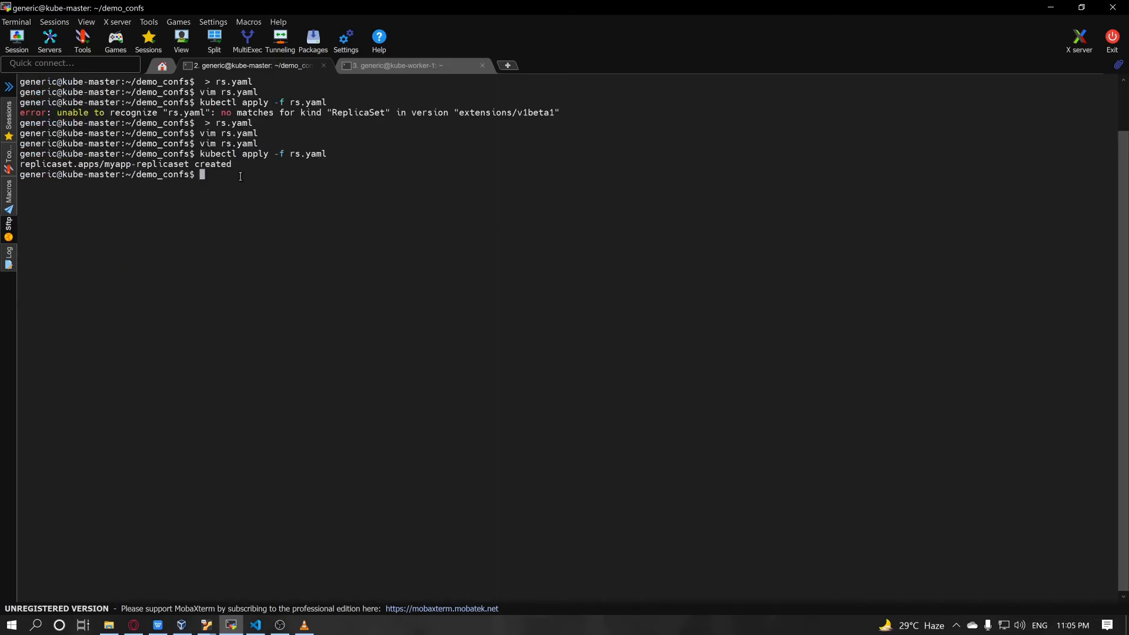
text(k)
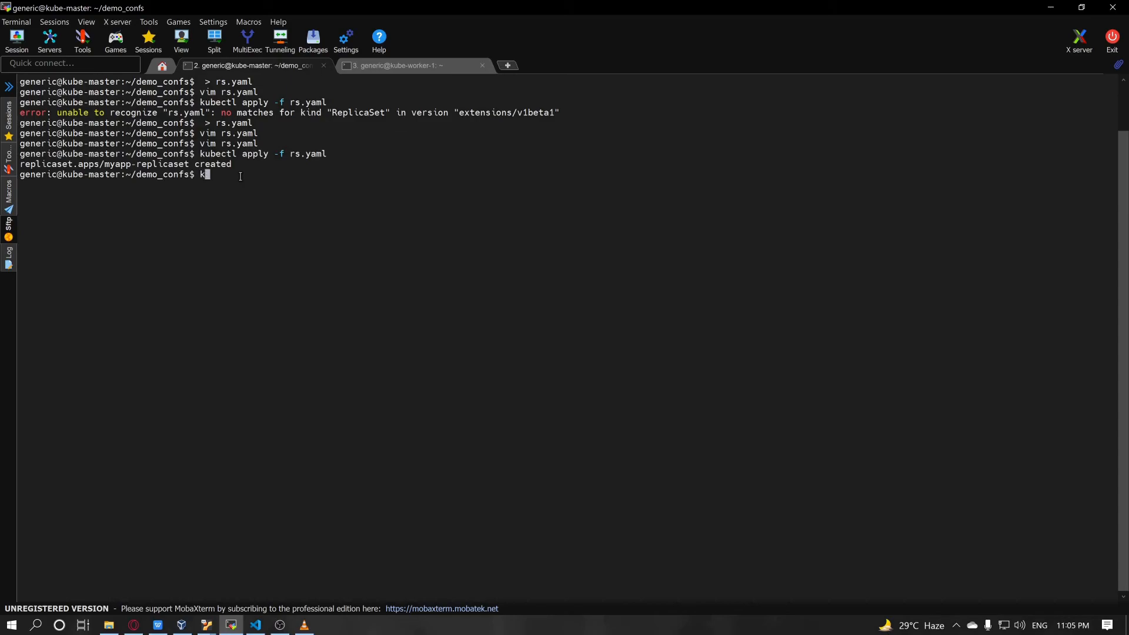
text(ubectl)
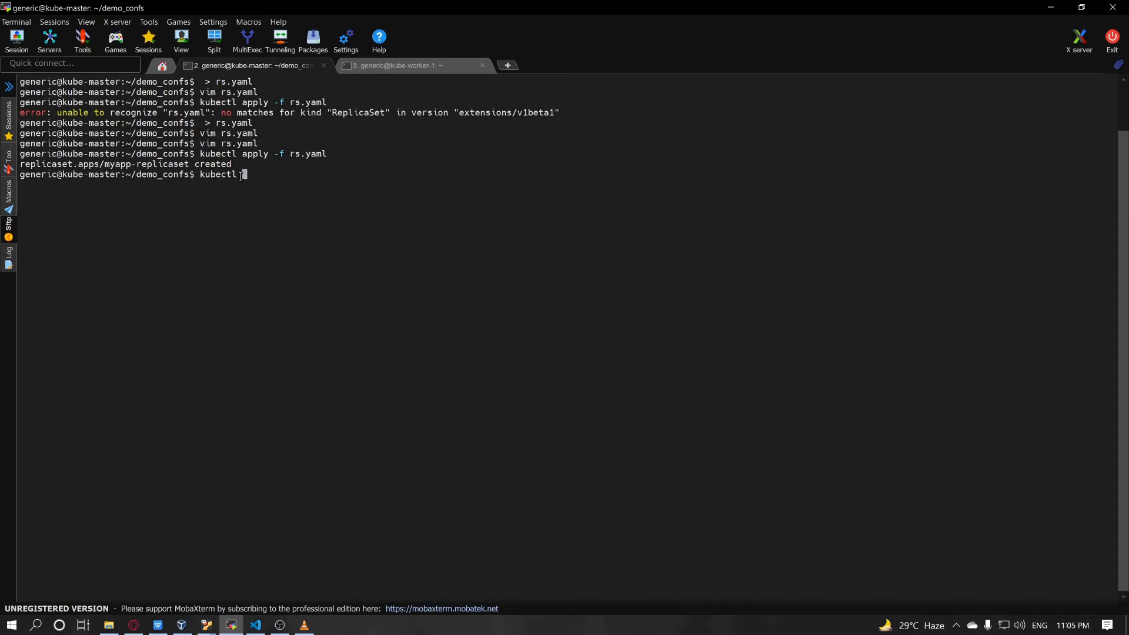
text(get pods)
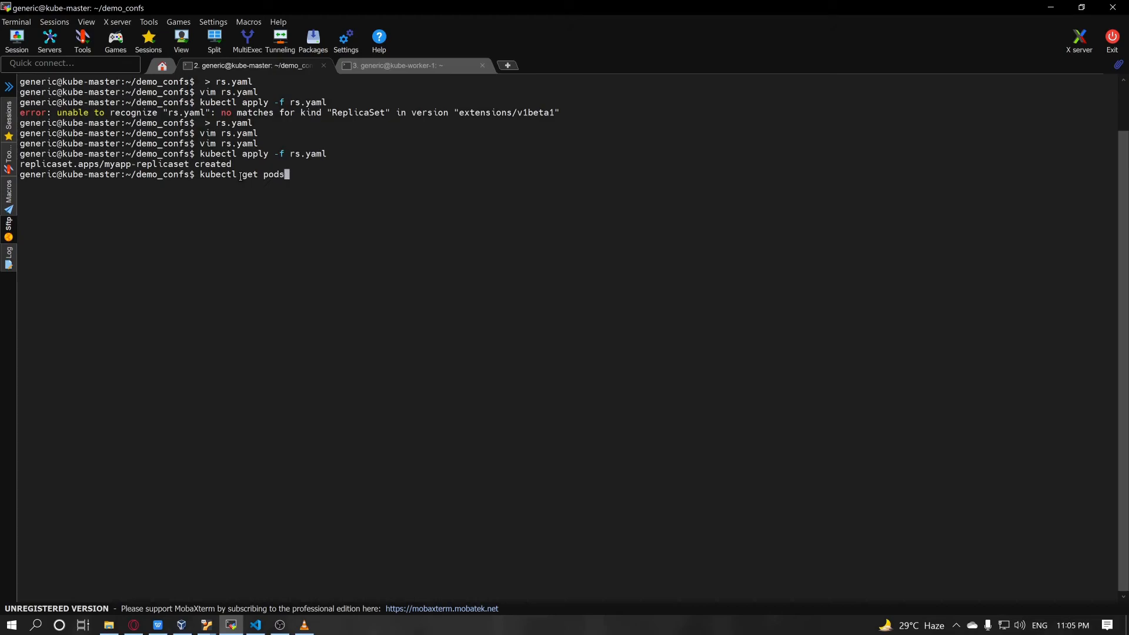
key(Return)
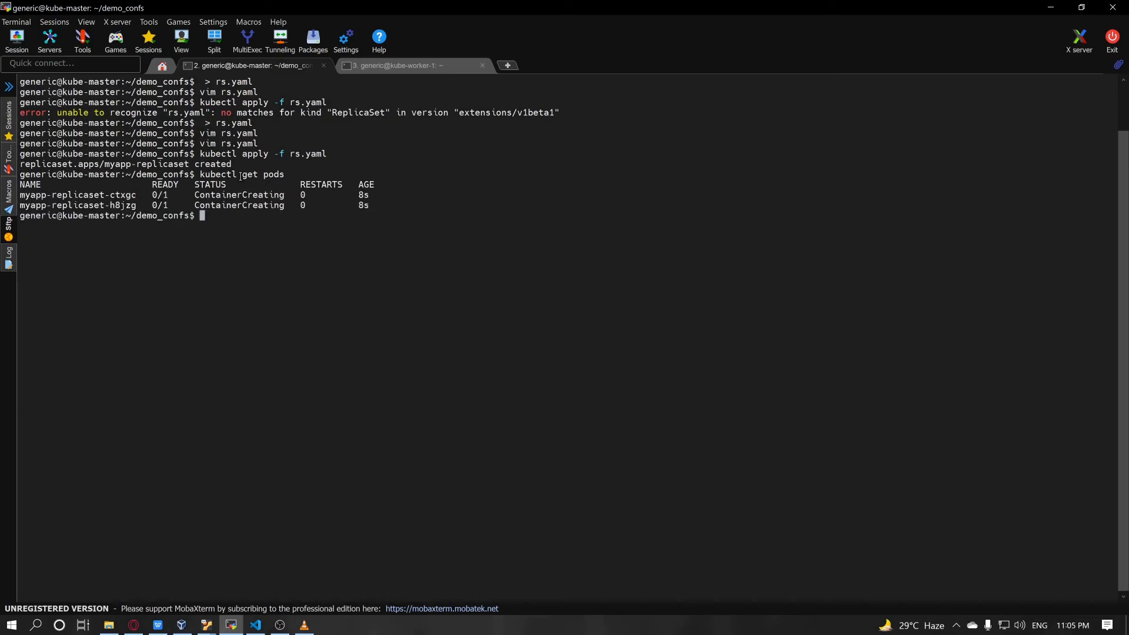
Watch kubectl get pods every second until both myapp-replicaset pods are Running.
text(kubectl get pods)
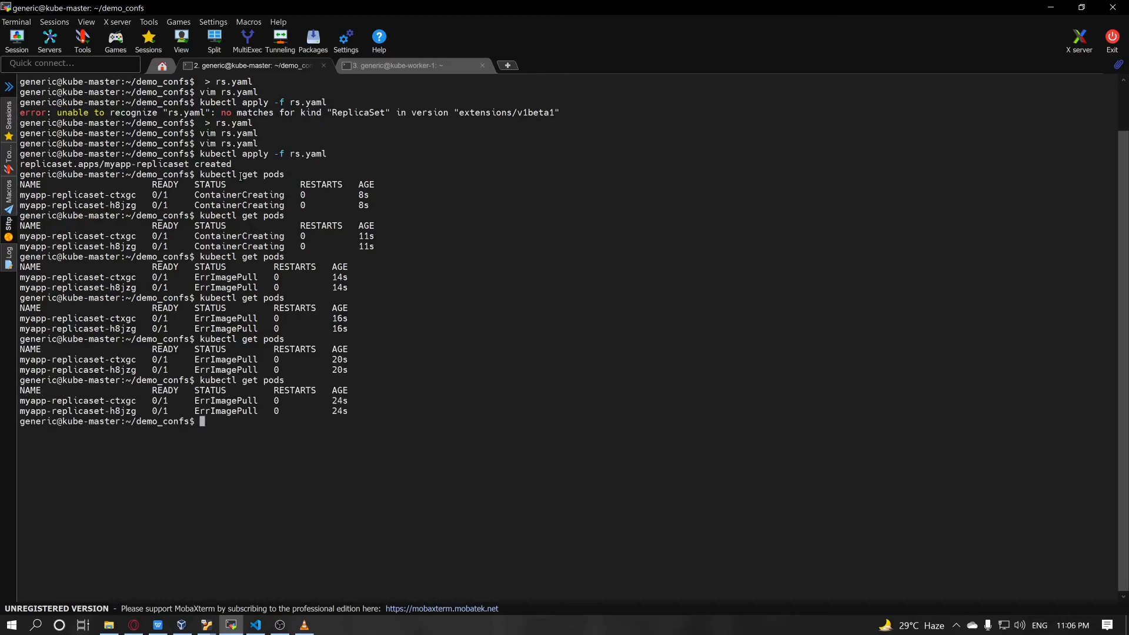
text(watch -)
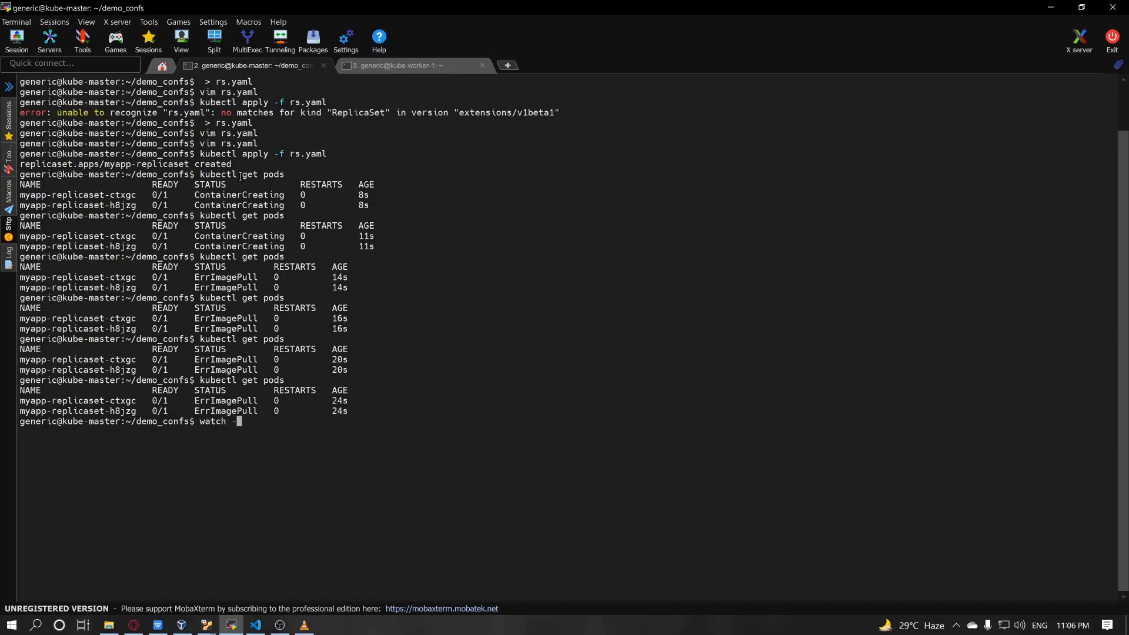
text(n1 ')
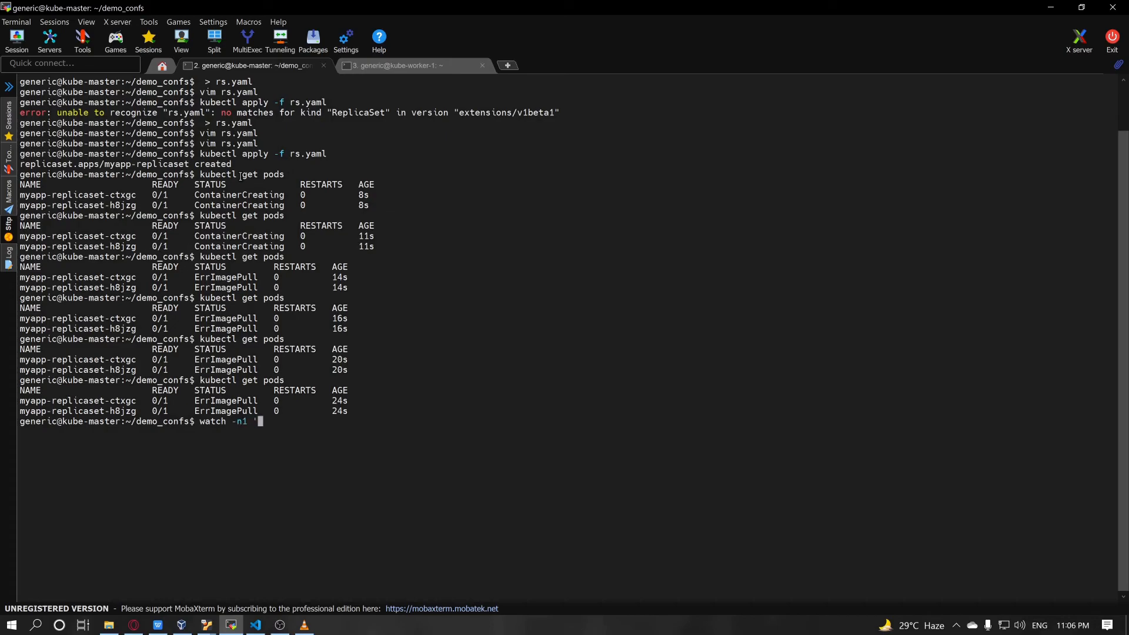
text(k)
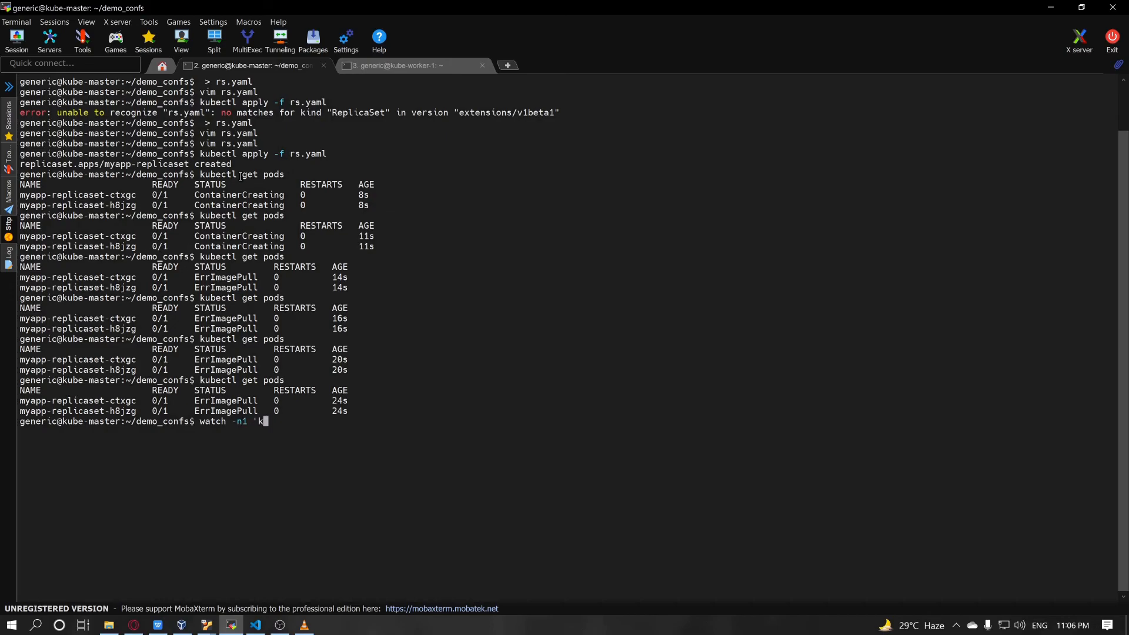
text(ubectl get pods)
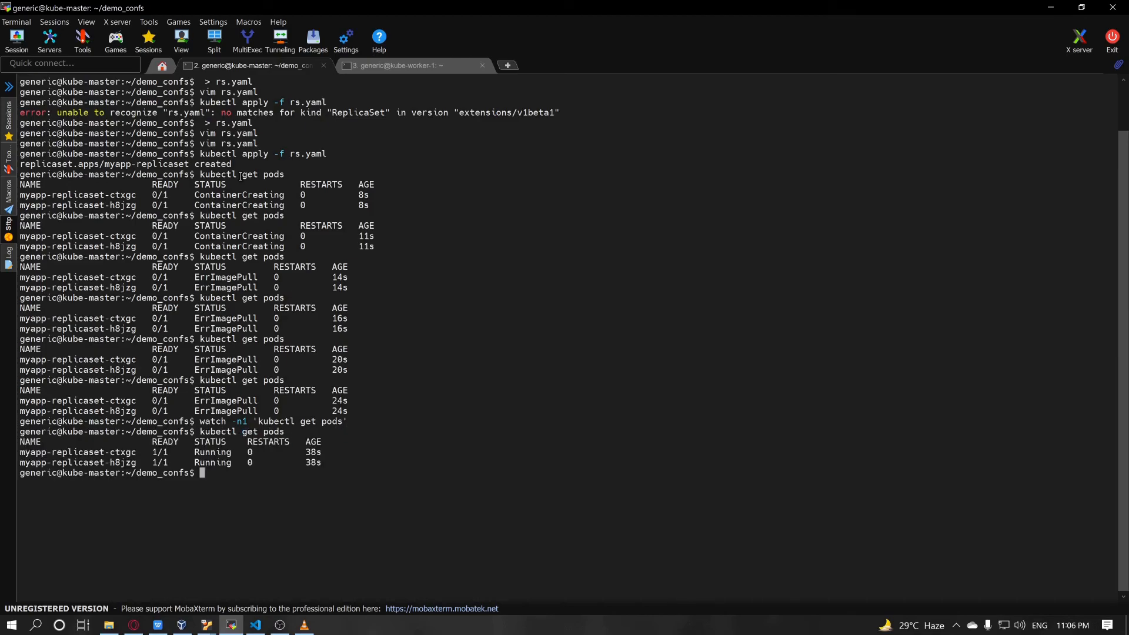
Raise replicas in rs.yaml with vim and reapply it to get four pods.
text(vim rs.yaml)
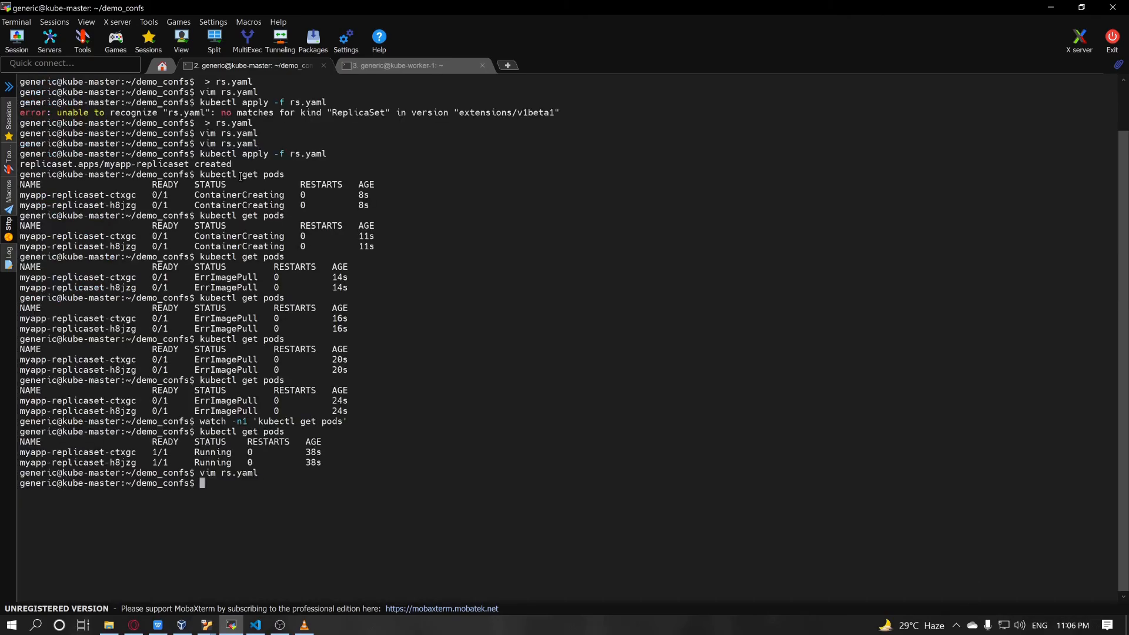
text(kubectl apply -f rs.yaml)
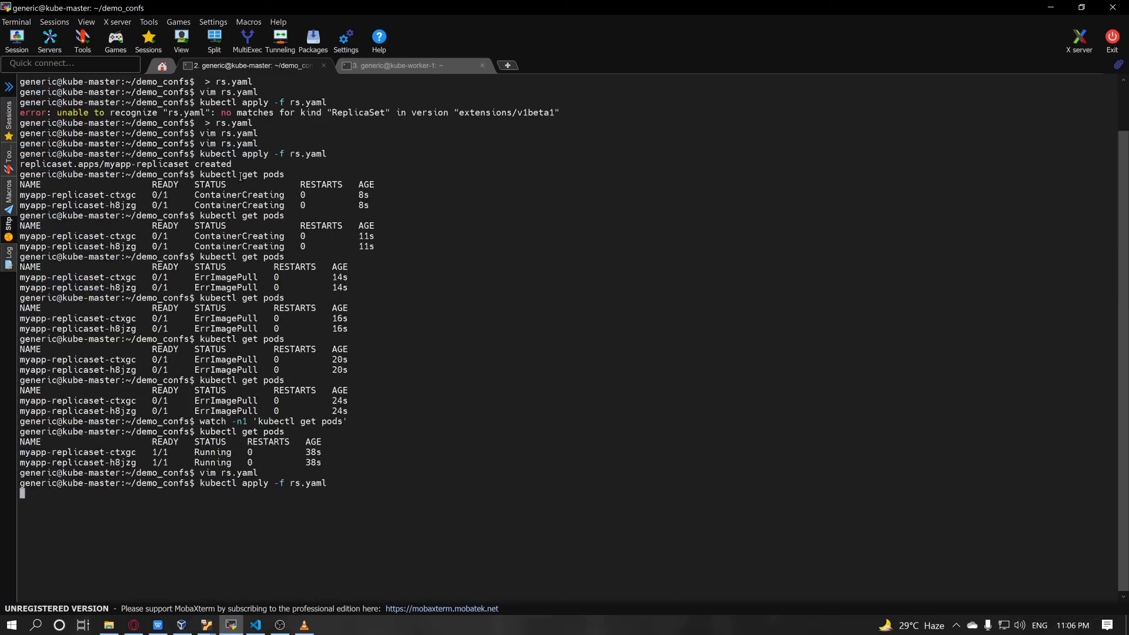
text(vim rs.yaml)
text(kubectl get pods)
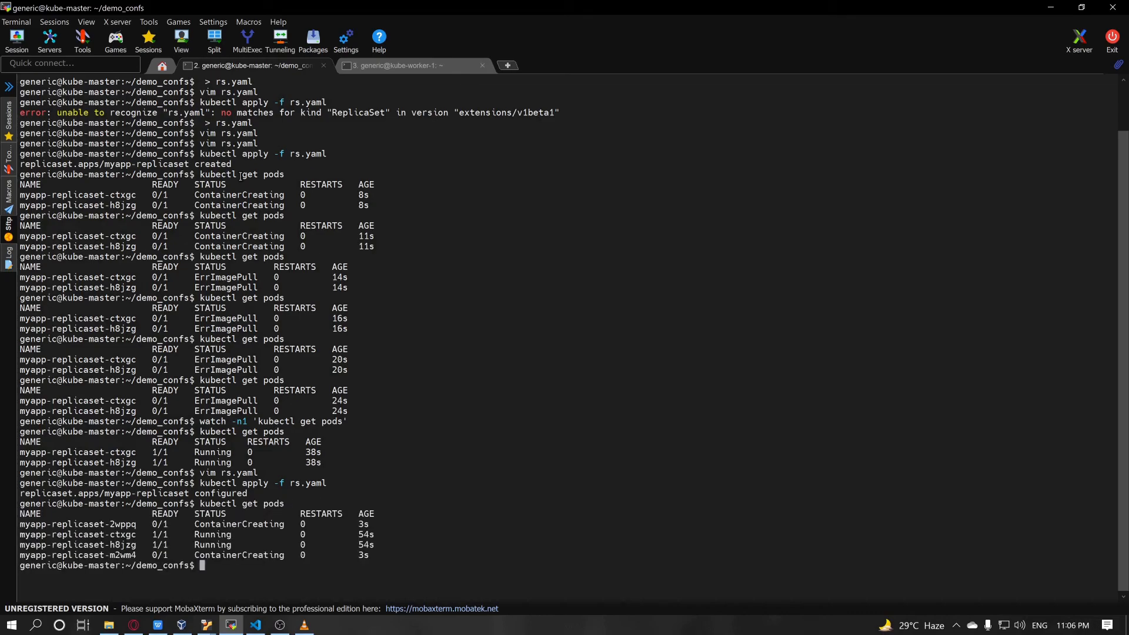
mouse_move(381, 541)
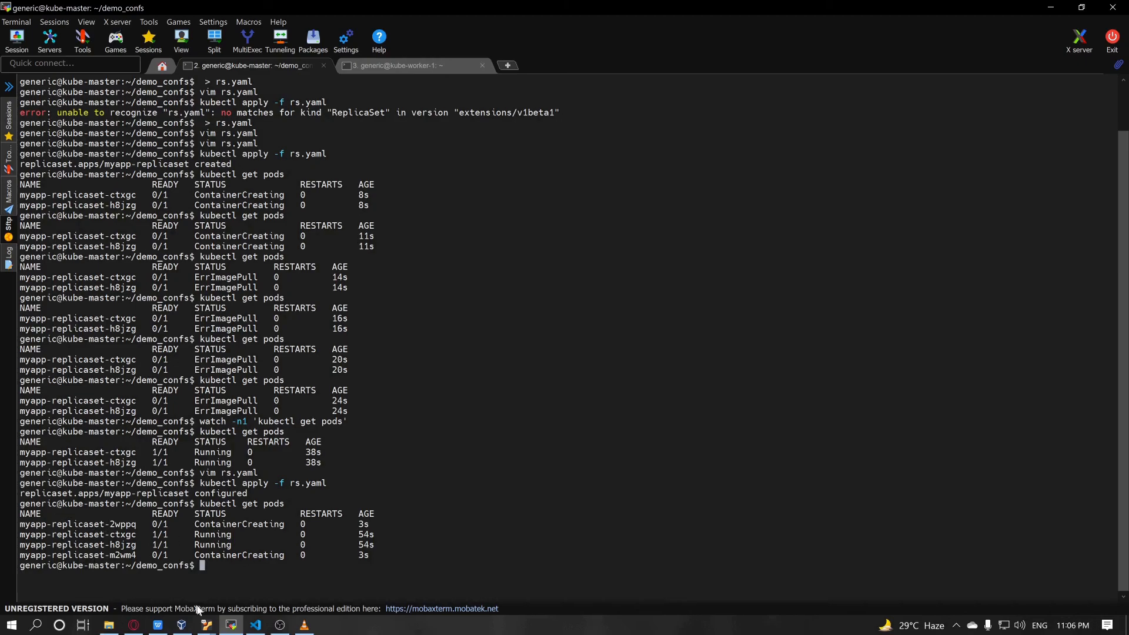
click(254, 629)
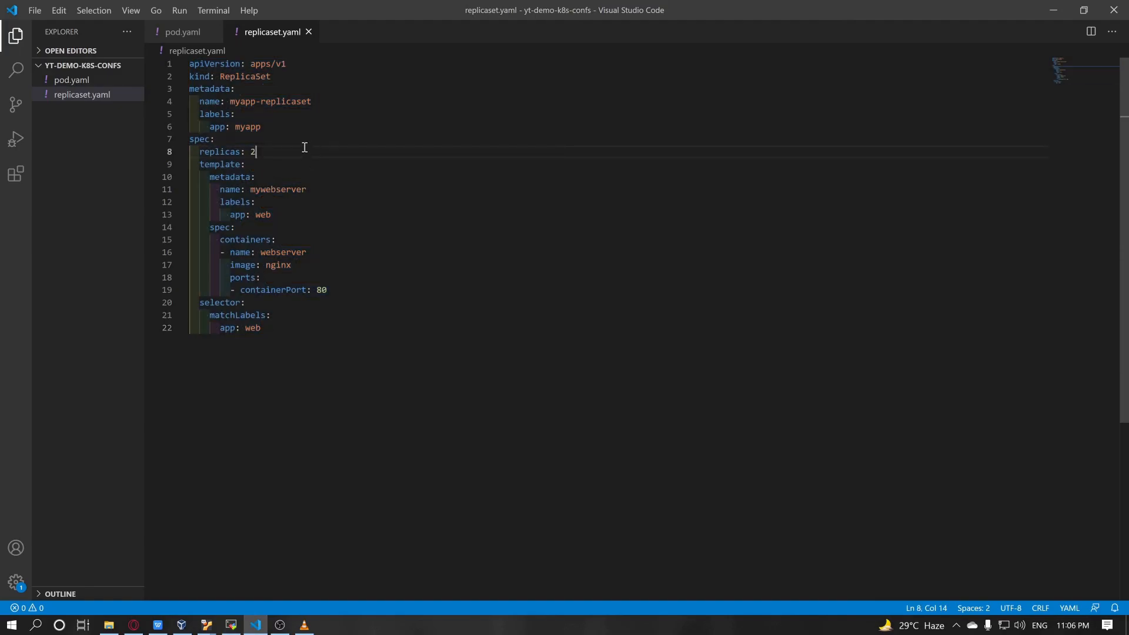
double_click(239, 101)
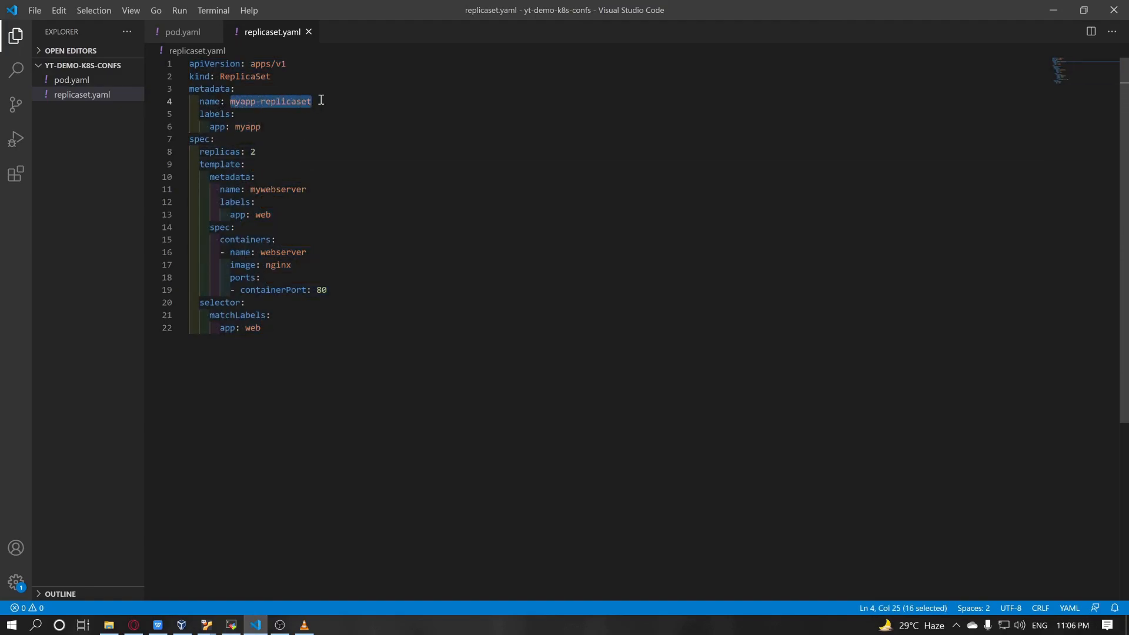
click(231, 629)
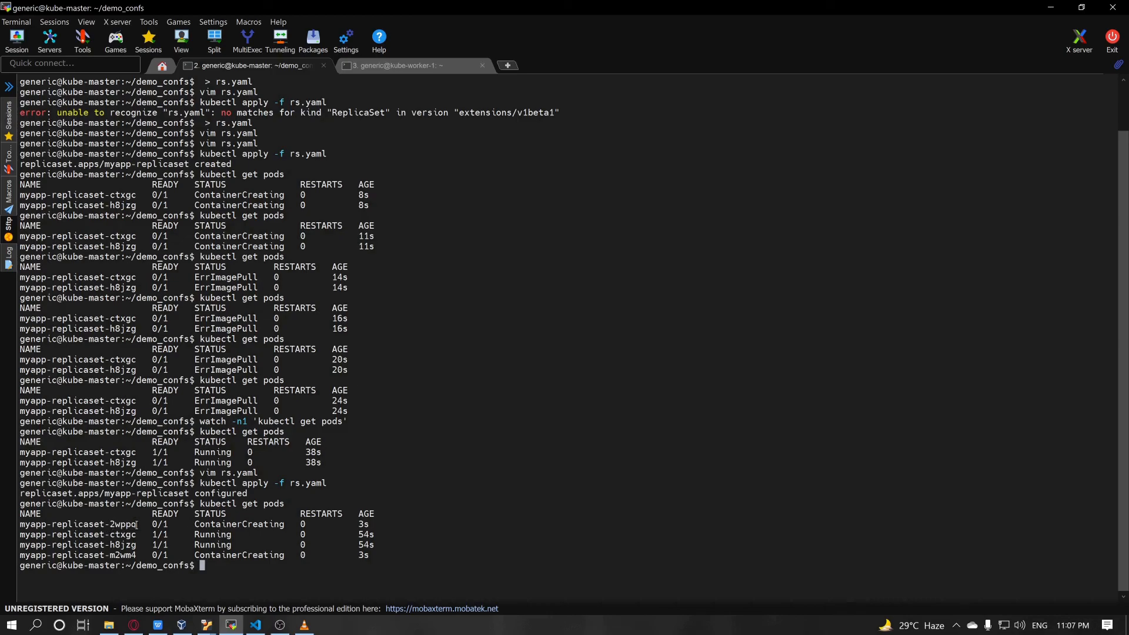
double_click(122, 524)
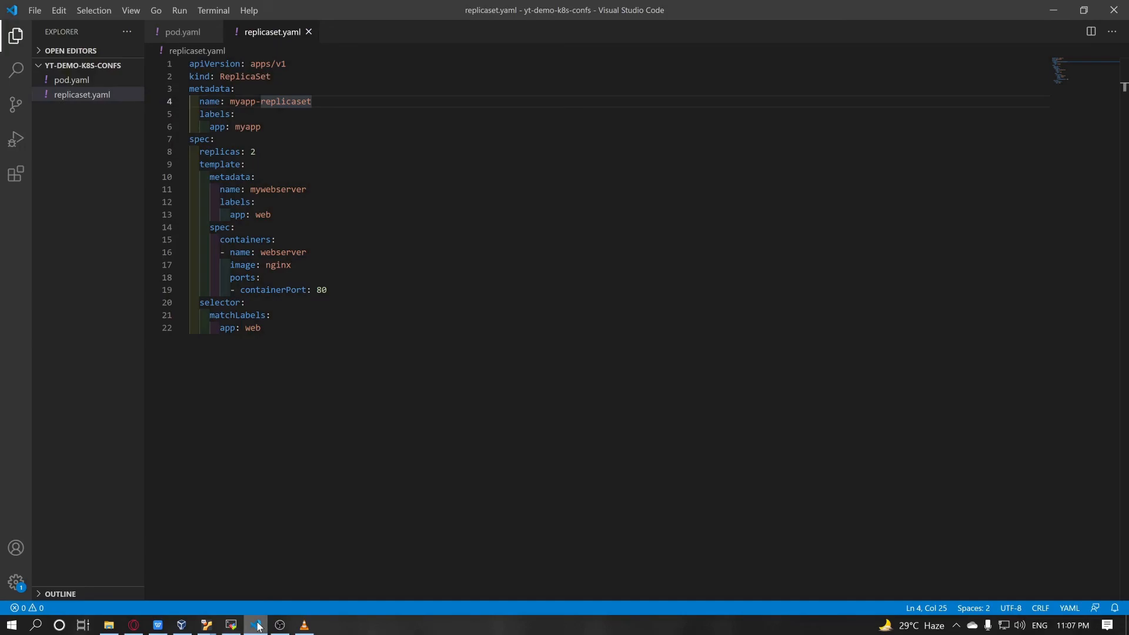
click(231, 625)
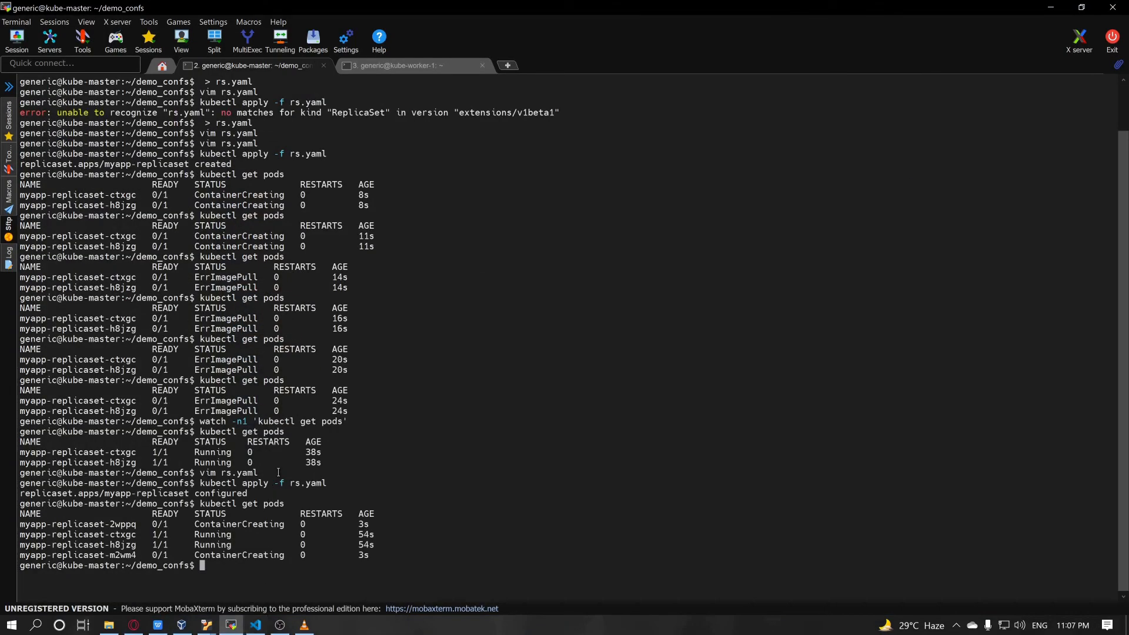
List the four Running pods and confirm kubectl get rs shows 4 desired, current, ready.
text(kubectl get pods)
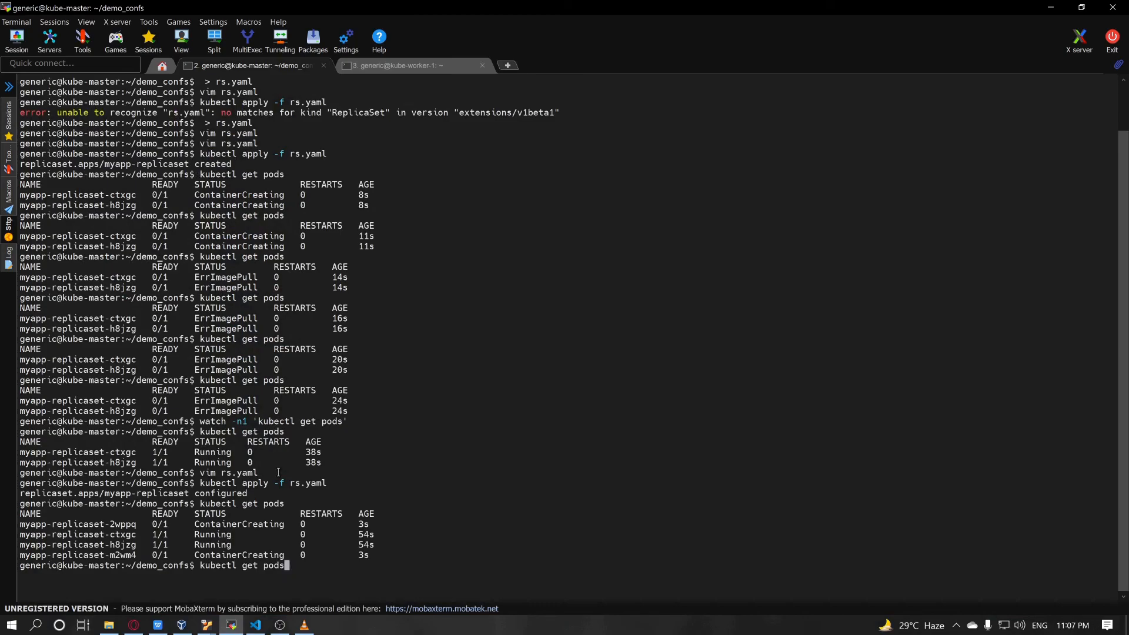
key(Return)
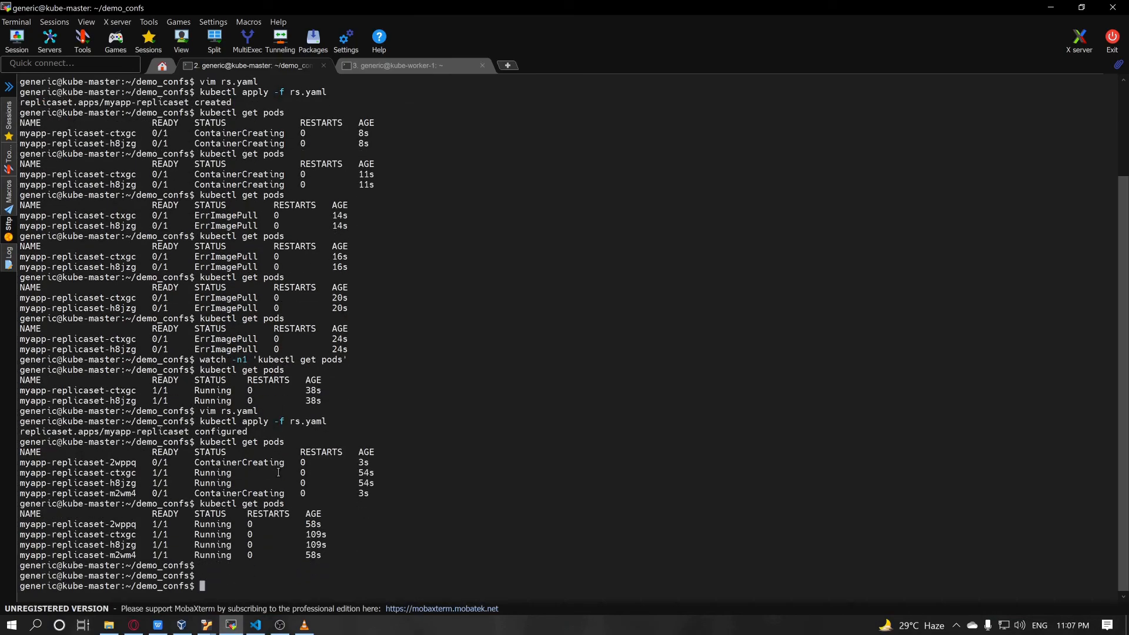
text(kubectl)
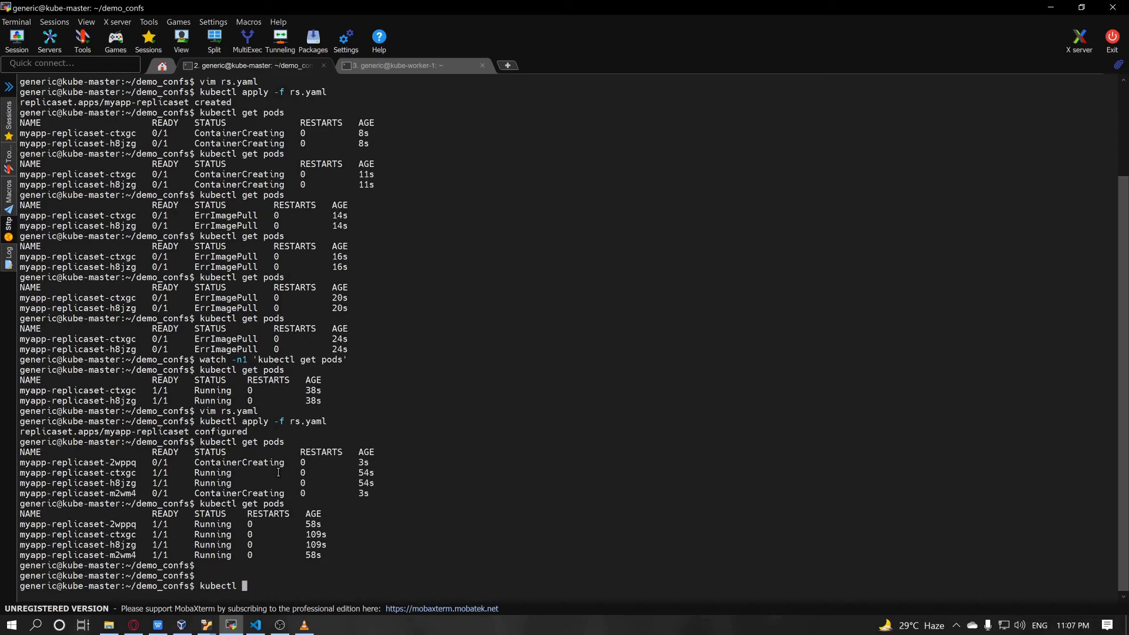
text(get rs)
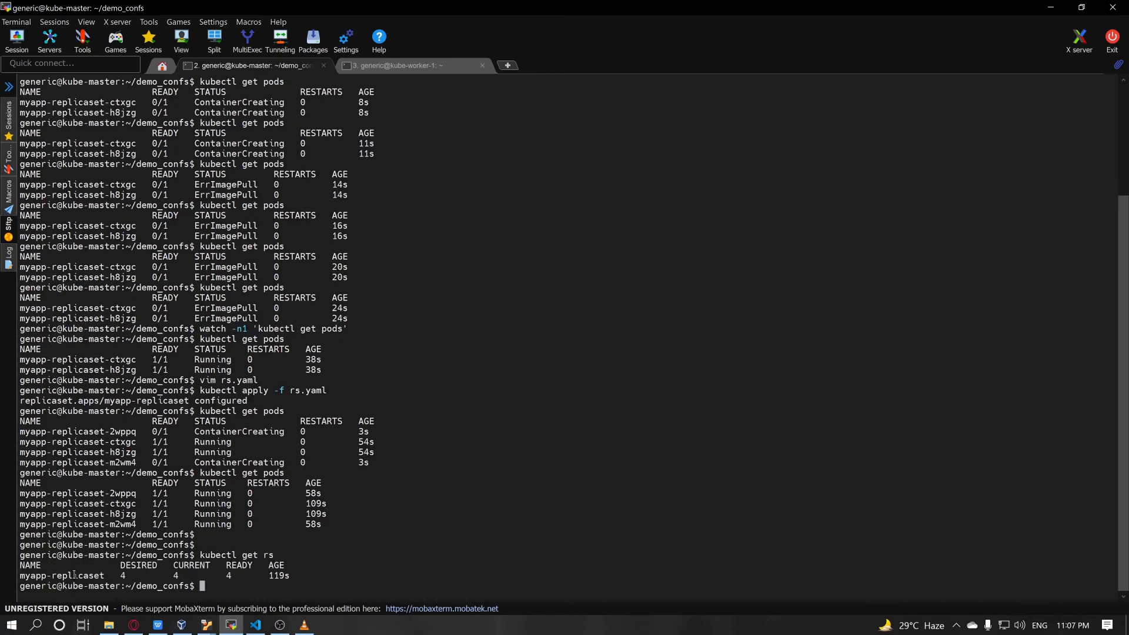
double_click(138, 565)
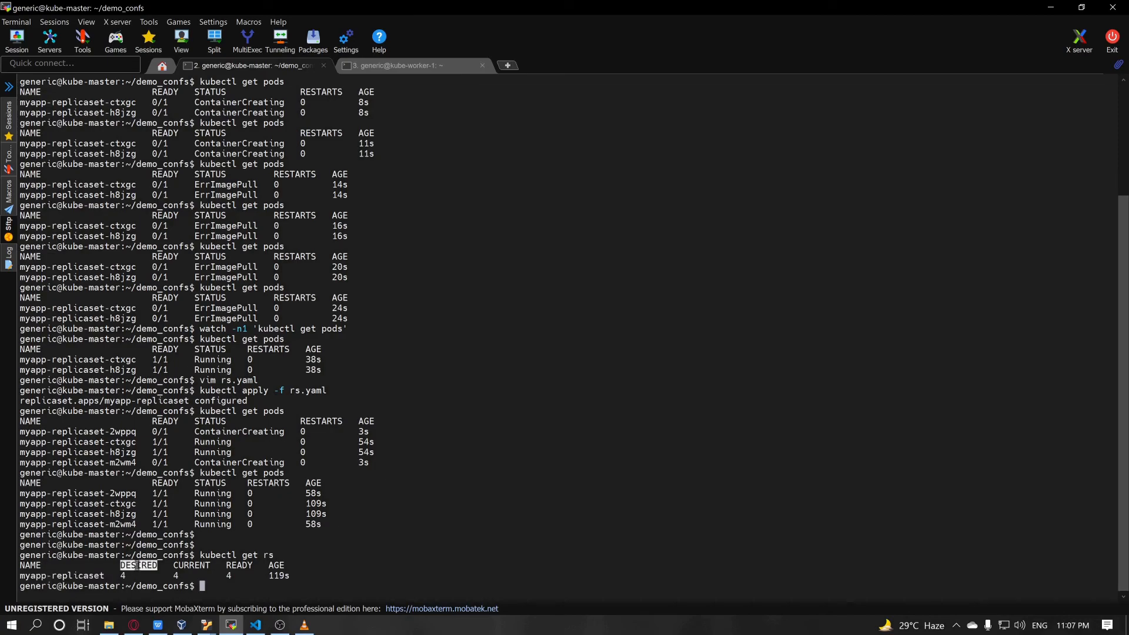